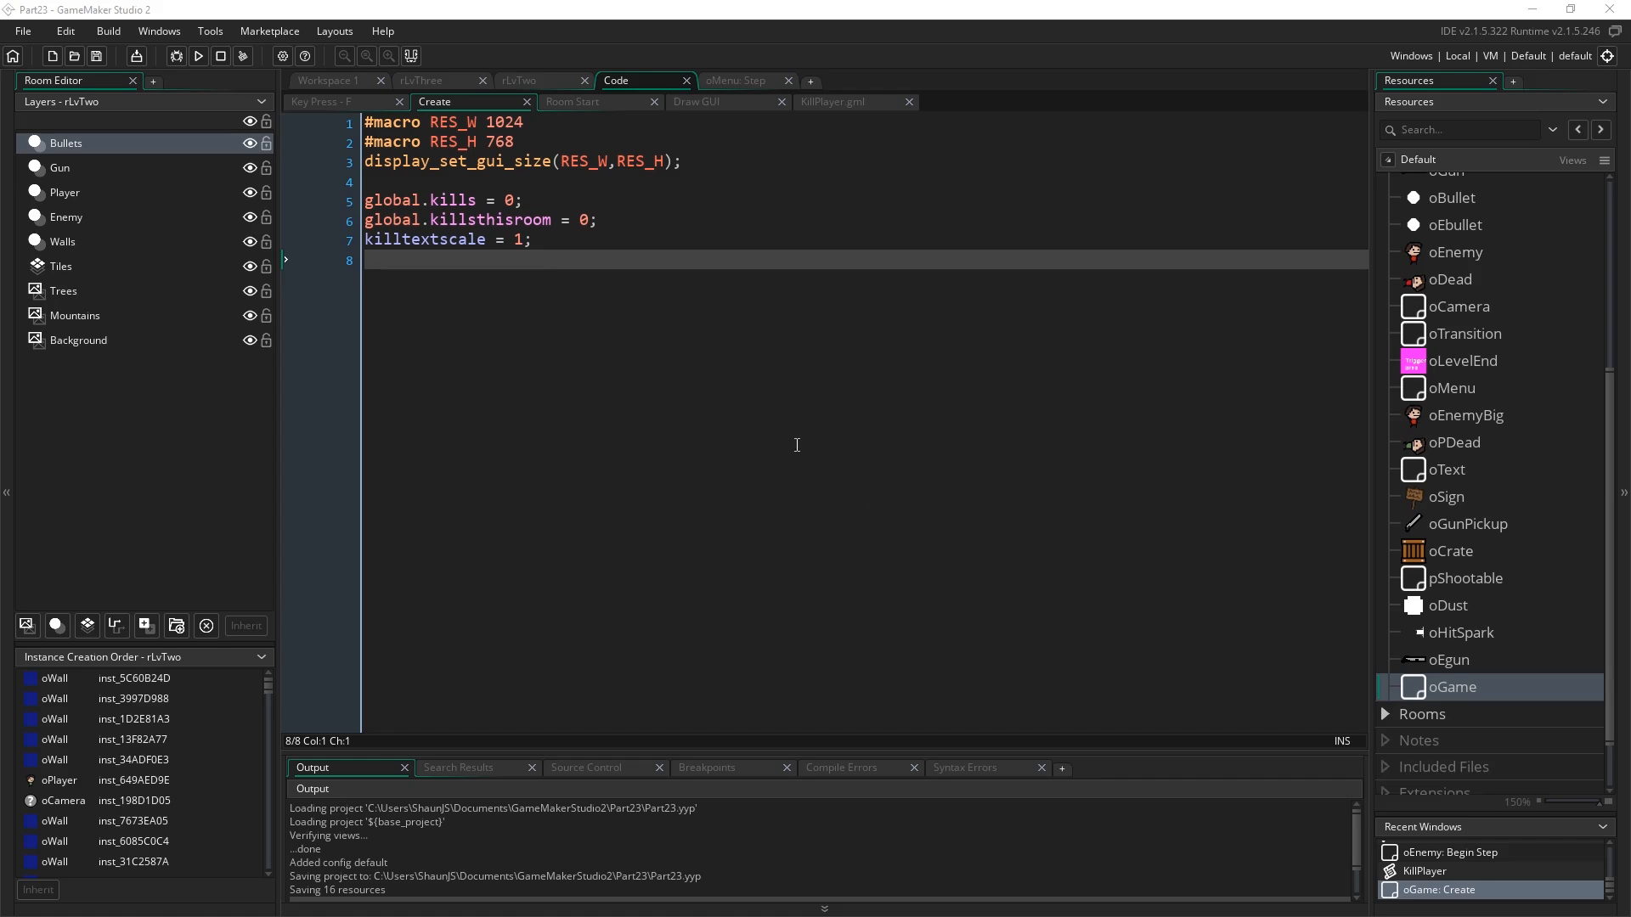
pyautogui.moveTo(551, 407)
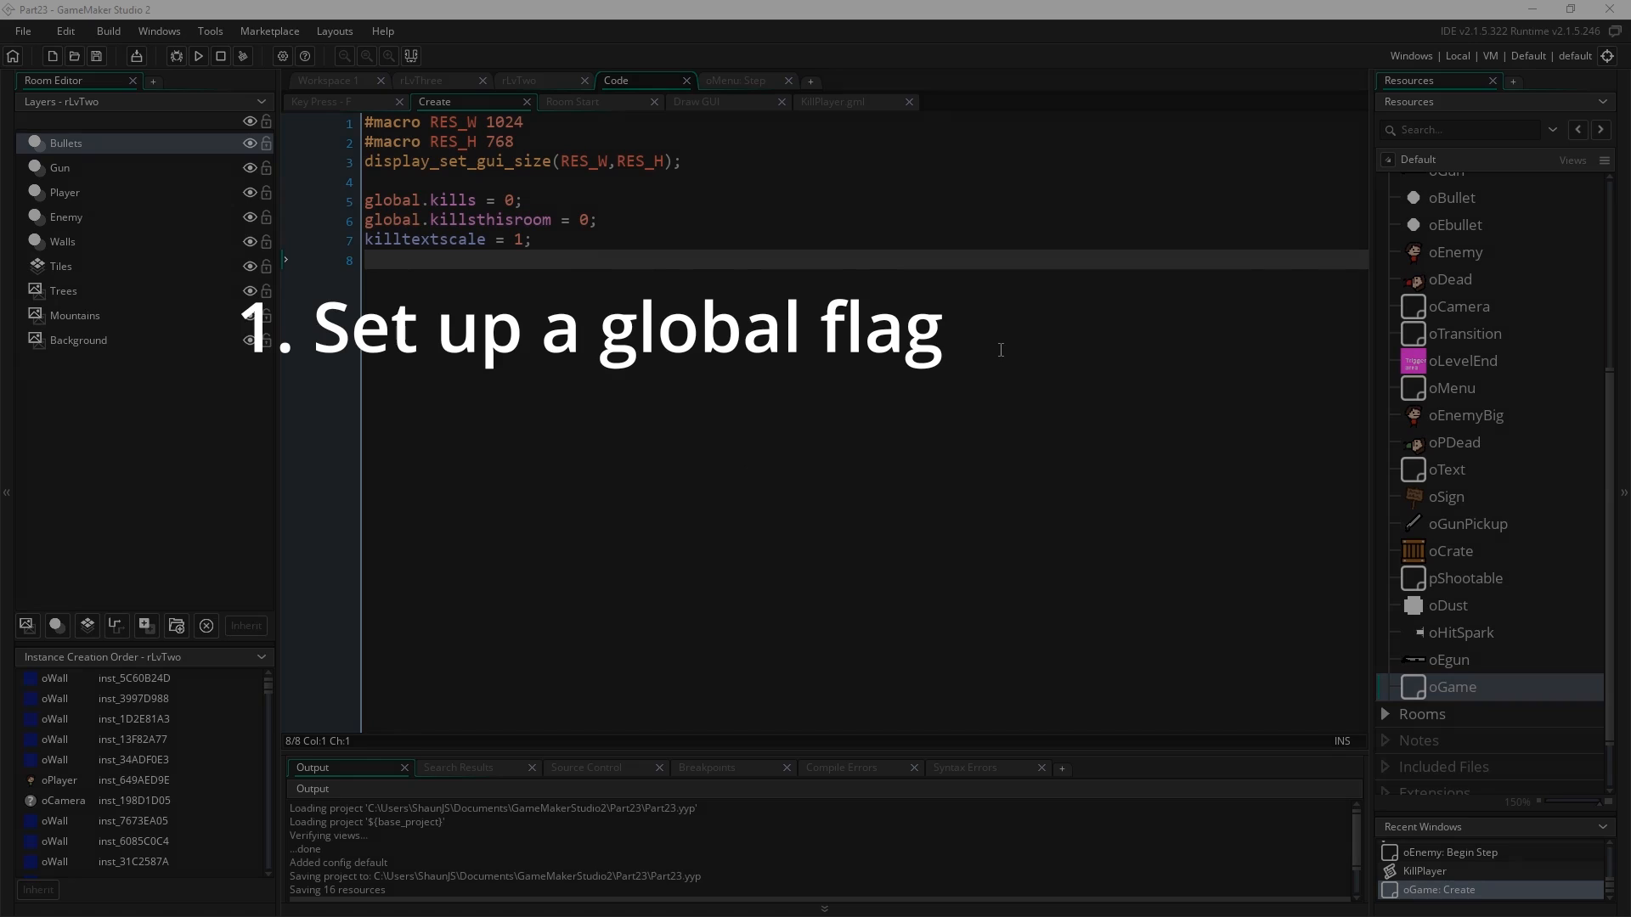
pyautogui.moveTo(1120, 571)
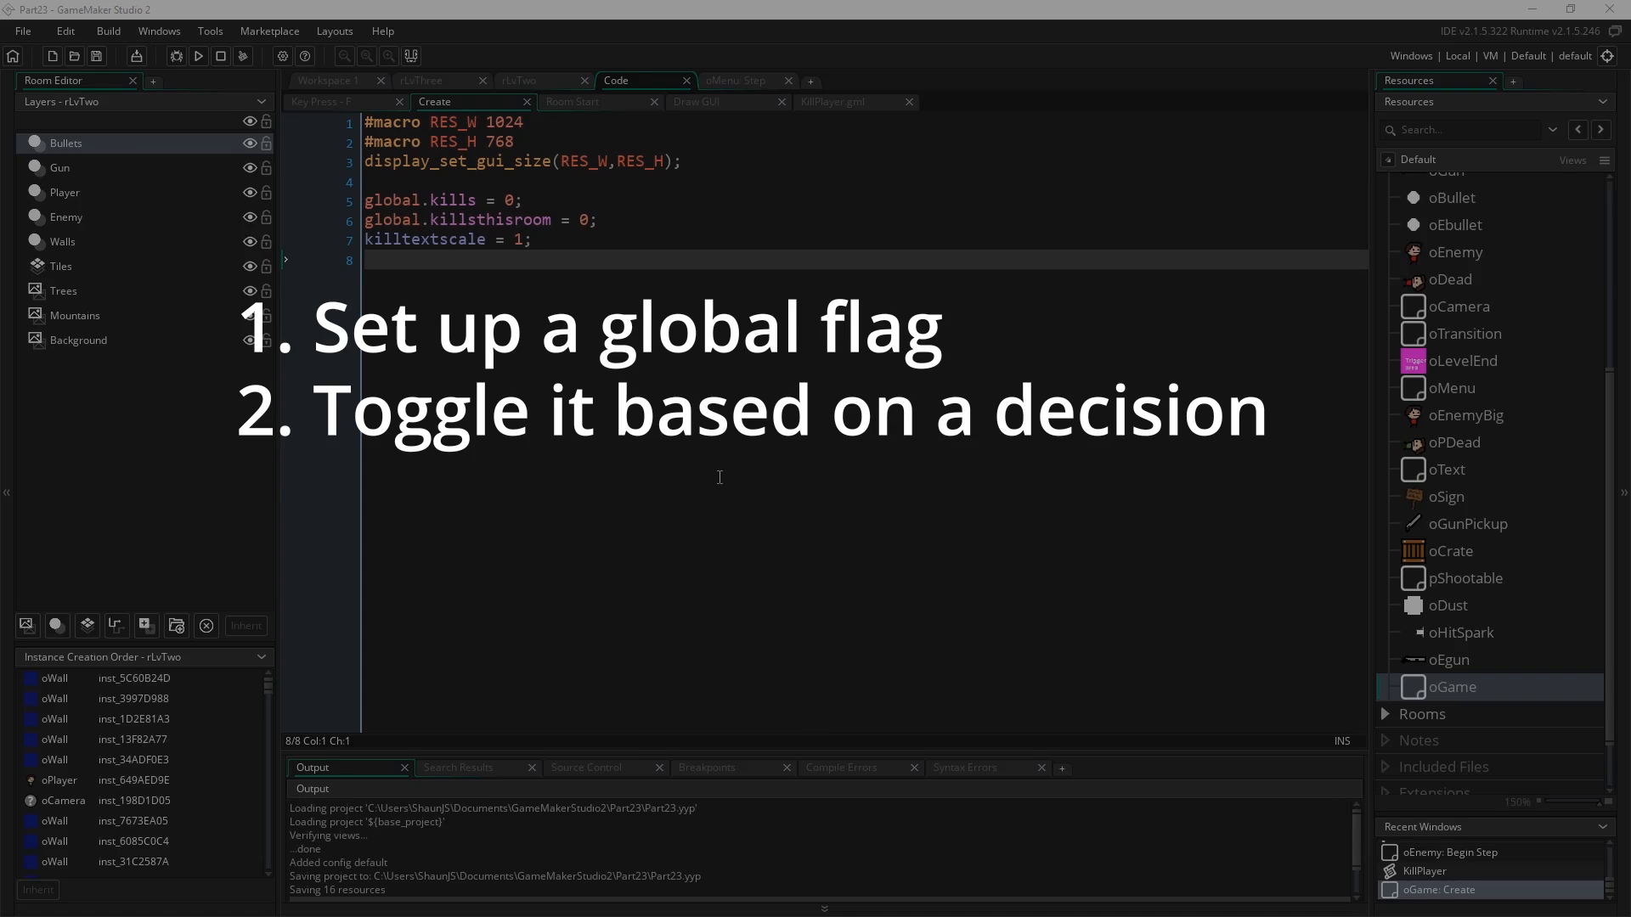
pyautogui.moveTo(1260, 477)
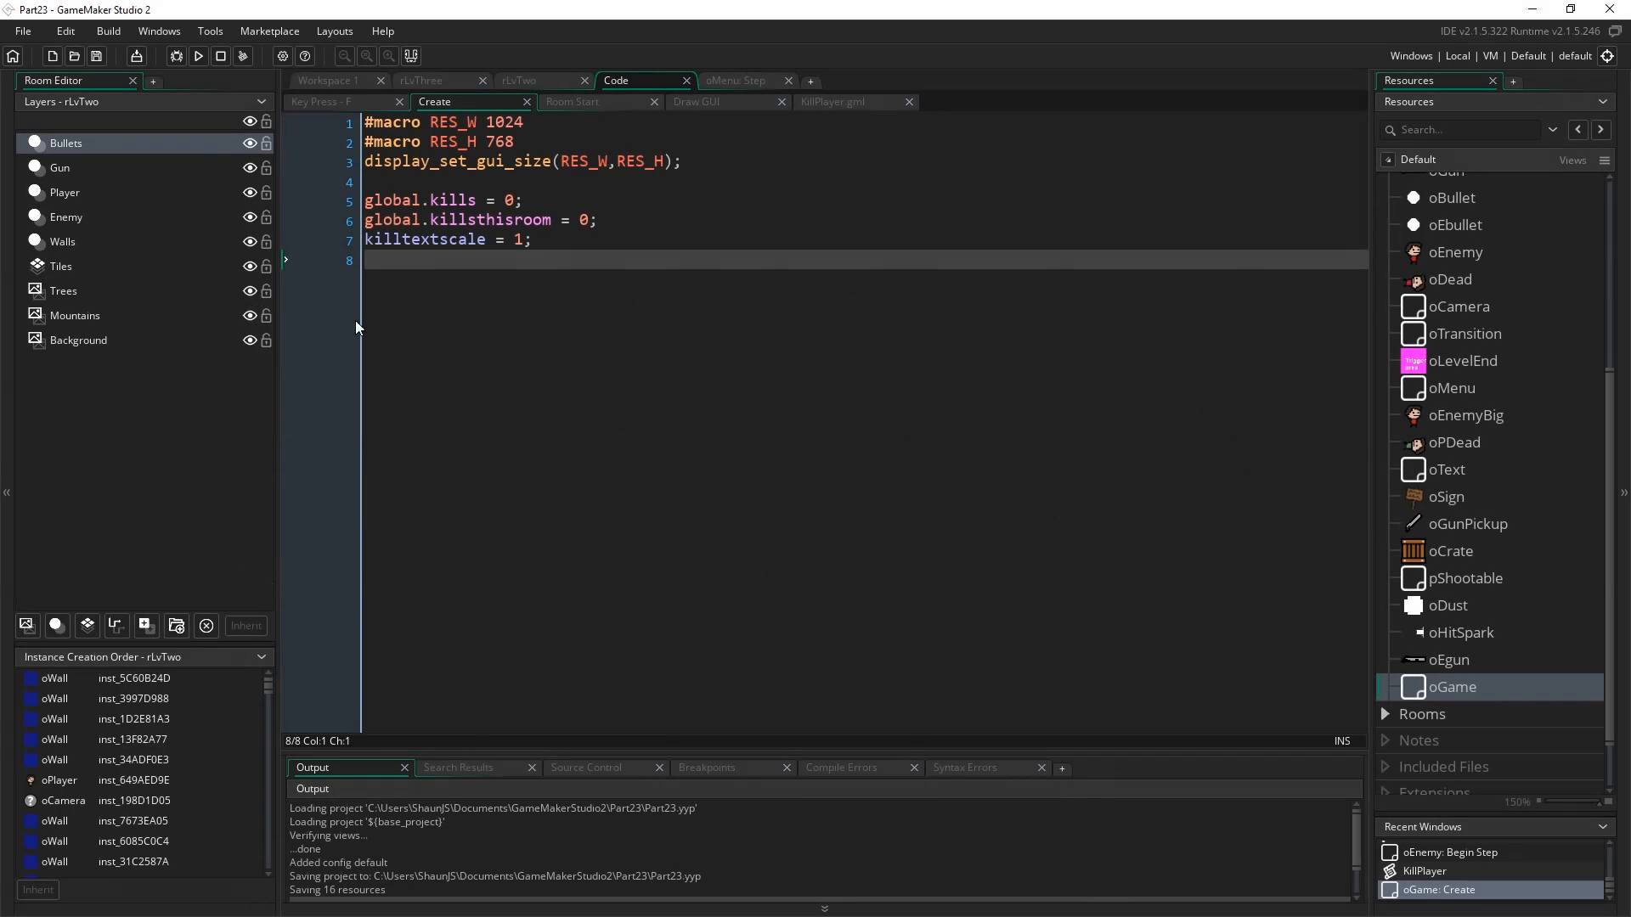
pyautogui.moveTo(856, 528)
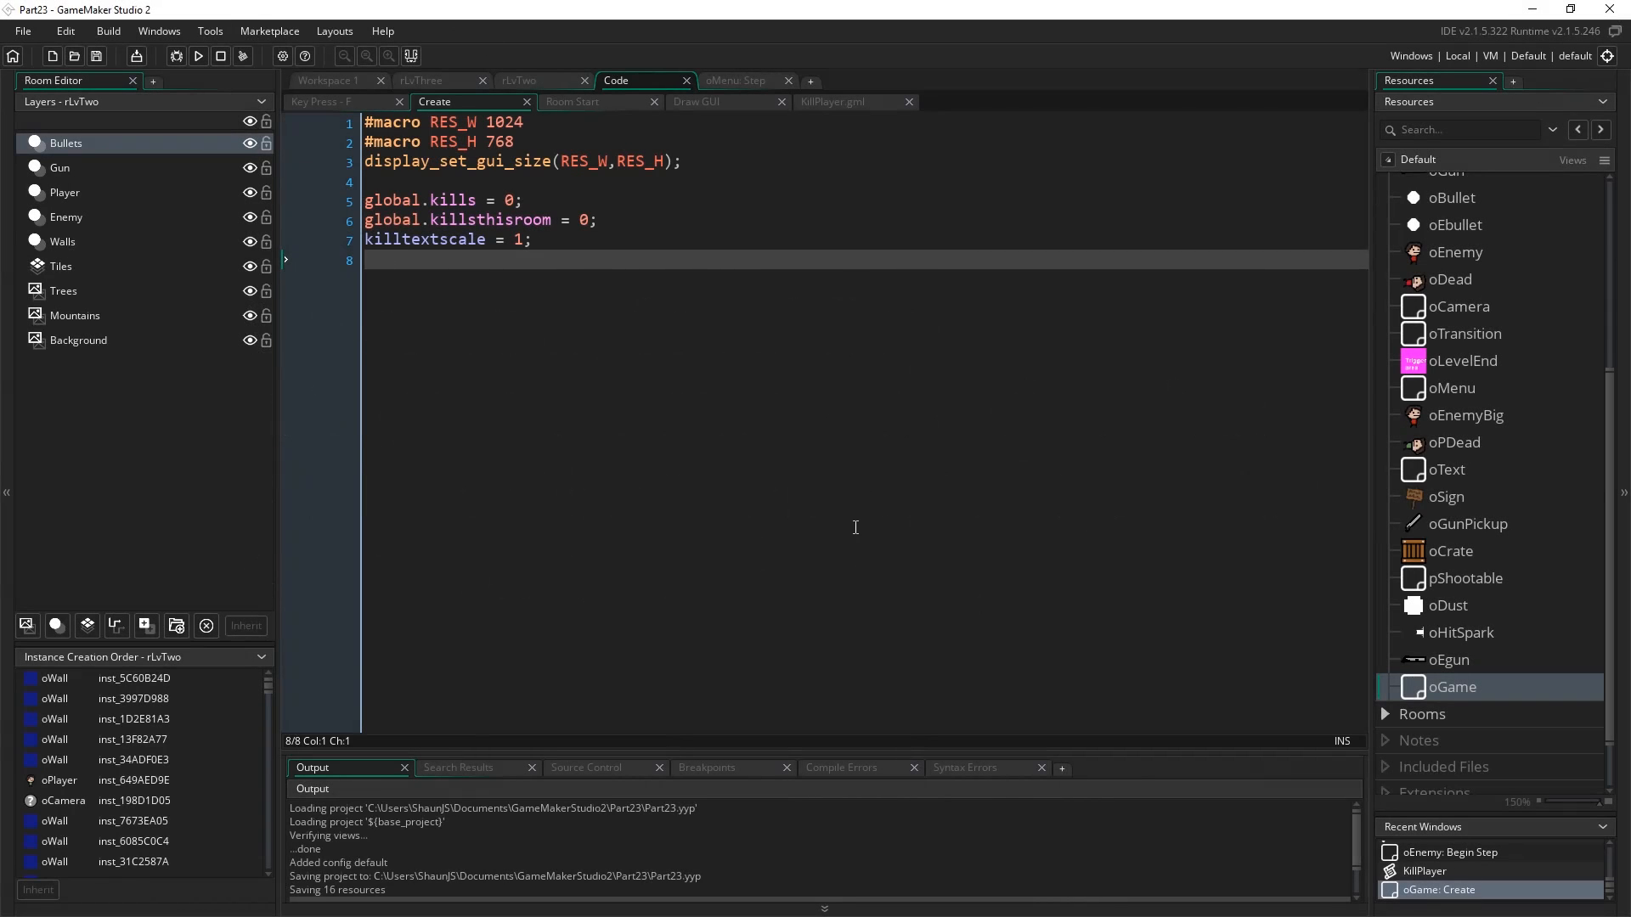
pyautogui.moveTo(1300, 529)
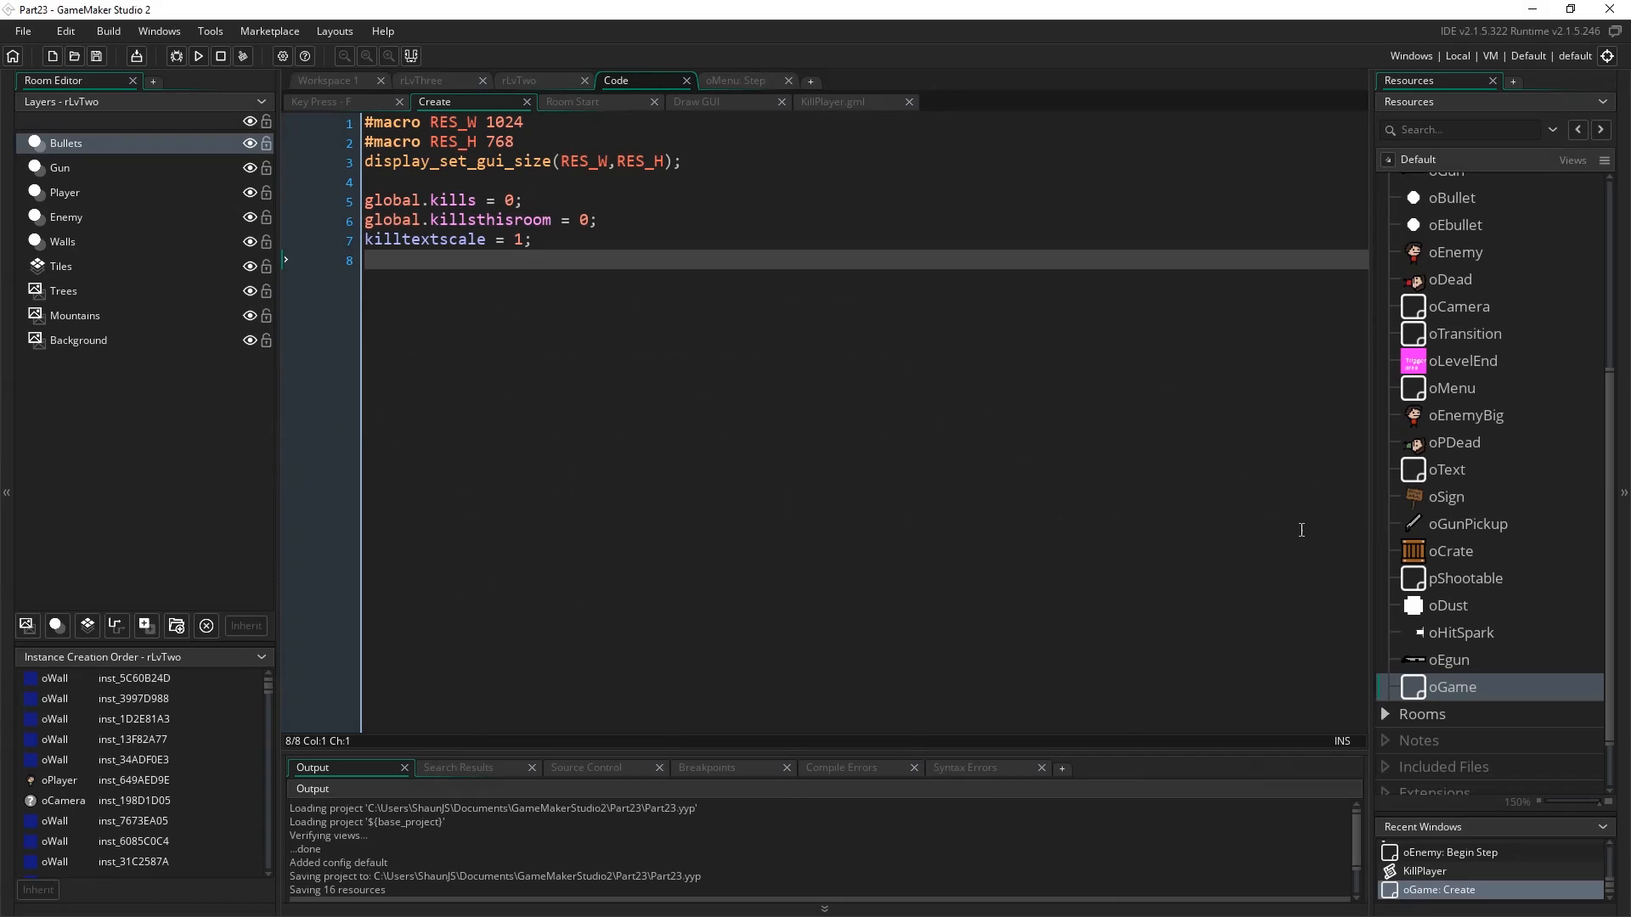
pyautogui.moveTo(946, 509)
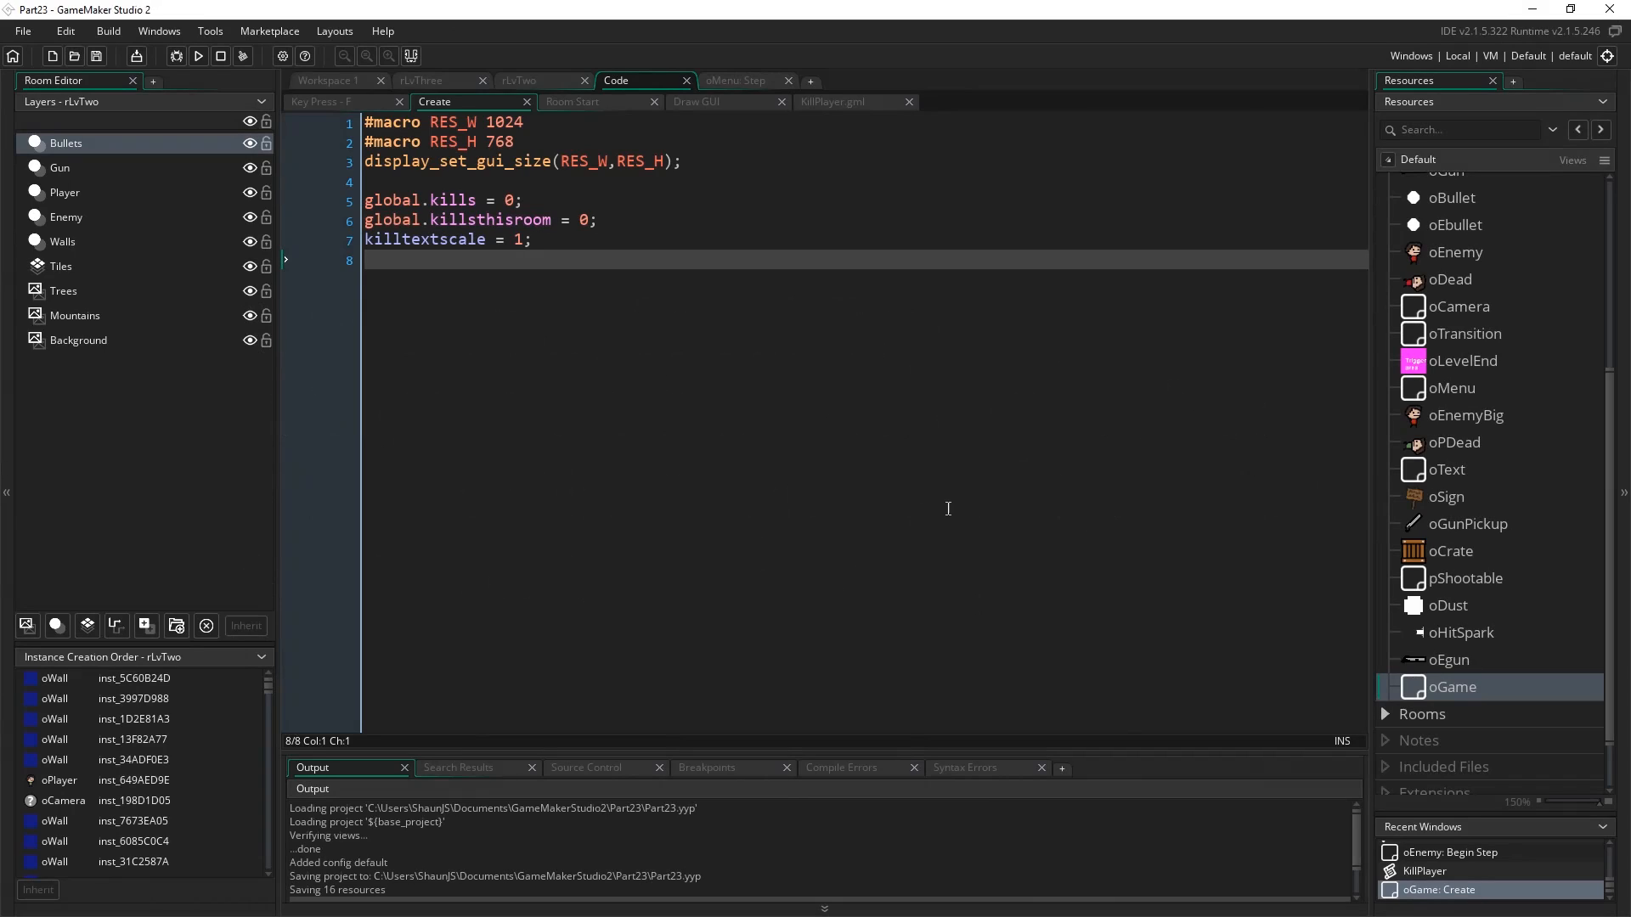
pyautogui.moveTo(1044, 431)
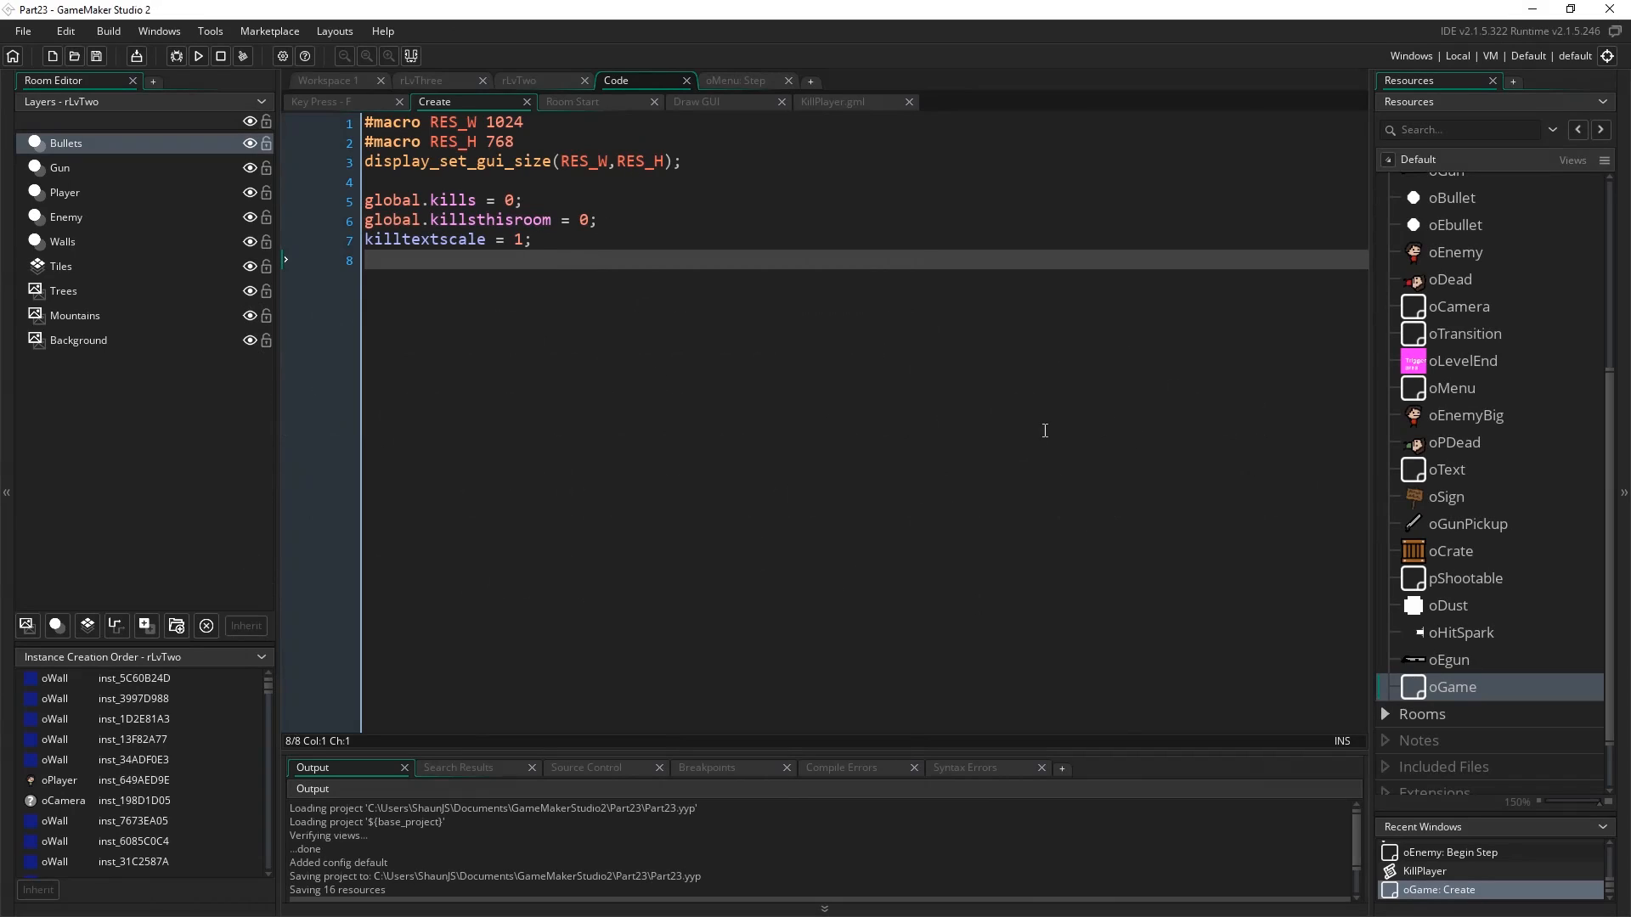
pyautogui.moveTo(1334, 214)
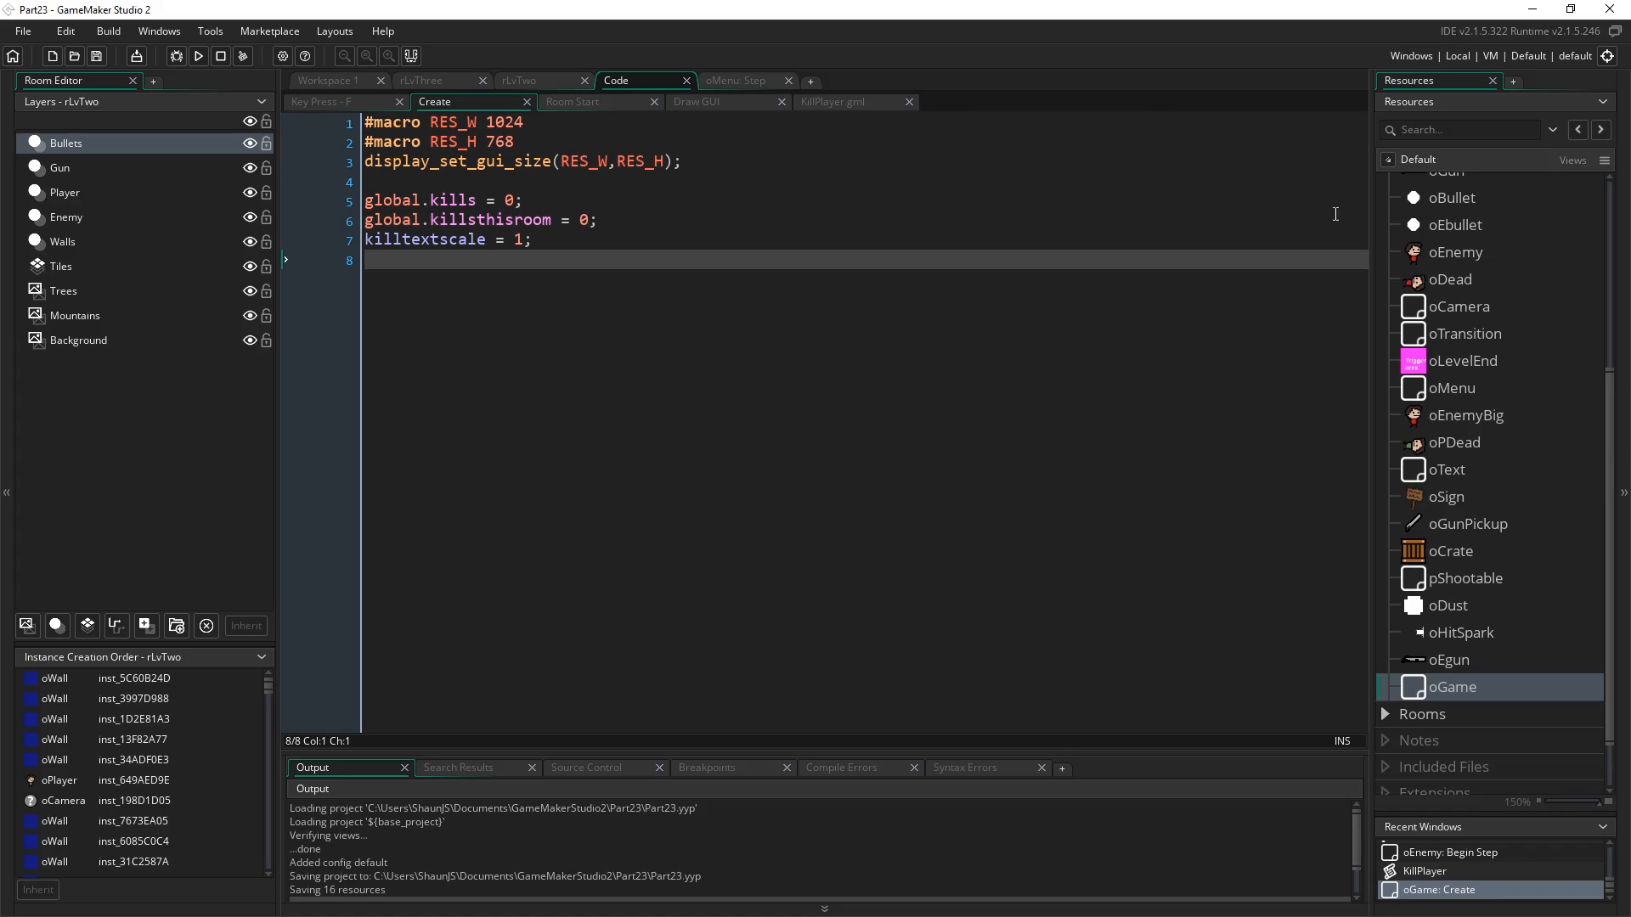
pyautogui.moveTo(1093, 429)
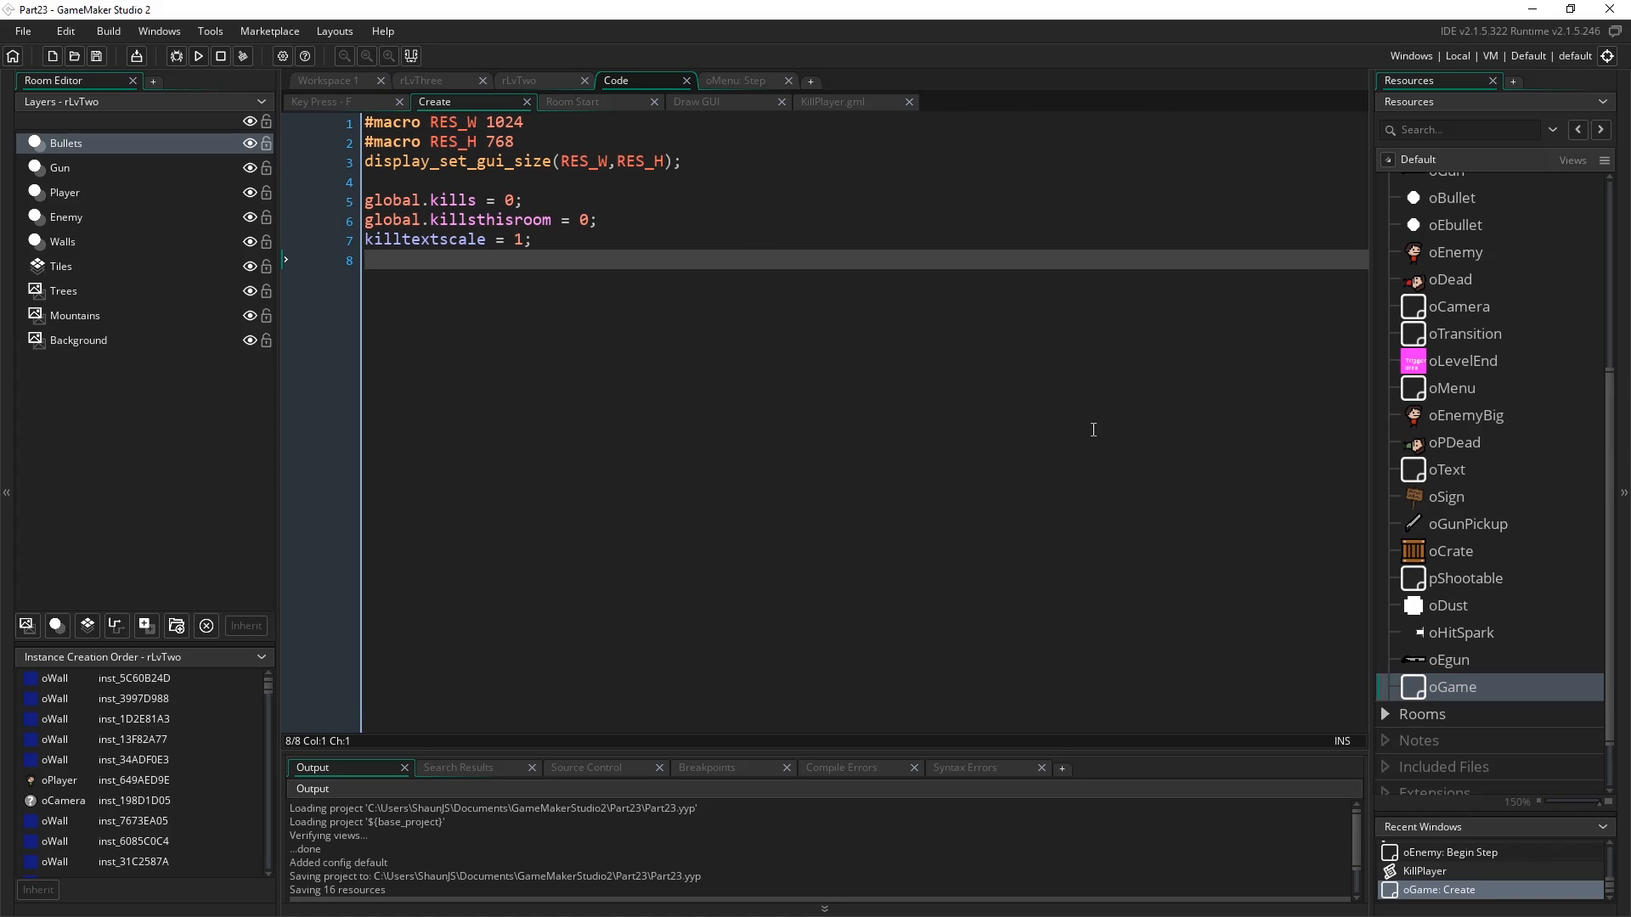
pyautogui.moveTo(942, 376)
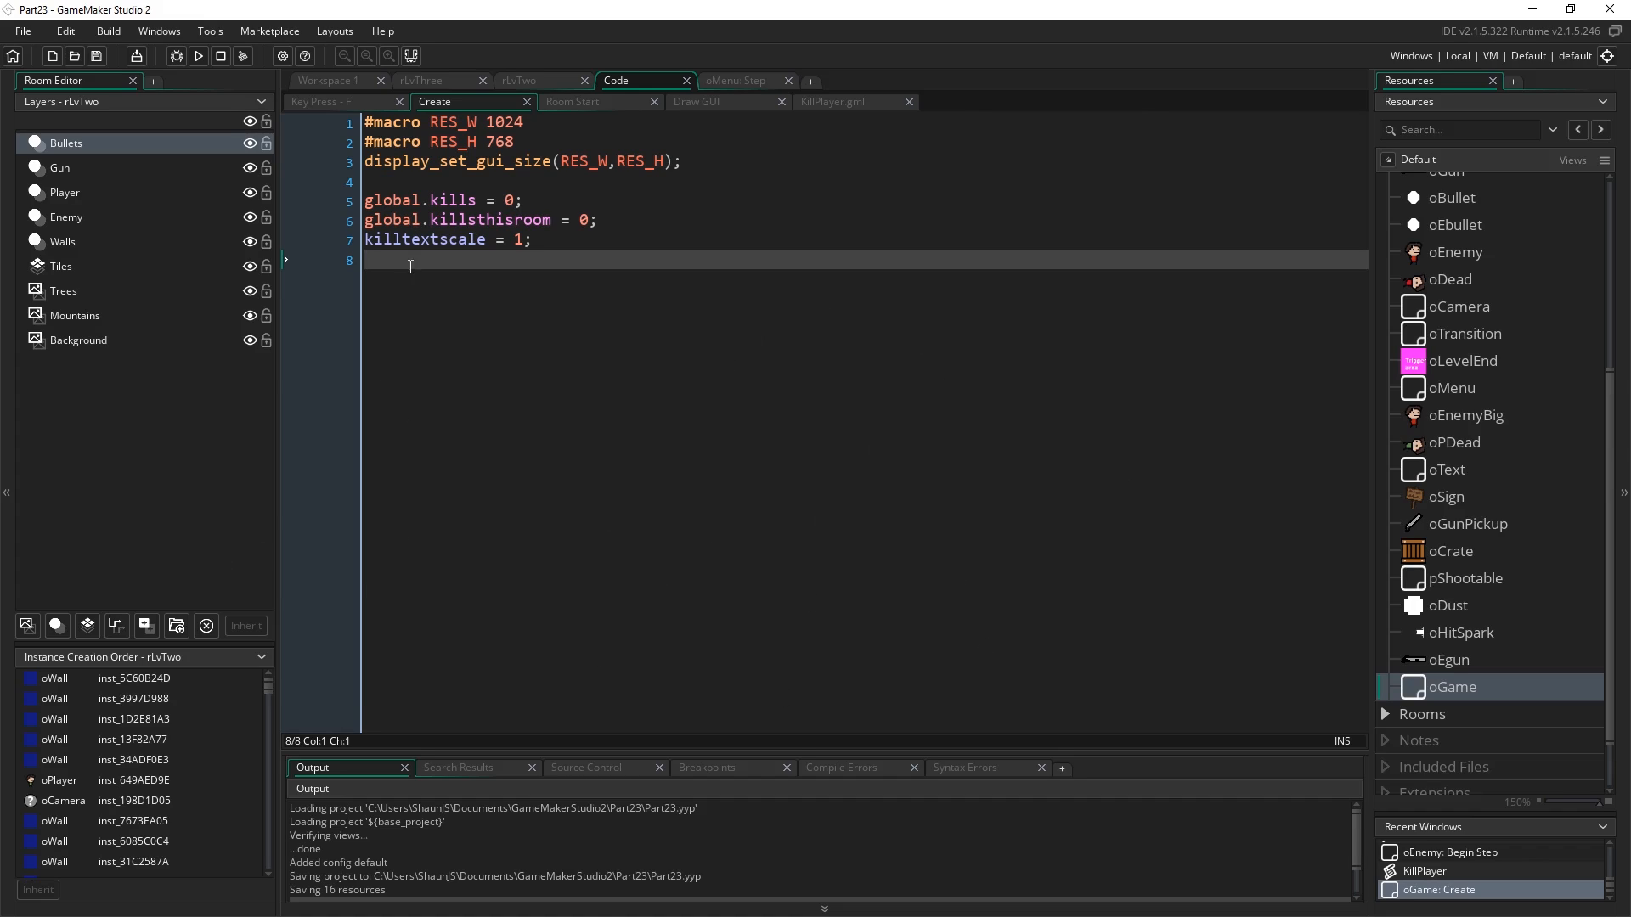
# Open the rLvOne room to view its player, gun pickup and walls.
pyautogui.click(1386, 715)
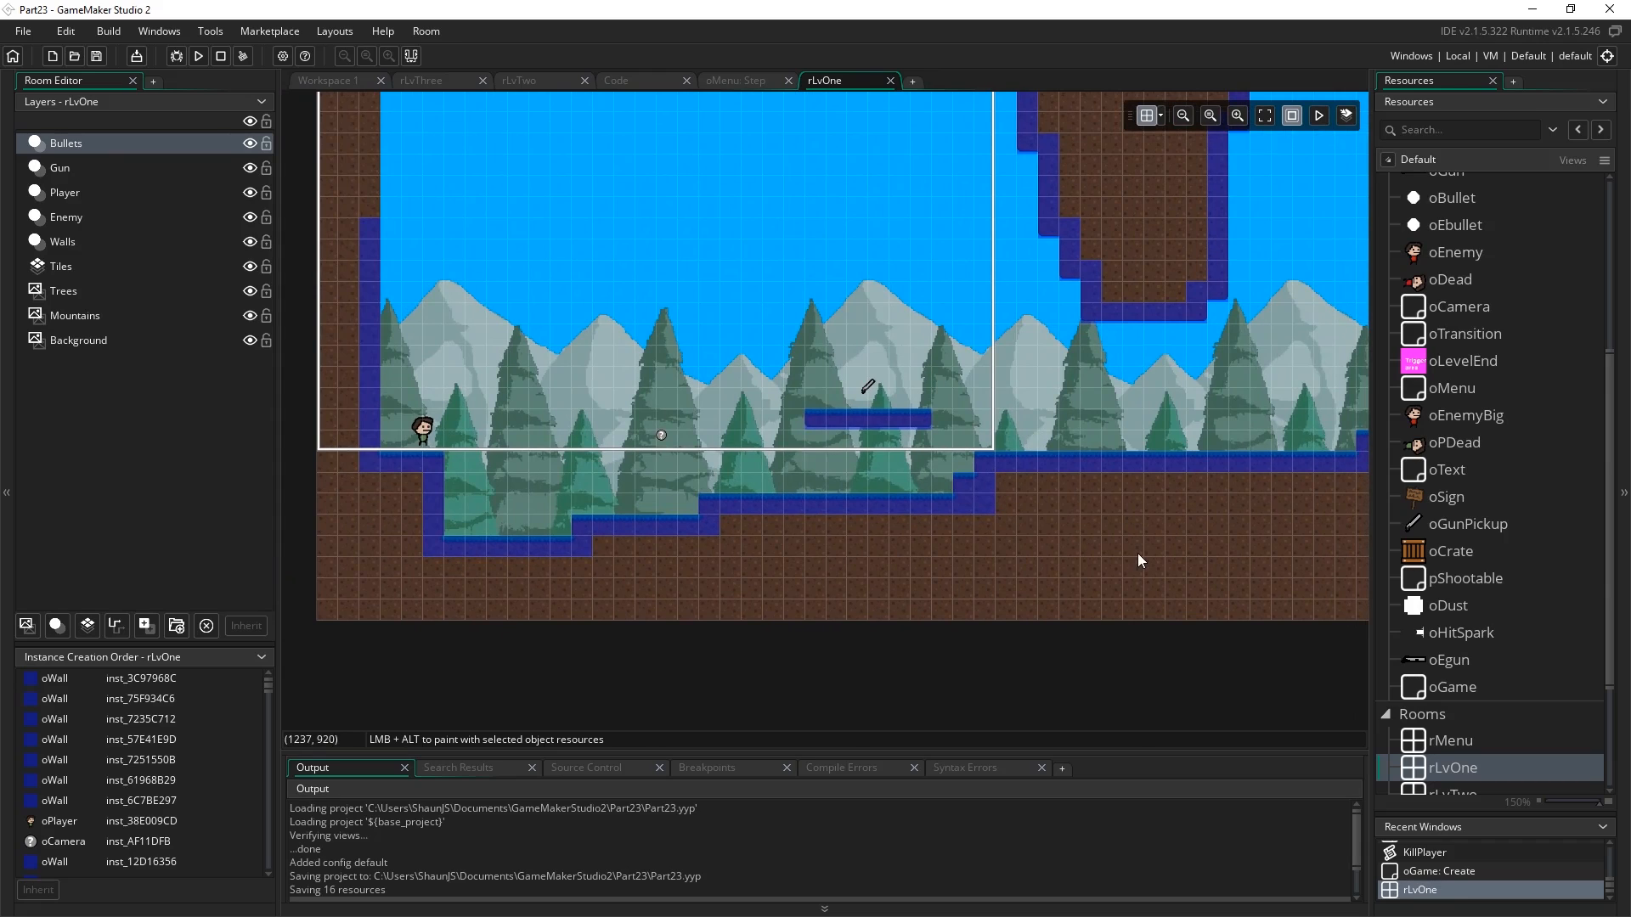
pyautogui.moveTo(789, 259)
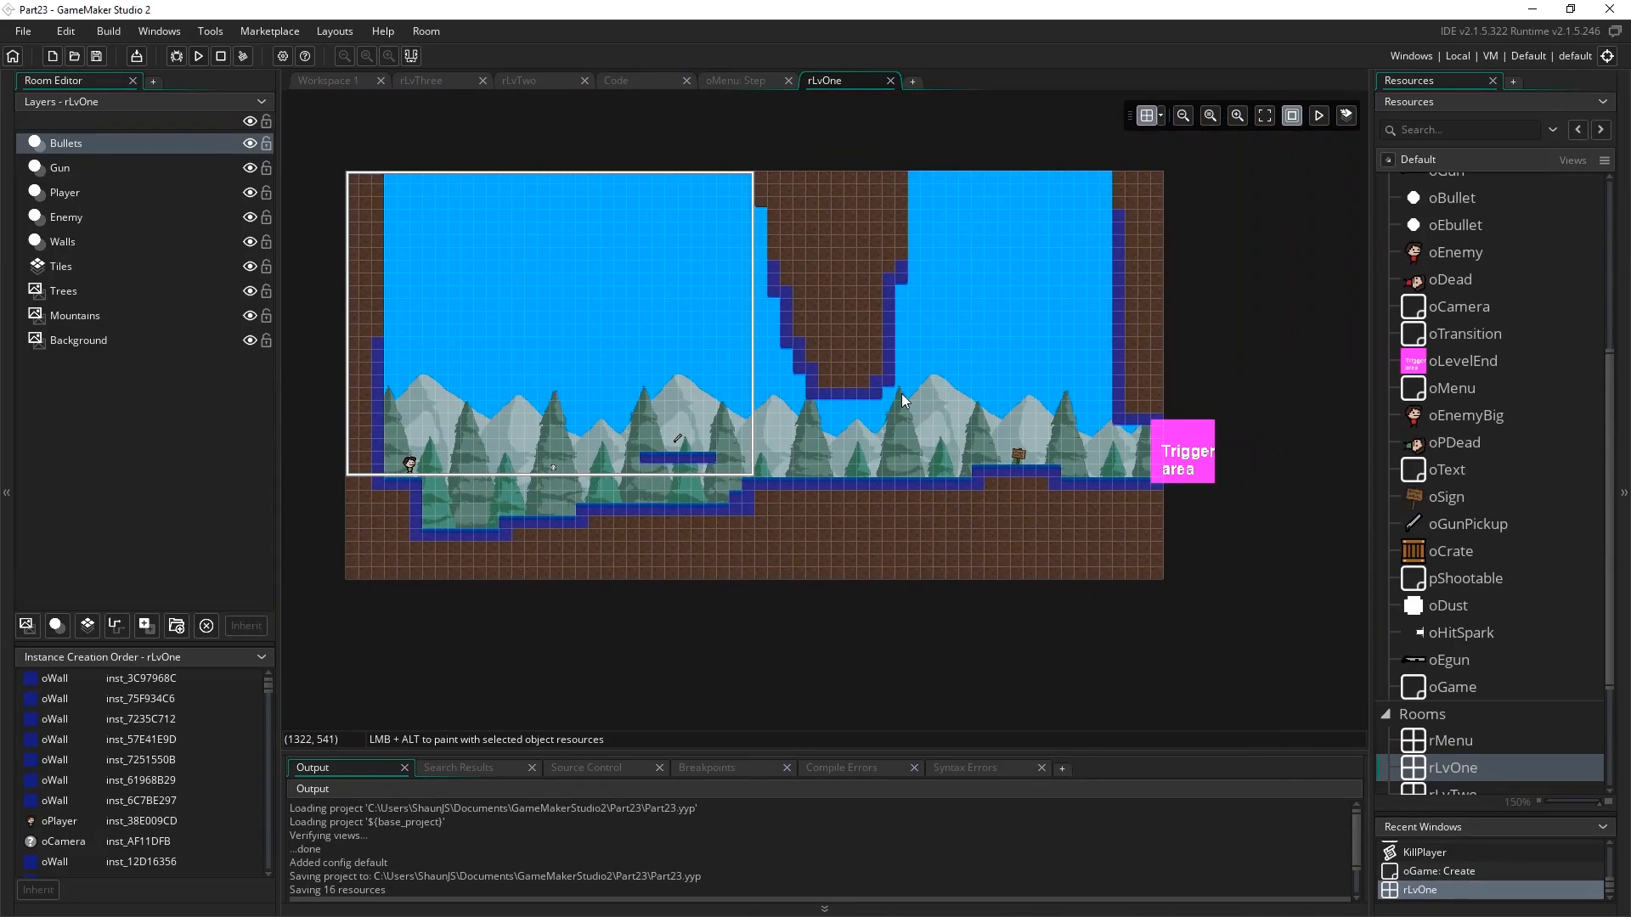
pyautogui.moveTo(808, 524)
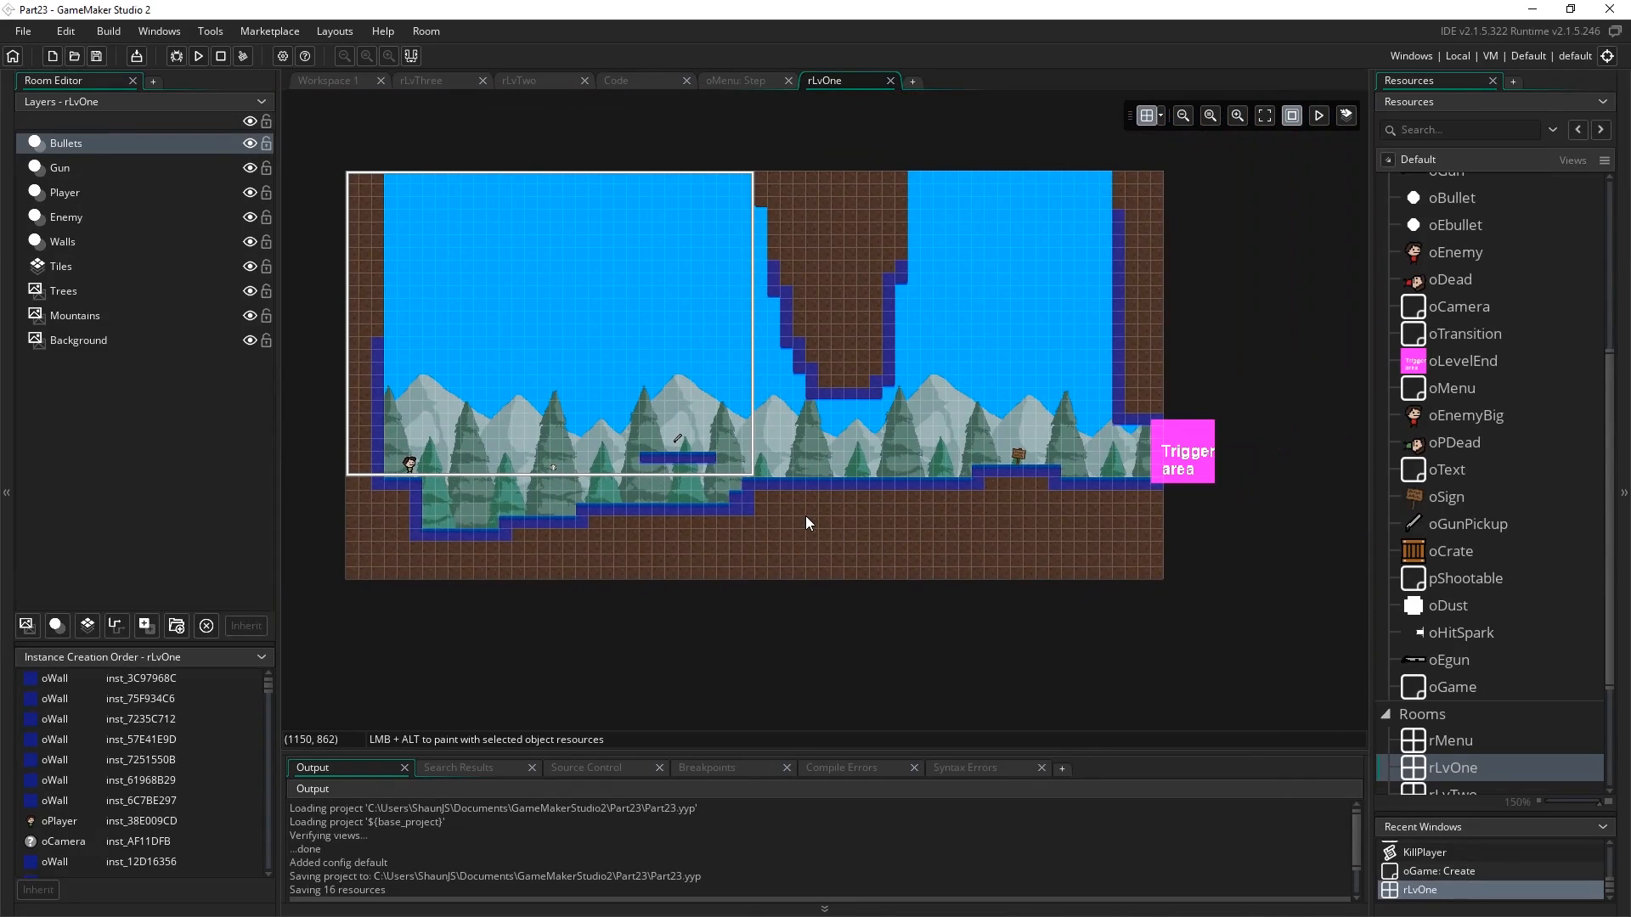
pyautogui.moveTo(569, 523)
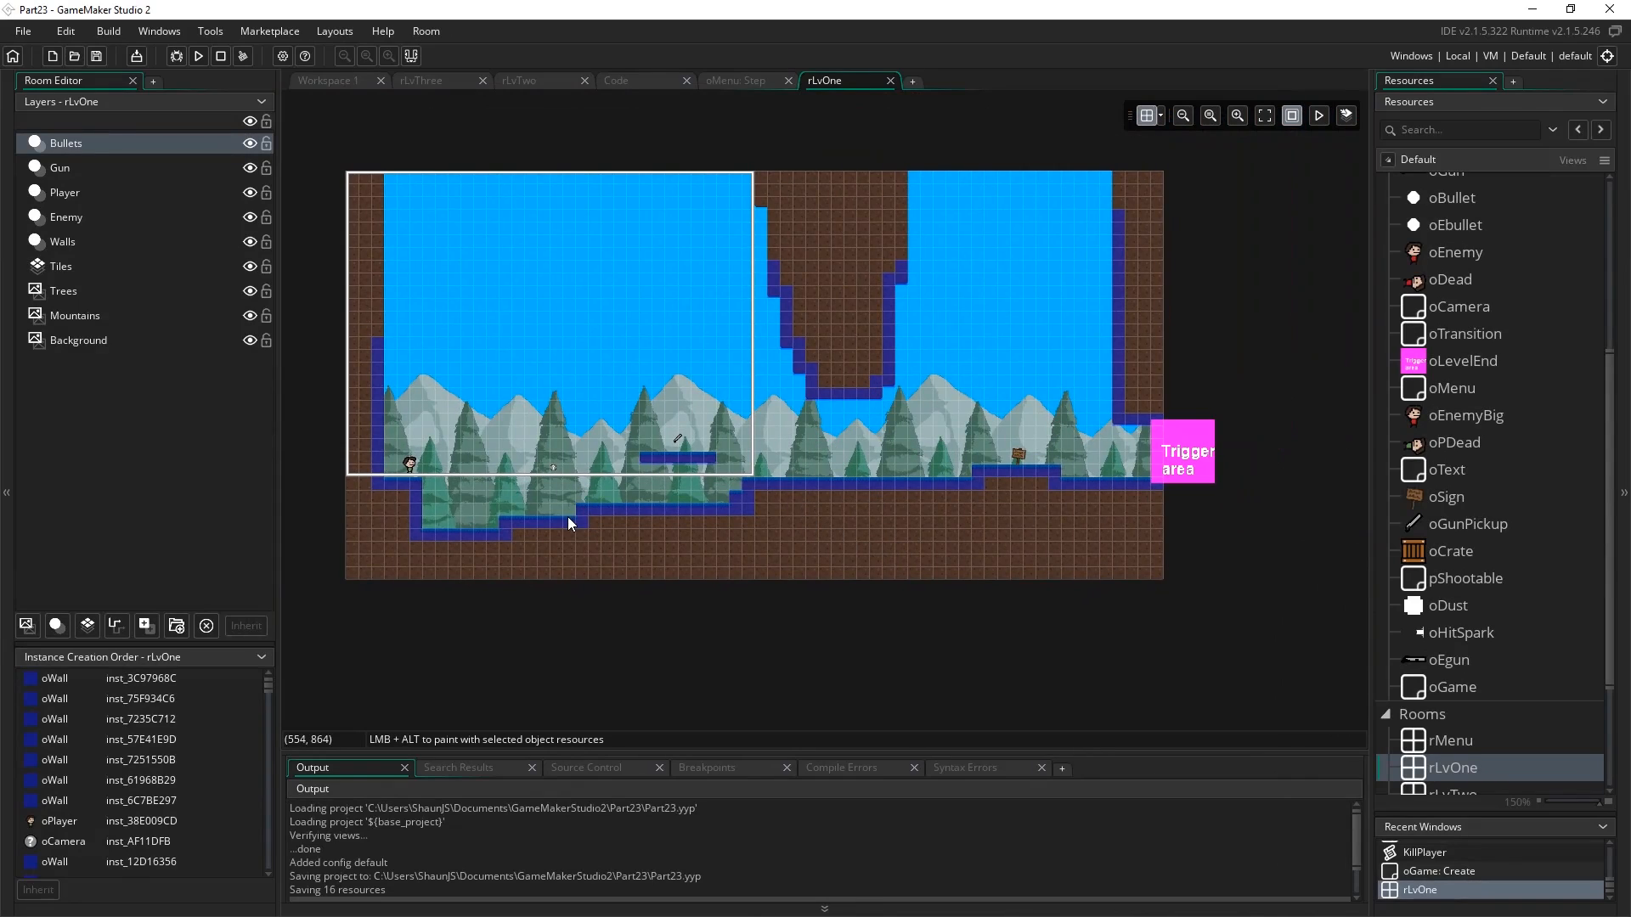
pyautogui.moveTo(930, 550)
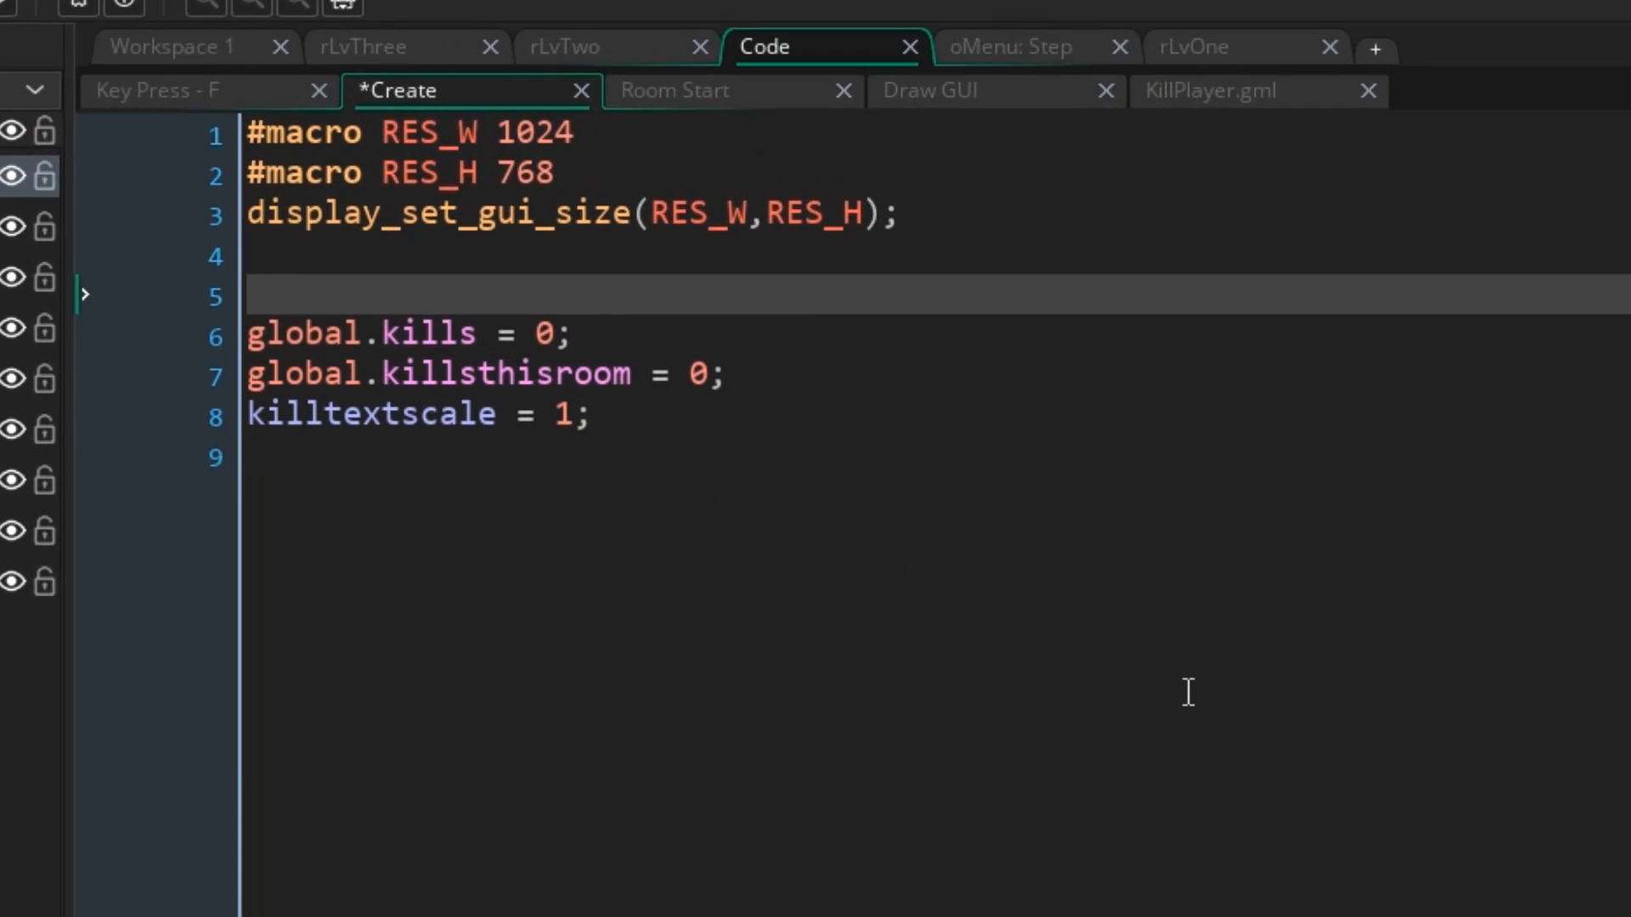
# Add 'global.hasgun = false;' above global.kills in oGame's Create event.
pyautogui.write('global.')
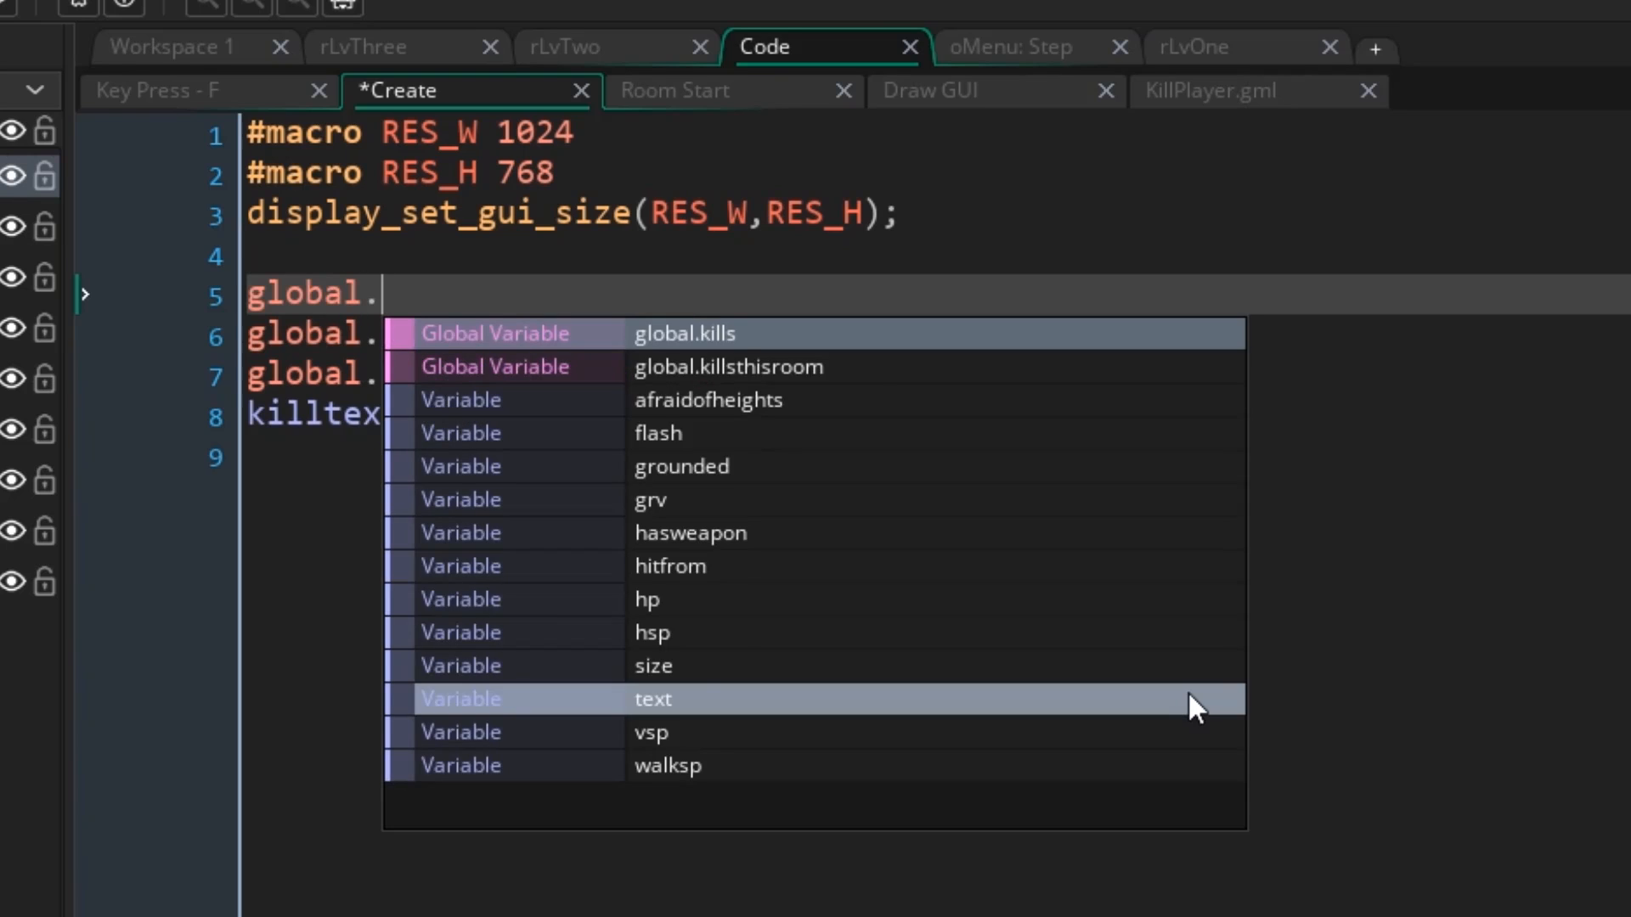
pyautogui.write('hasgun = fals')
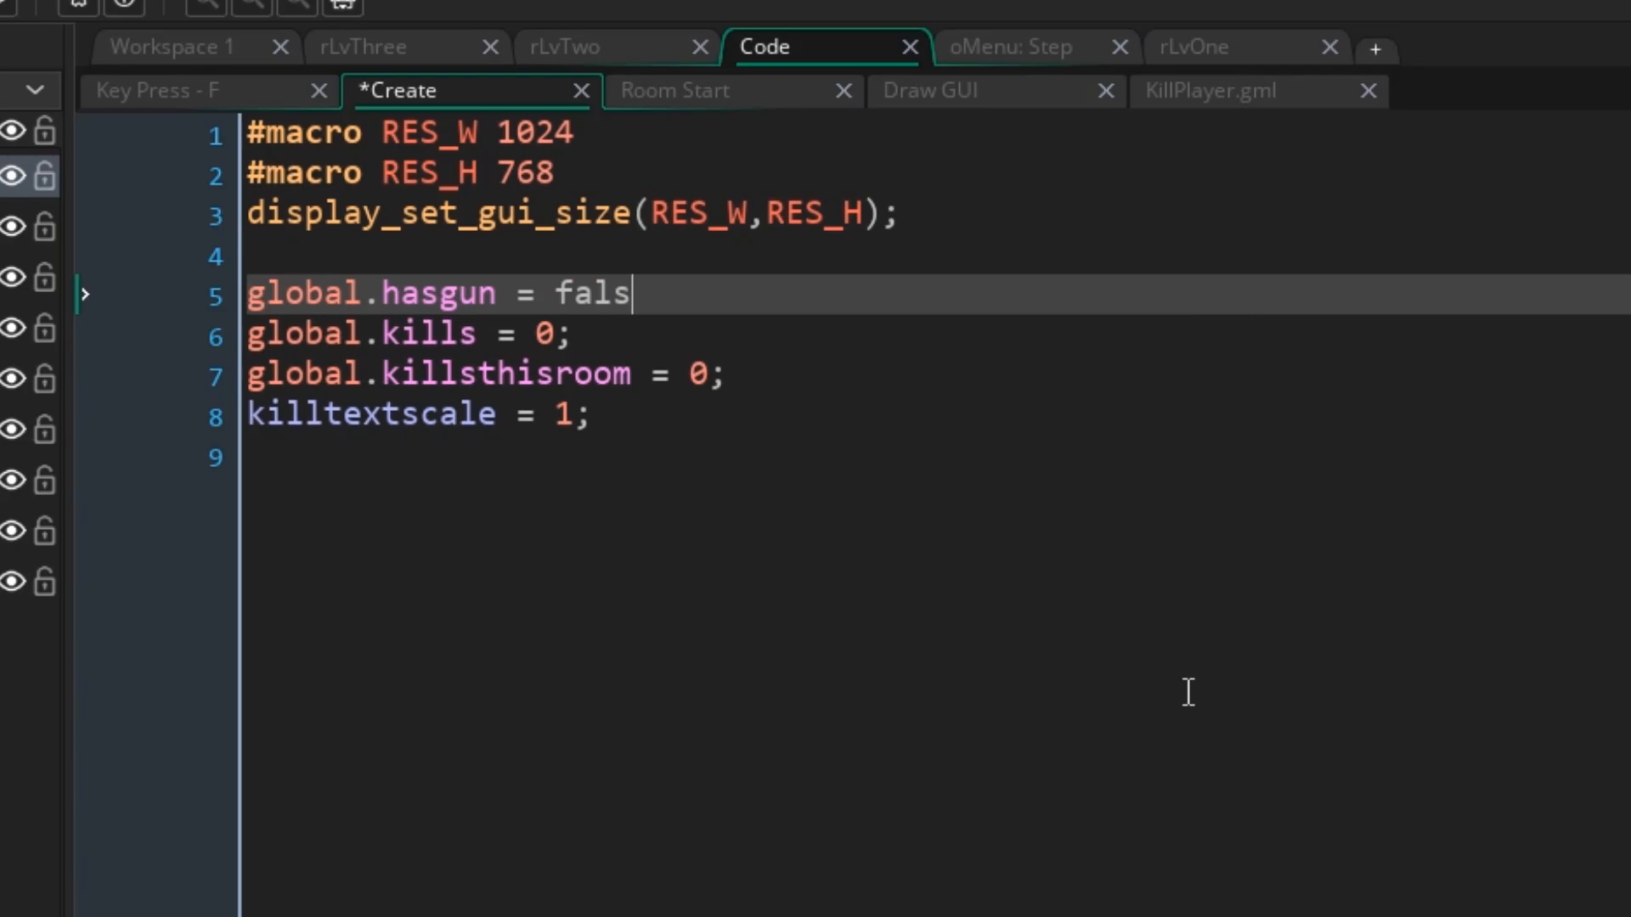
pyautogui.write('e;')
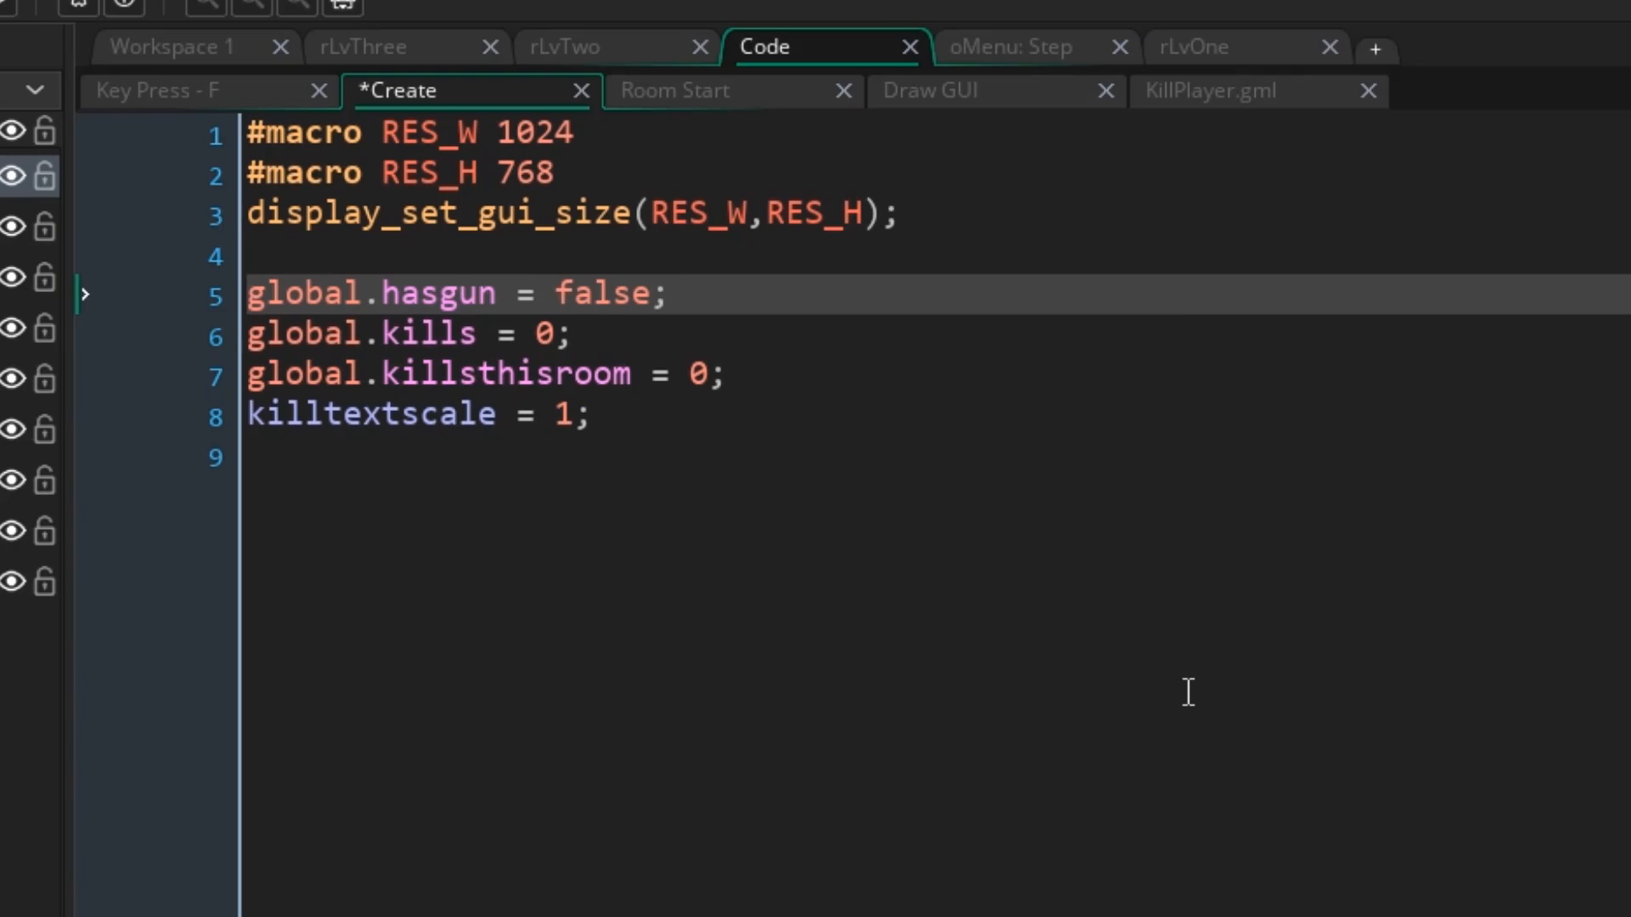
pyautogui.click(416, 455)
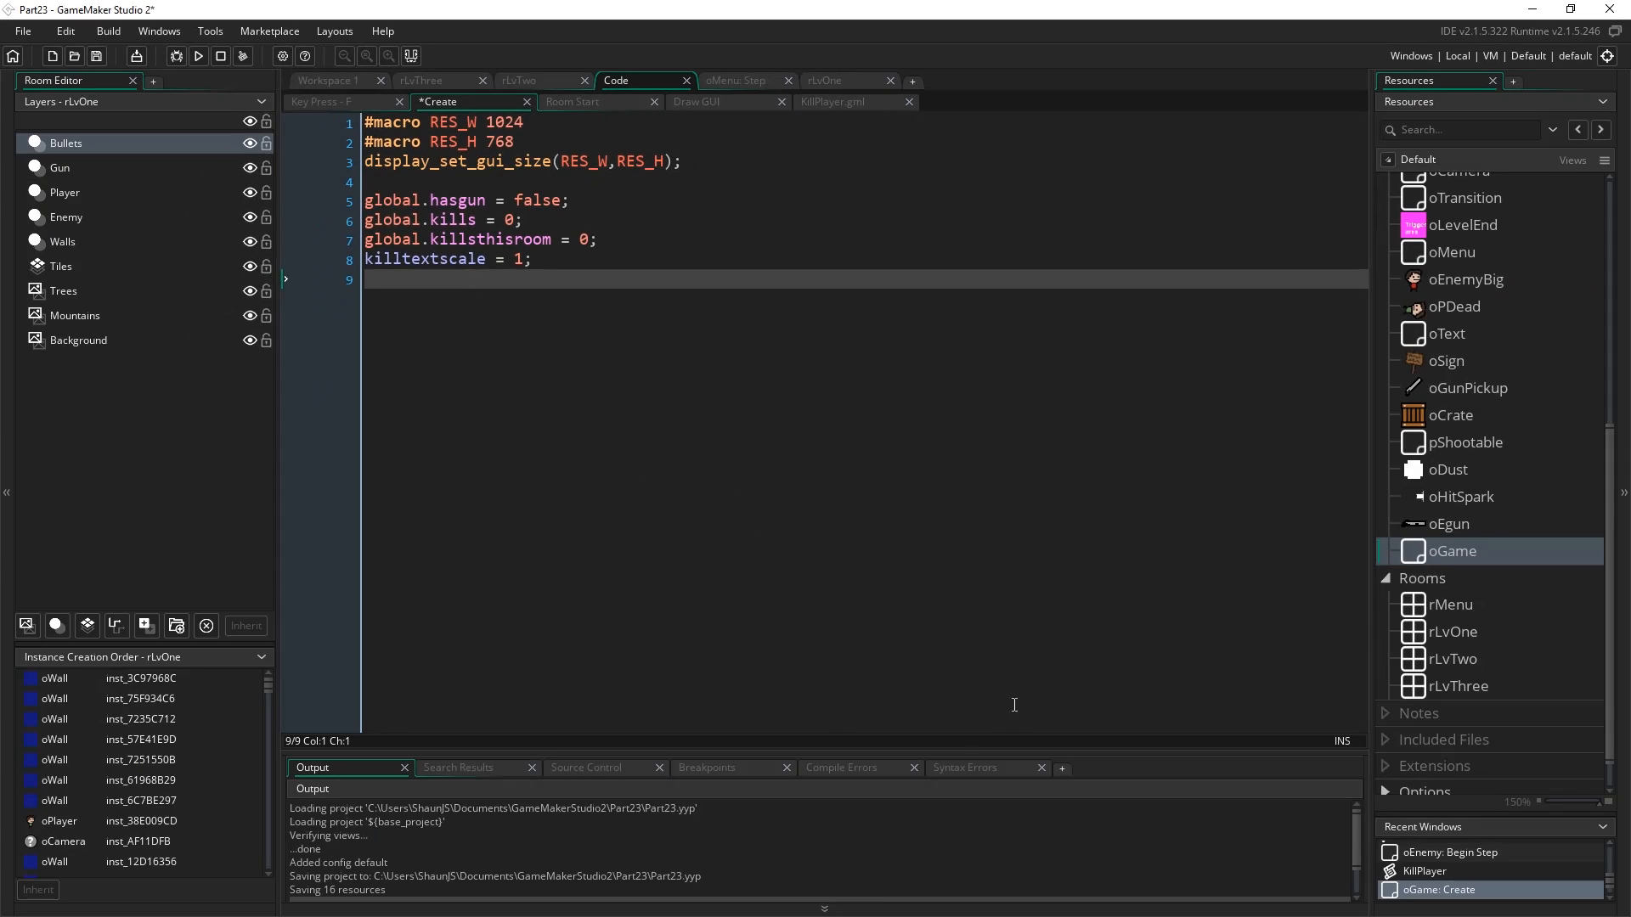
pyautogui.moveTo(653, 259)
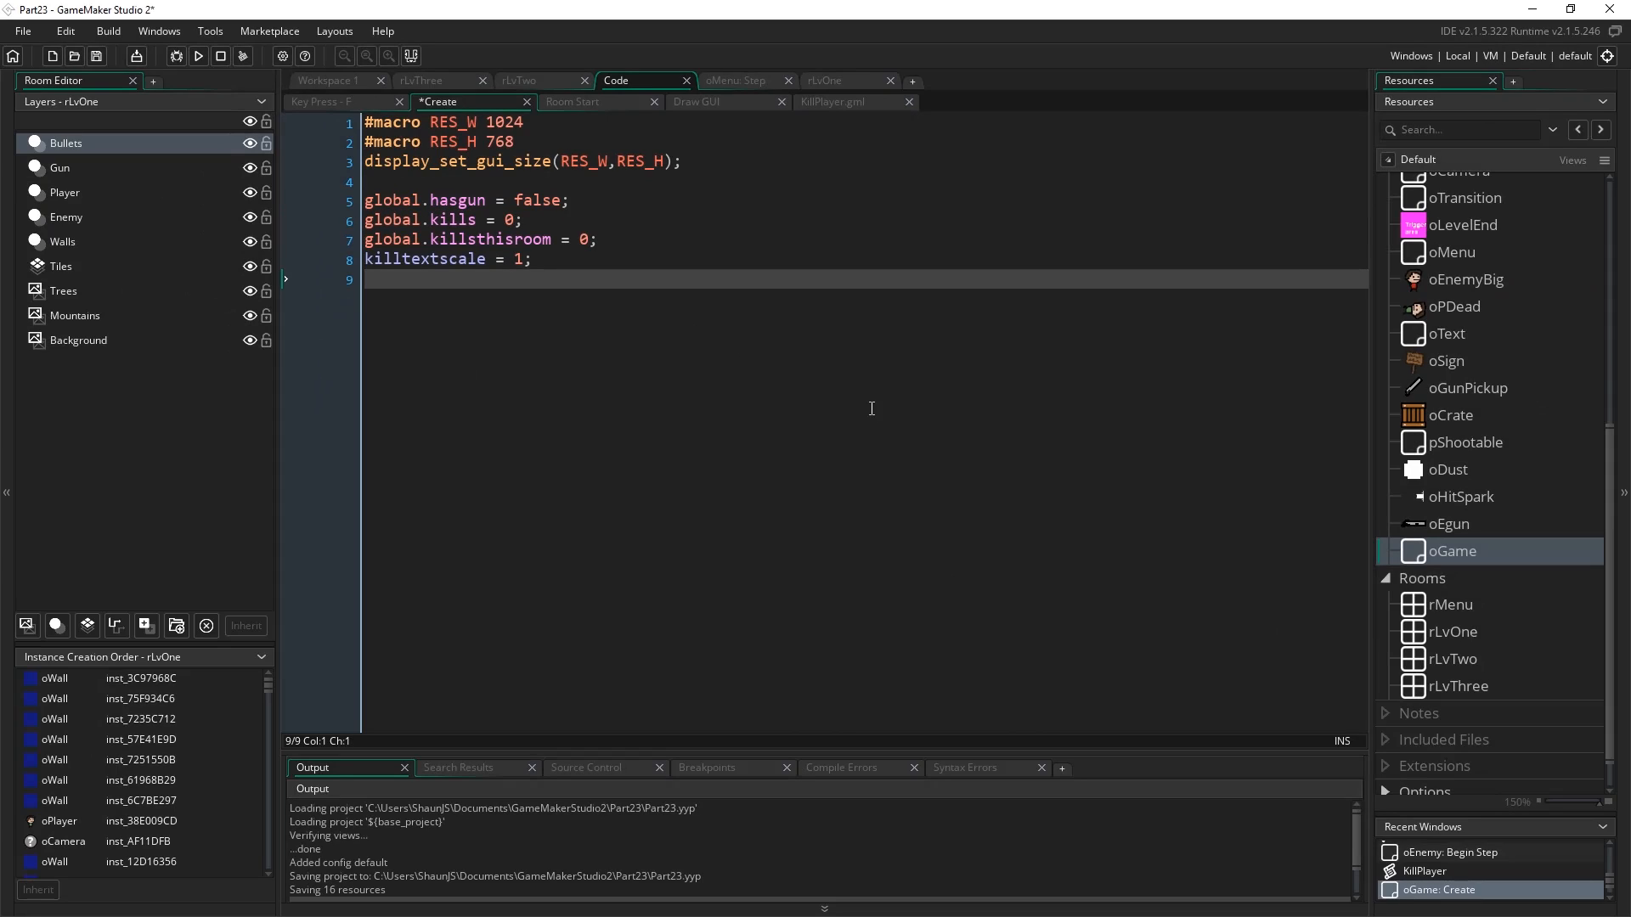
pyautogui.moveTo(676, 206)
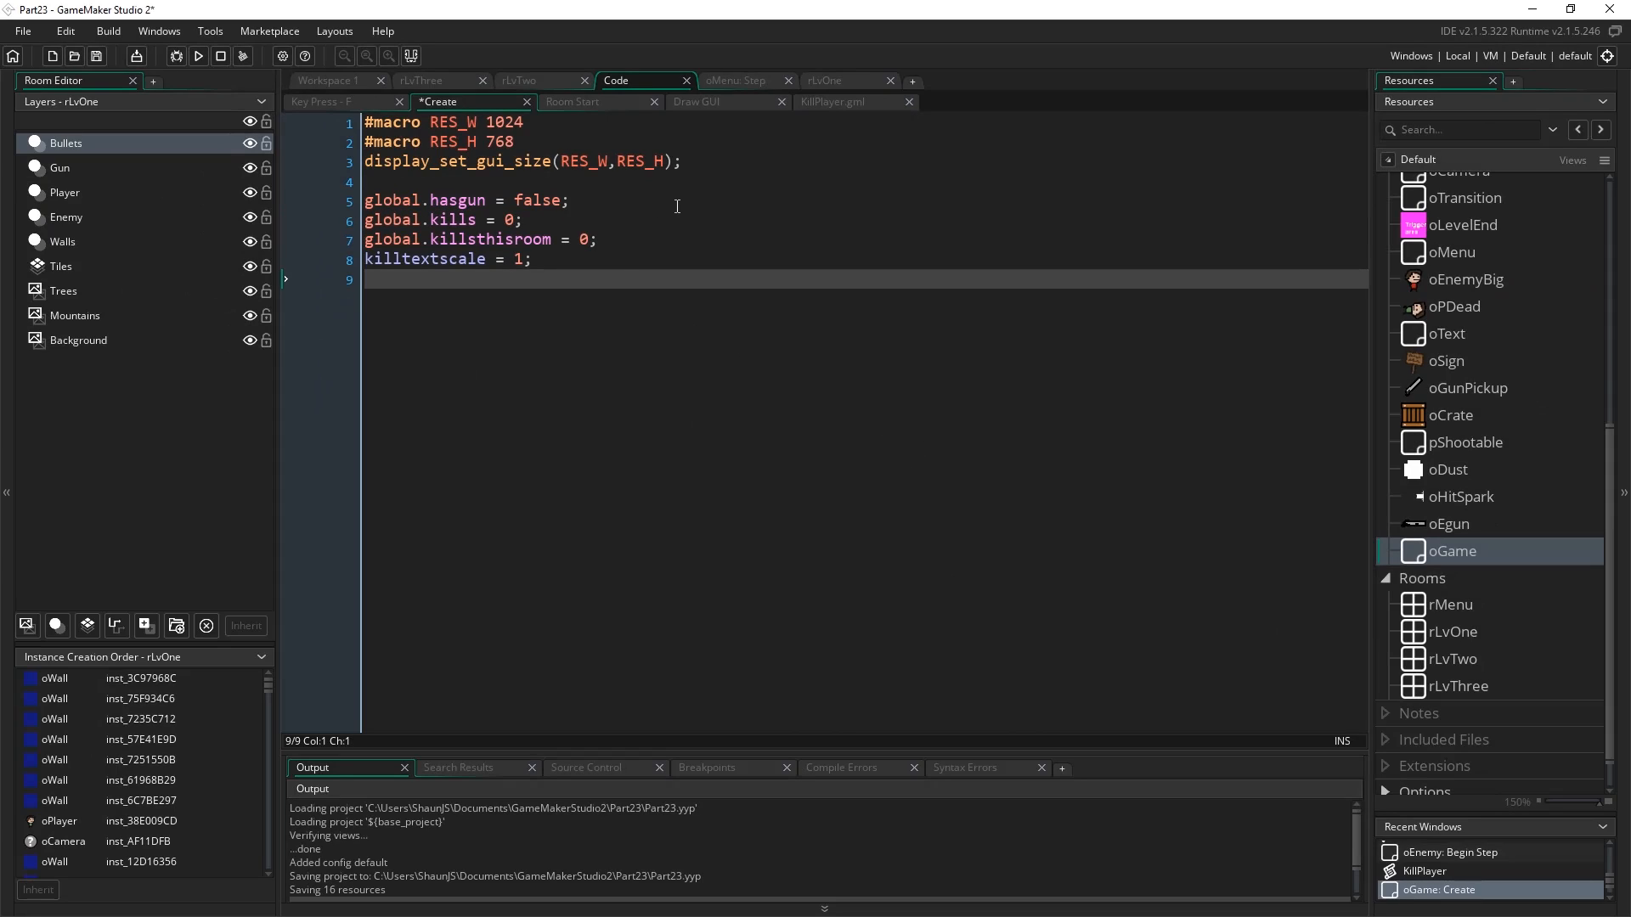
pyautogui.moveTo(1598, 497)
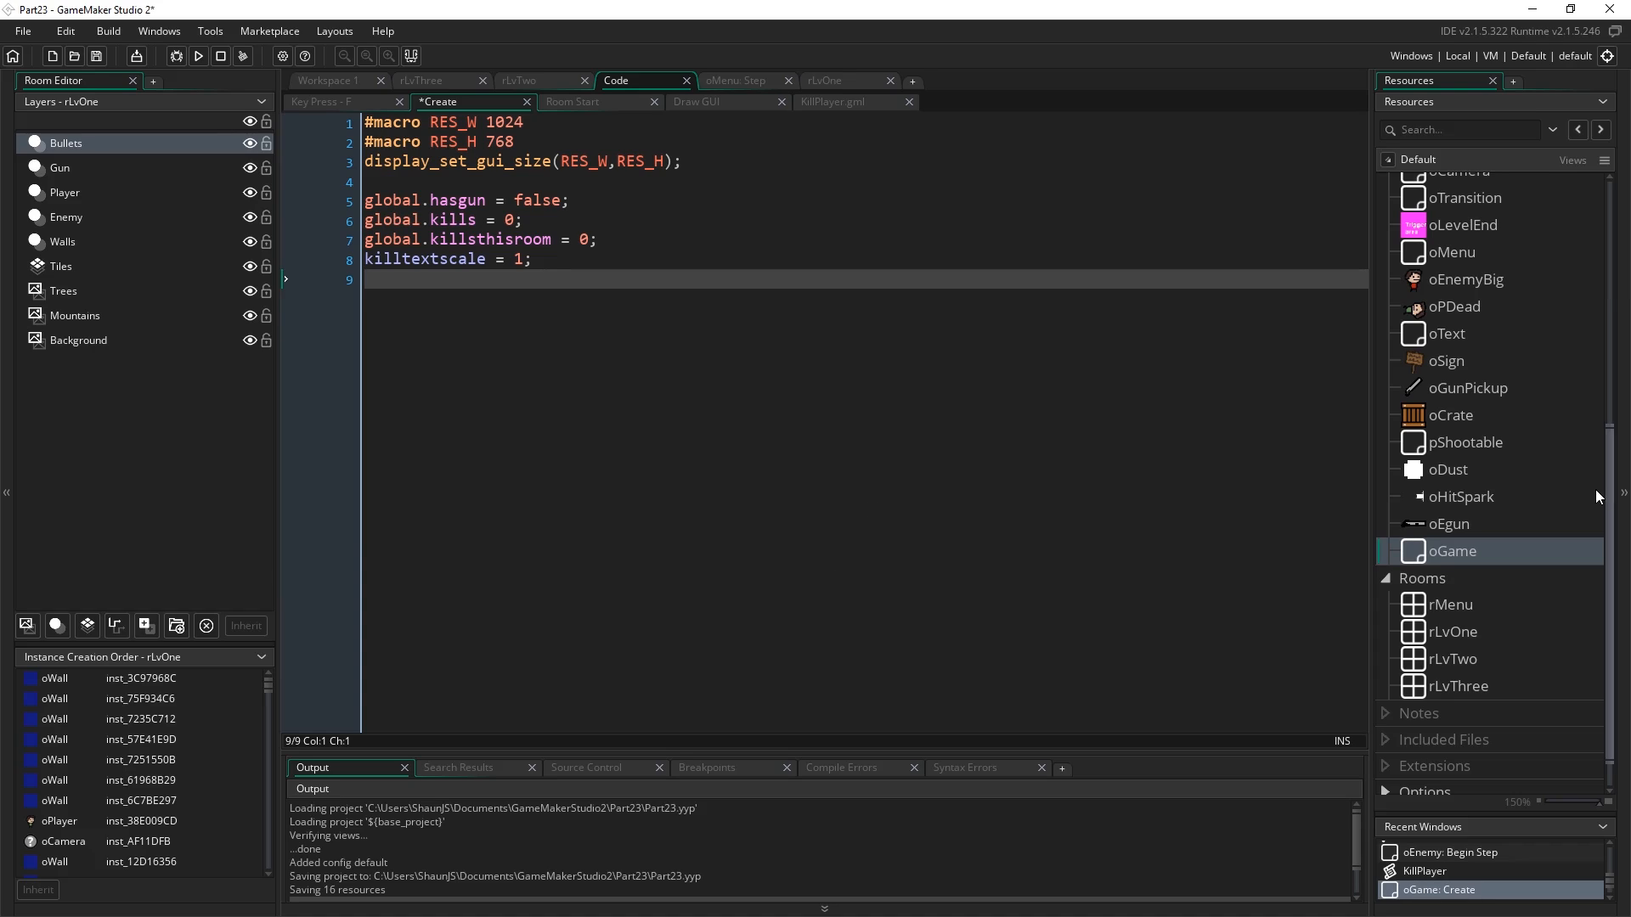
pyautogui.moveTo(789, 464)
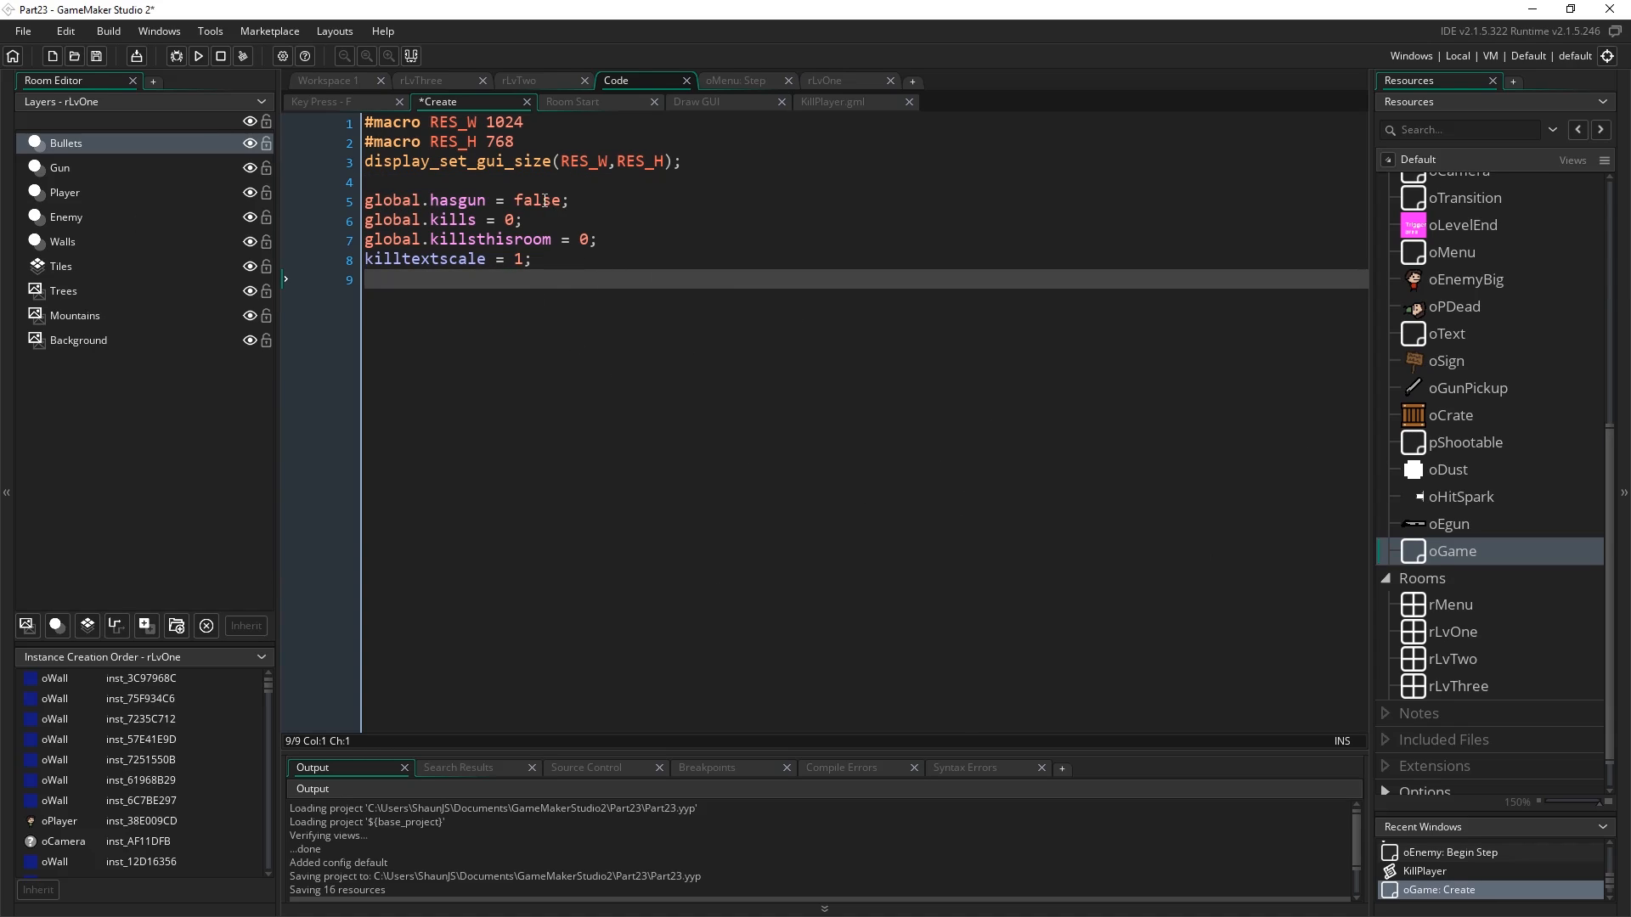
pyautogui.moveTo(925, 478)
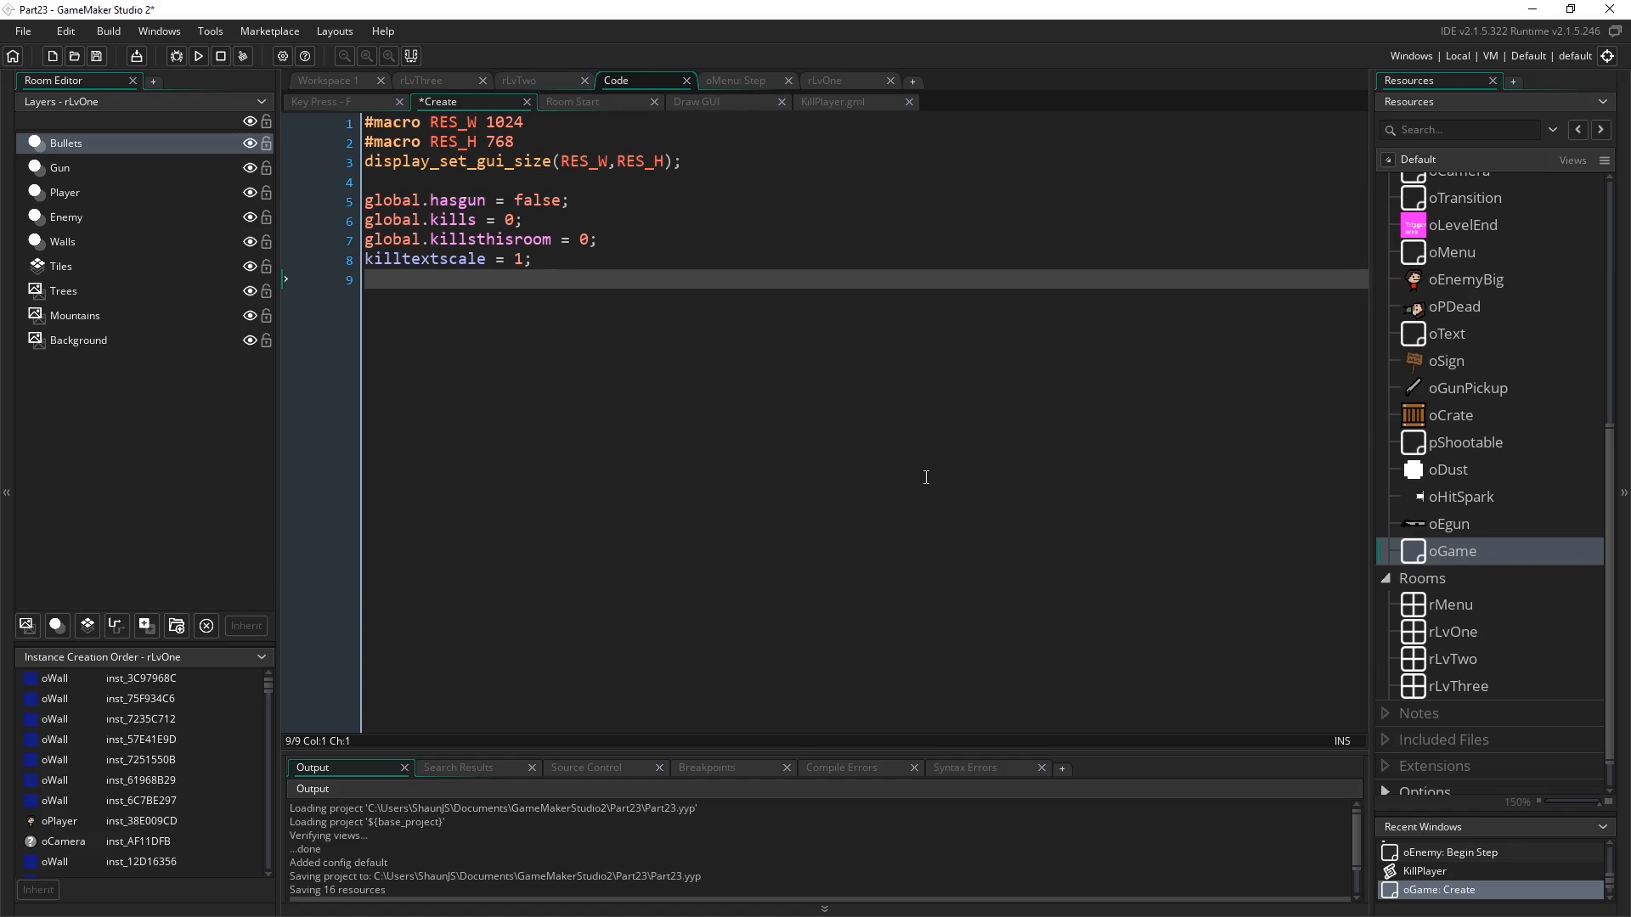
pyautogui.moveTo(1348, 542)
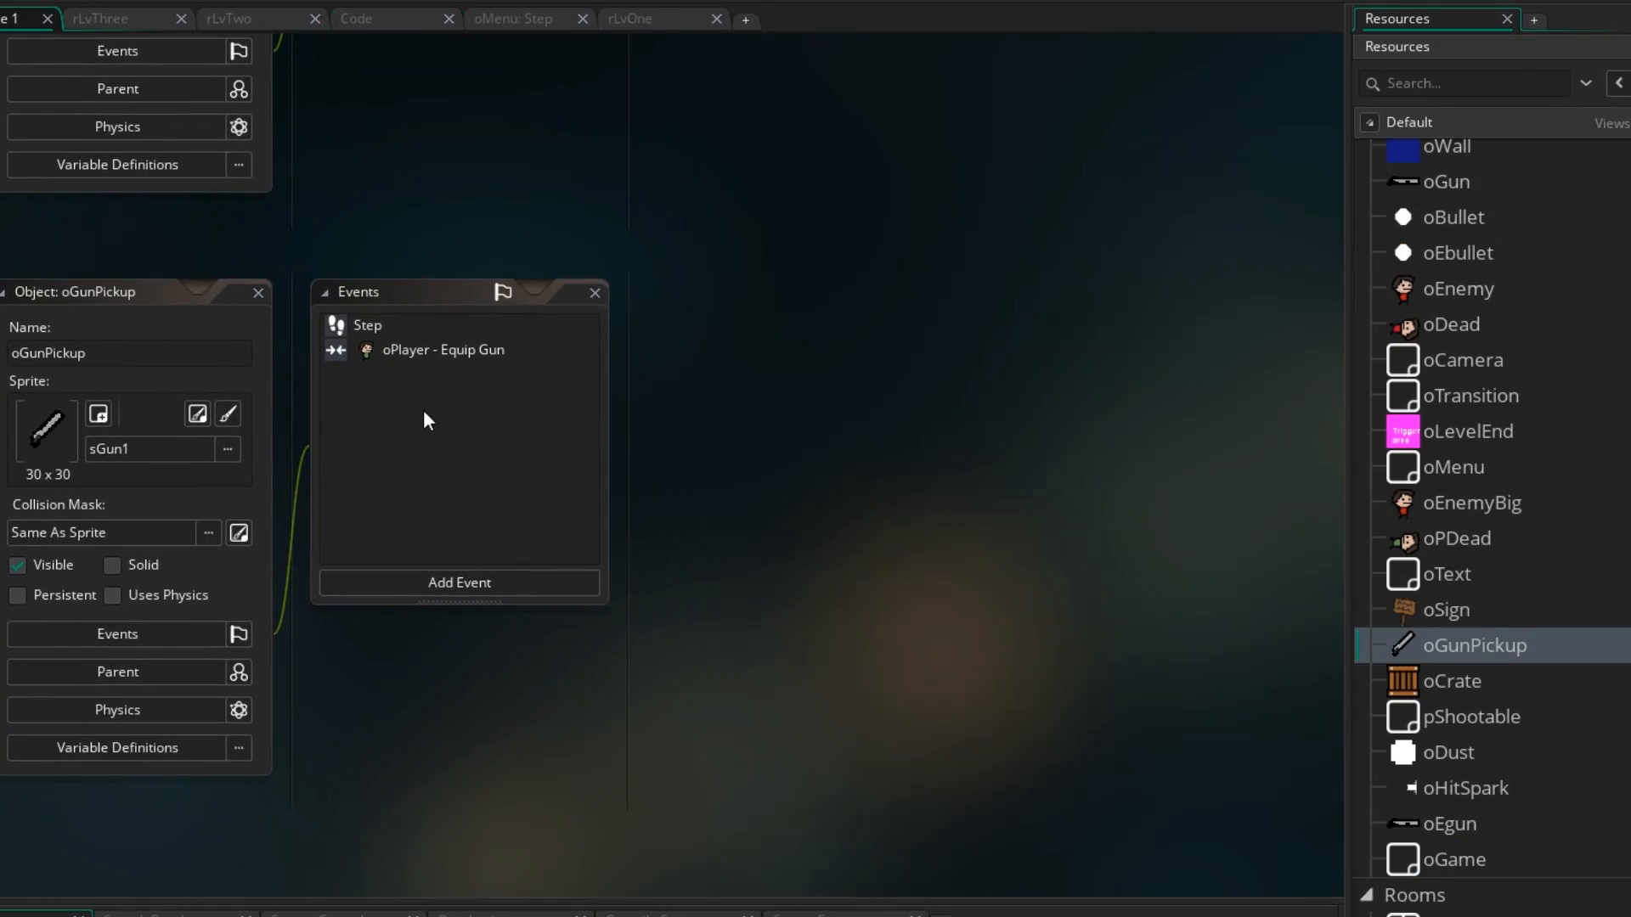
# Open oGunPickup's Equip Gun collision code and begin typing global.hasgun.
pyautogui.click(442, 350)
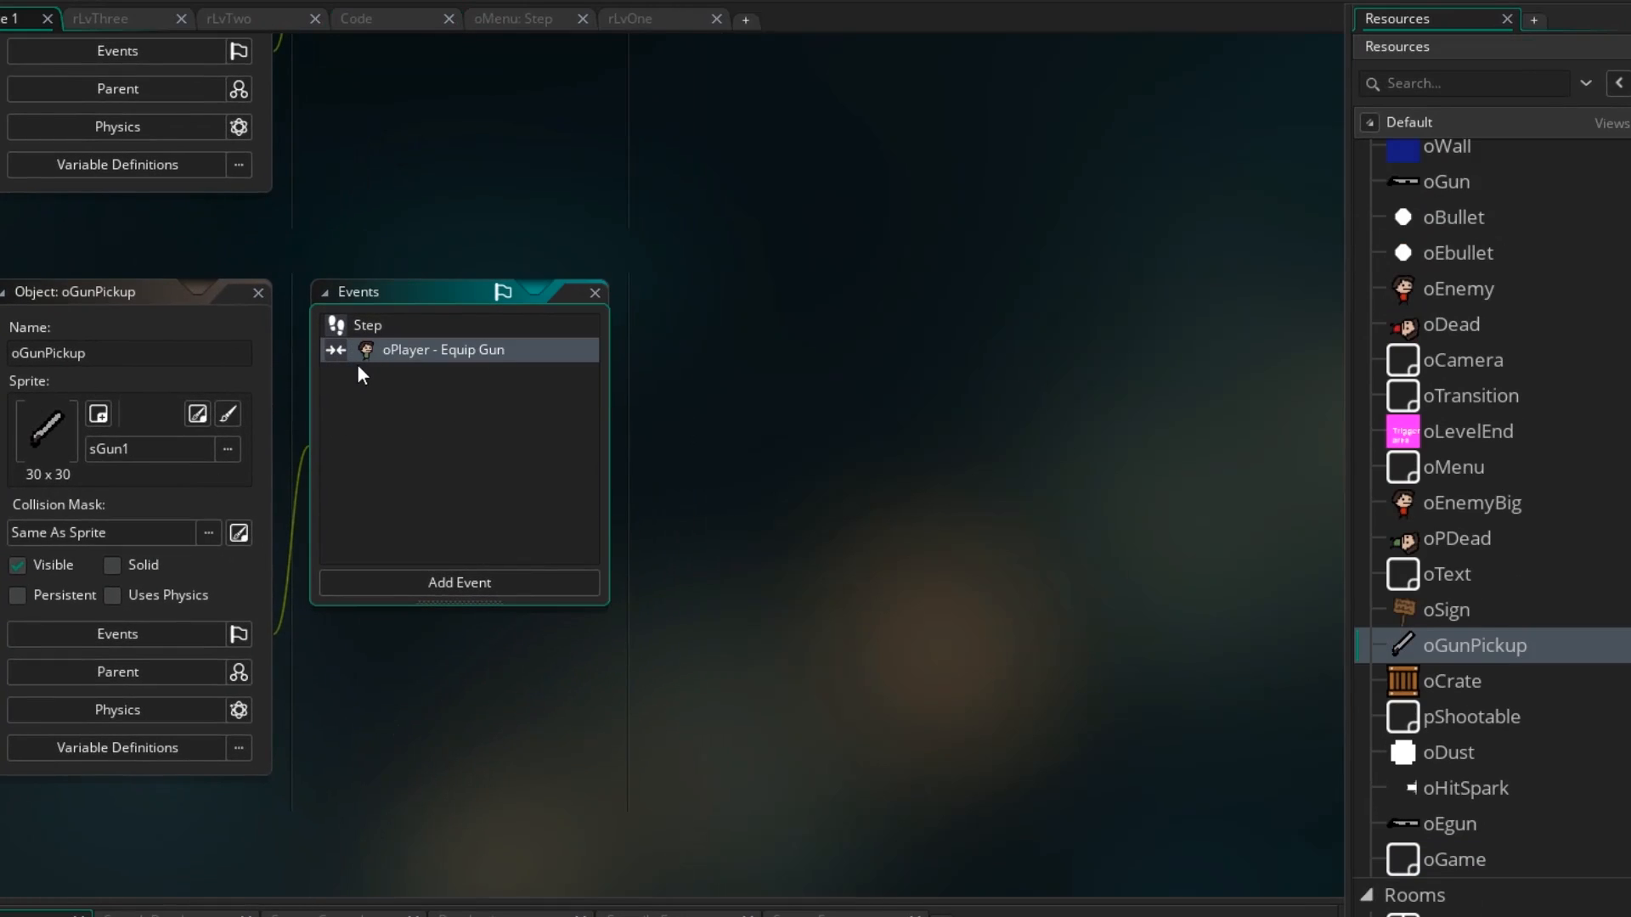
pyautogui.doubleClick(444, 349)
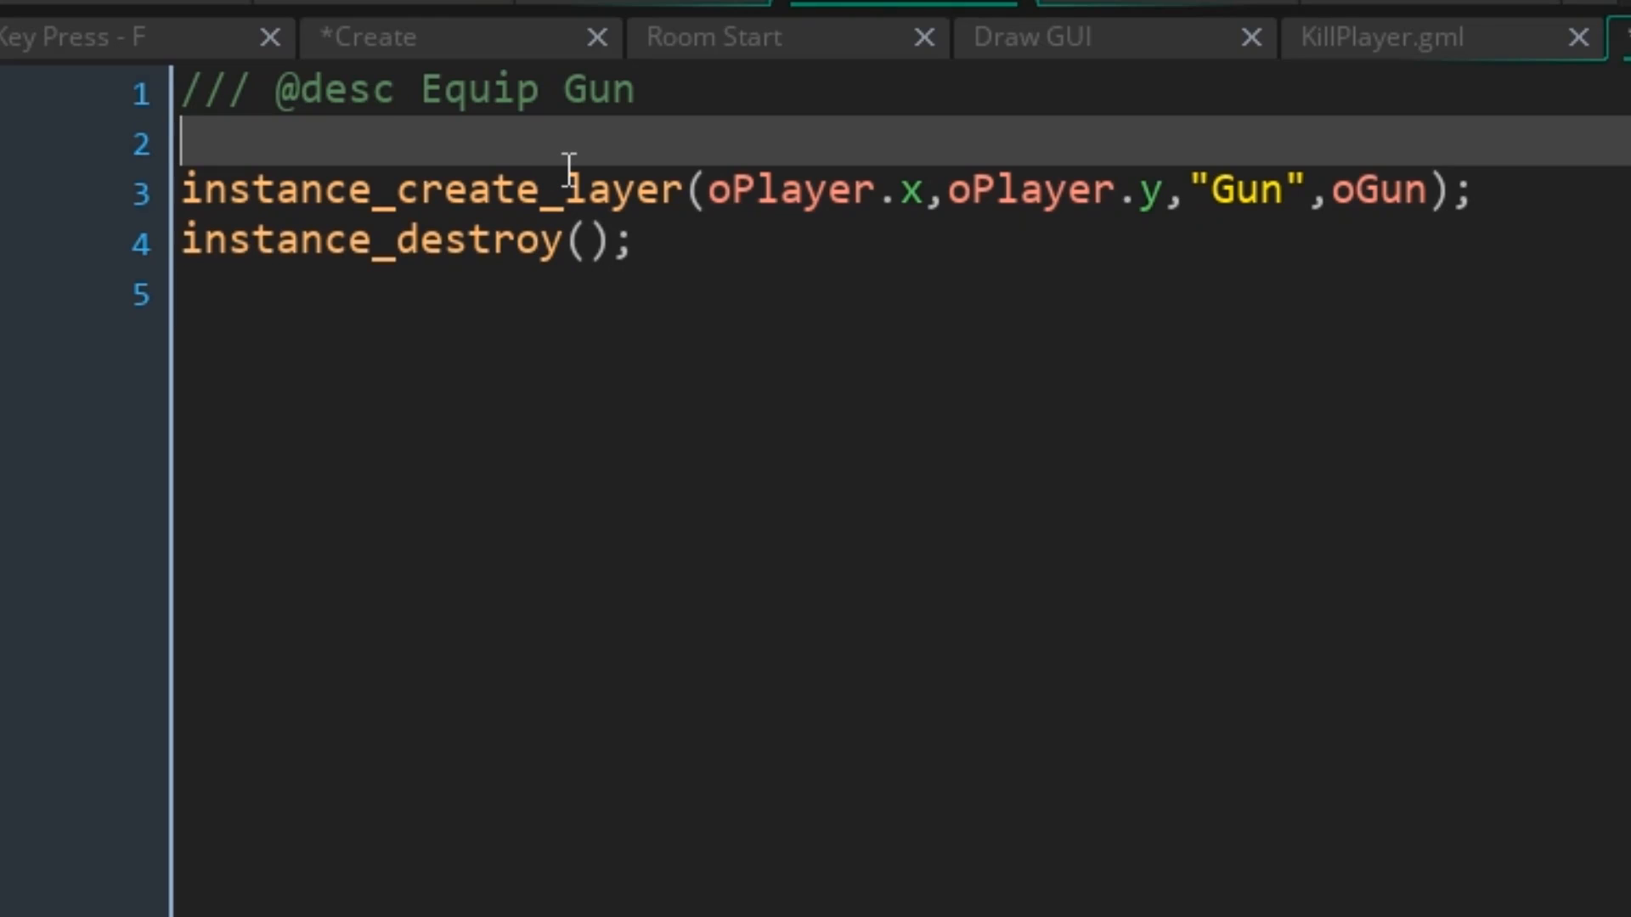
pyautogui.write('global.')
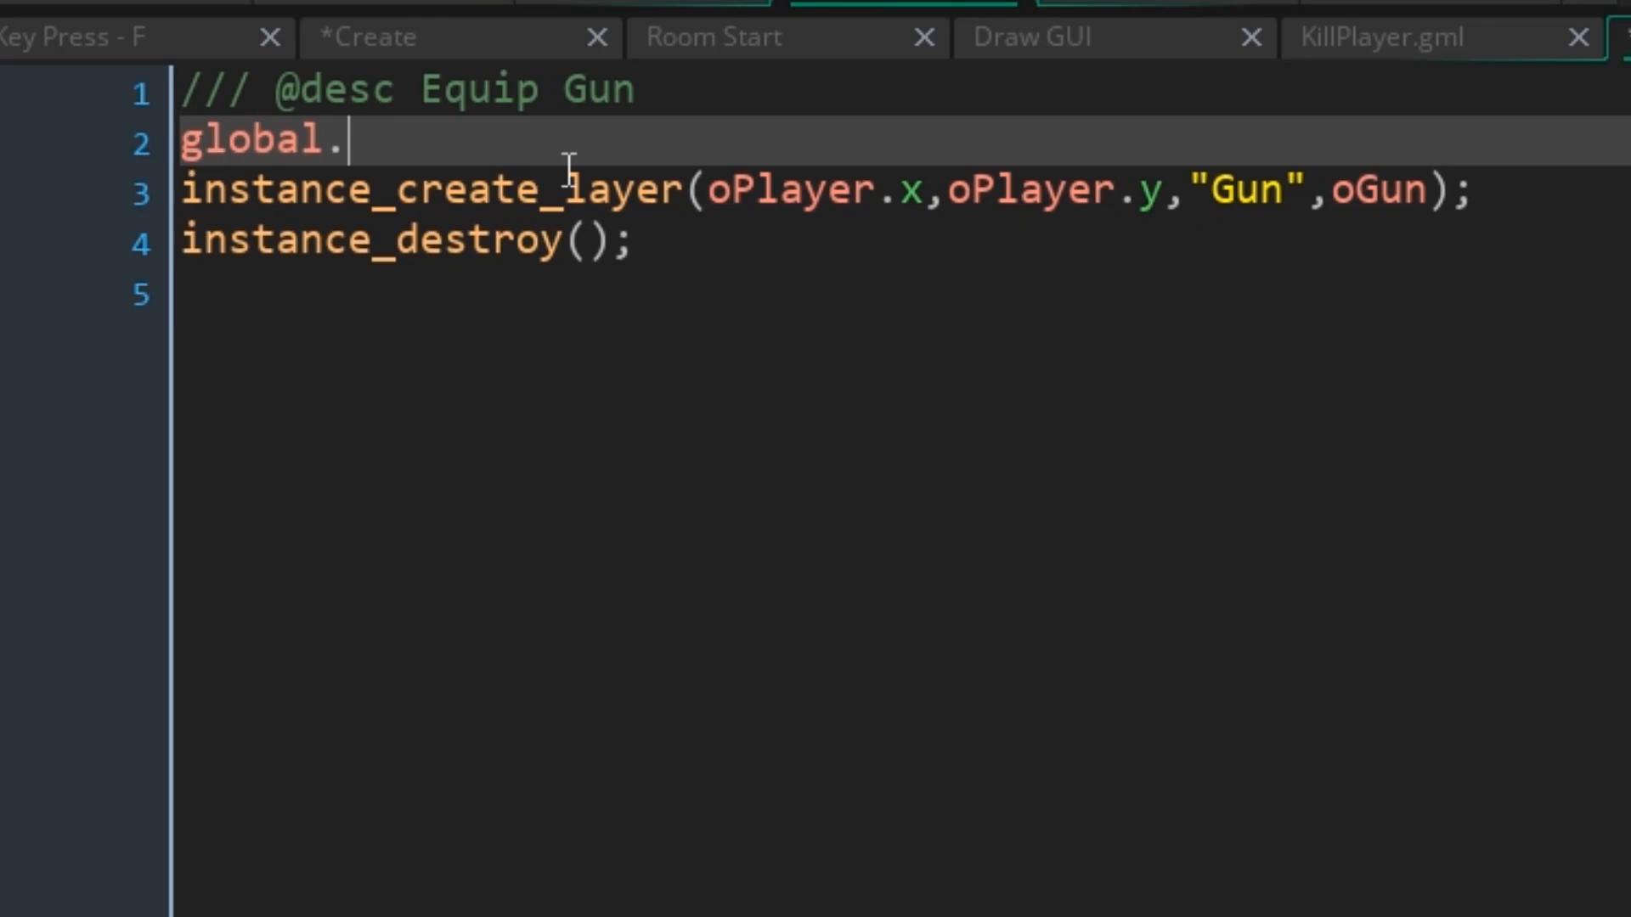
pyautogui.write('hasgun = tur')
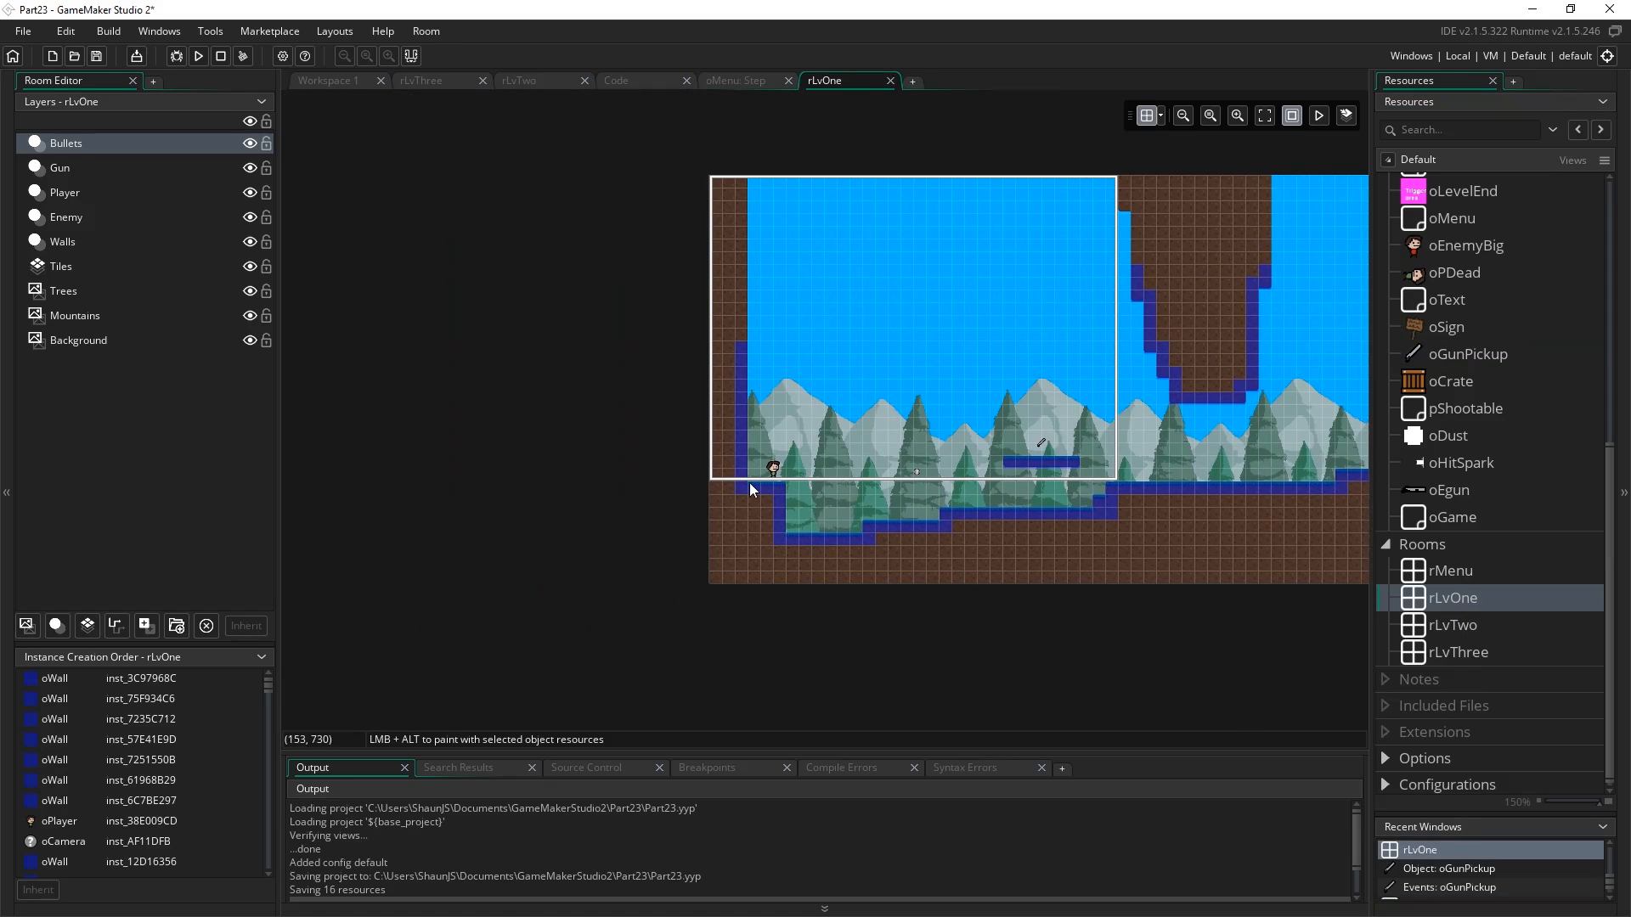
# Inspect the rLvTwo room, then return to oGunPickup's Equip Gun code.
pyautogui.click(518, 80)
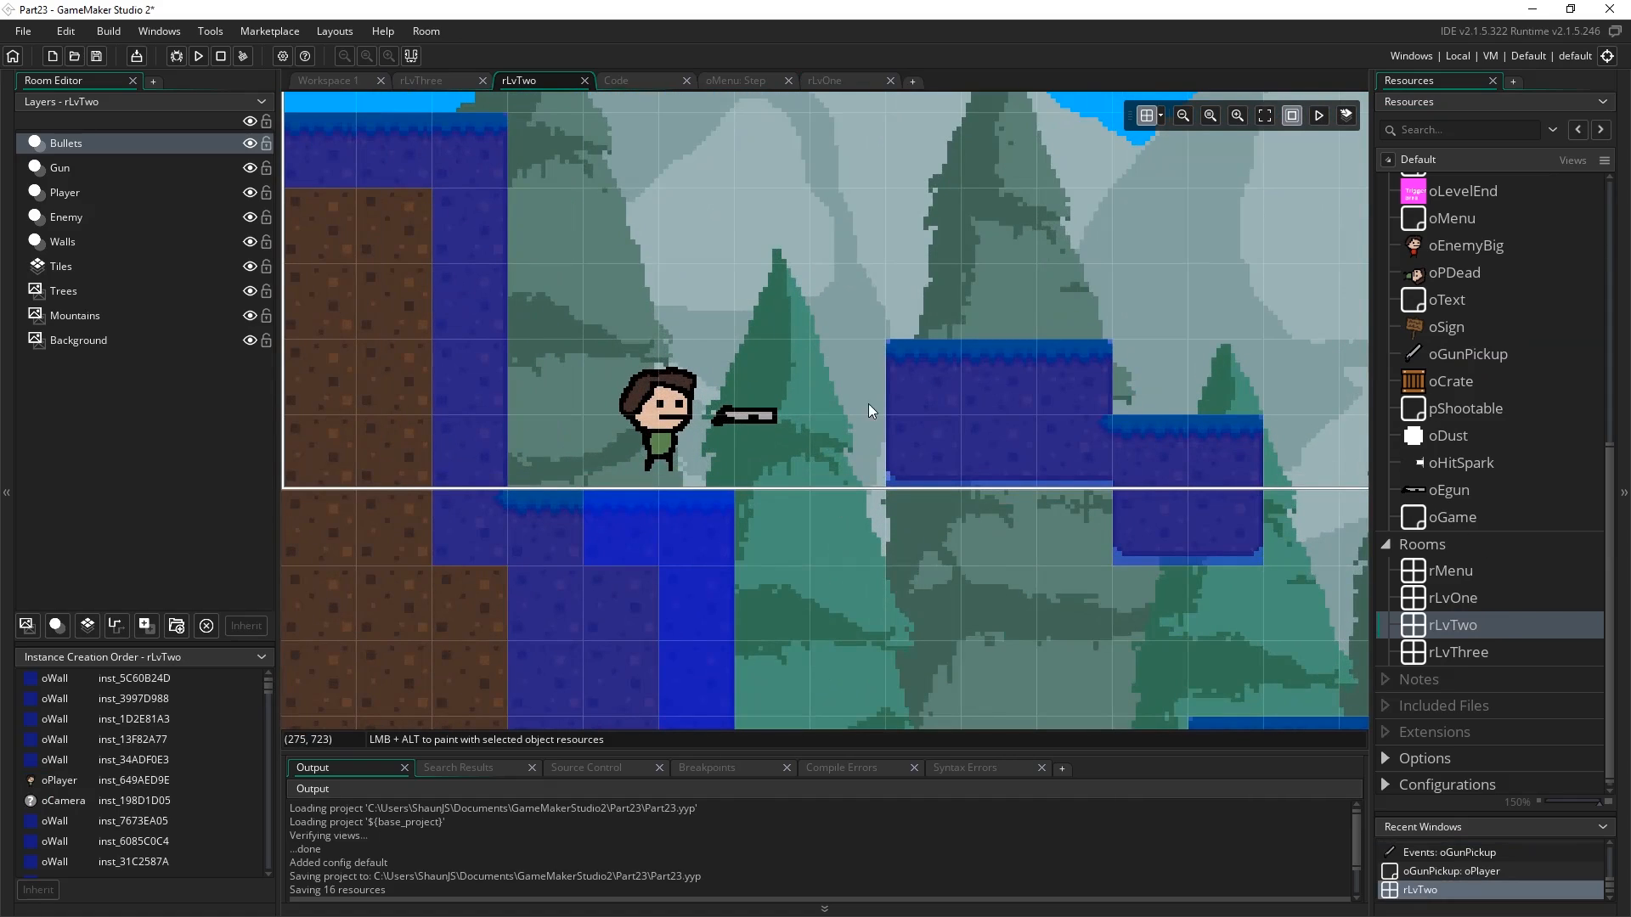
pyautogui.moveTo(816, 430)
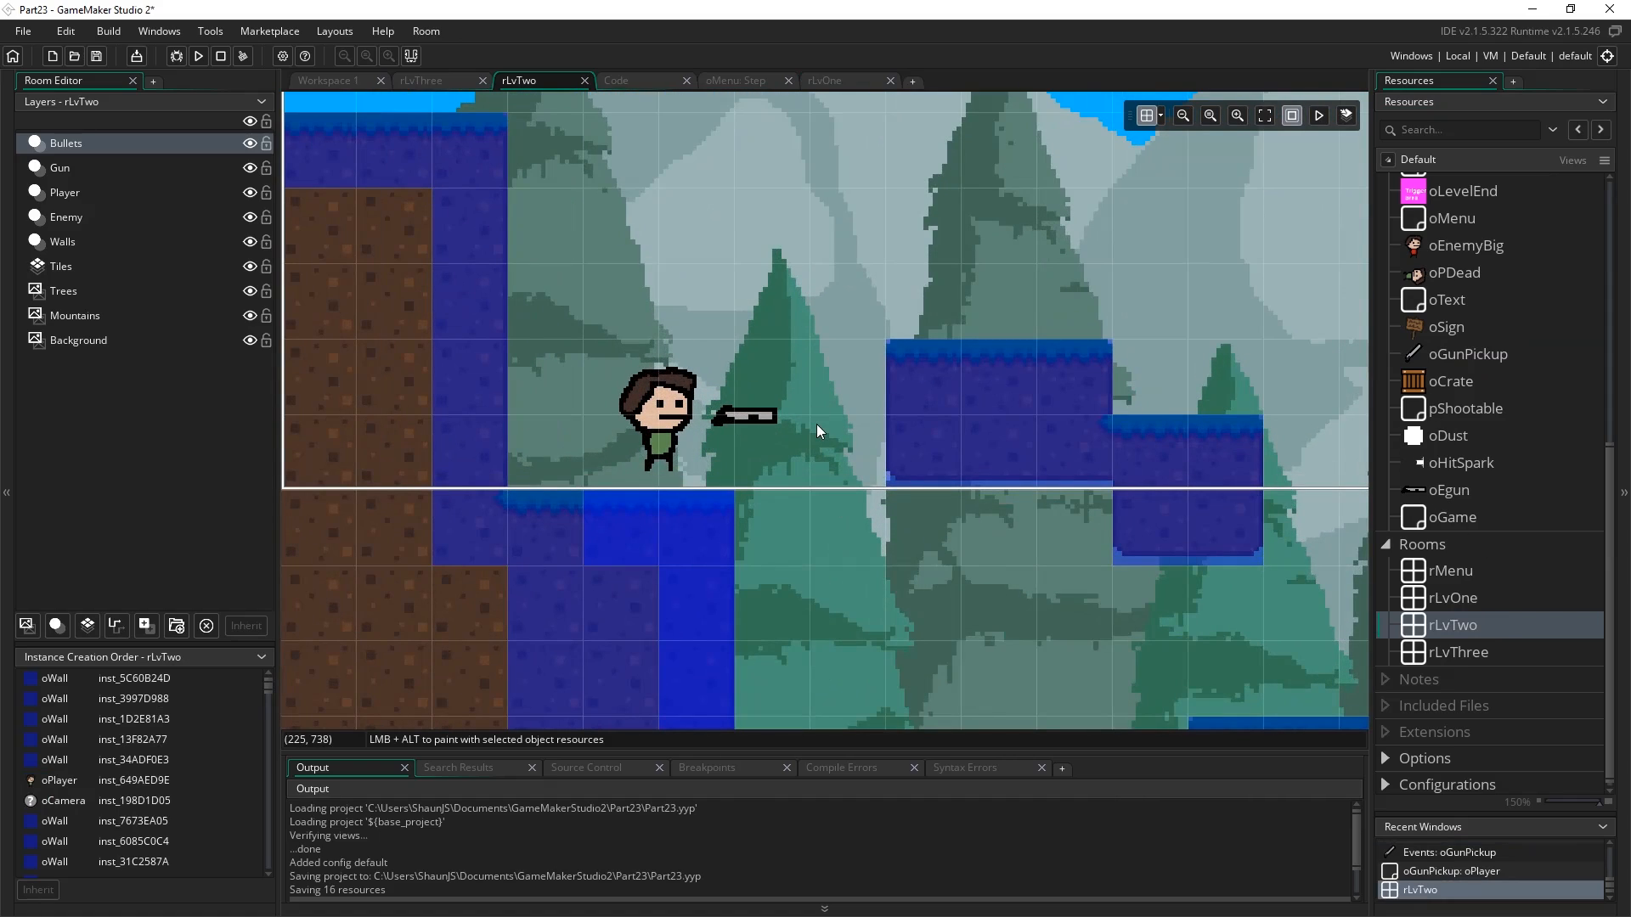
pyautogui.moveTo(752, 477)
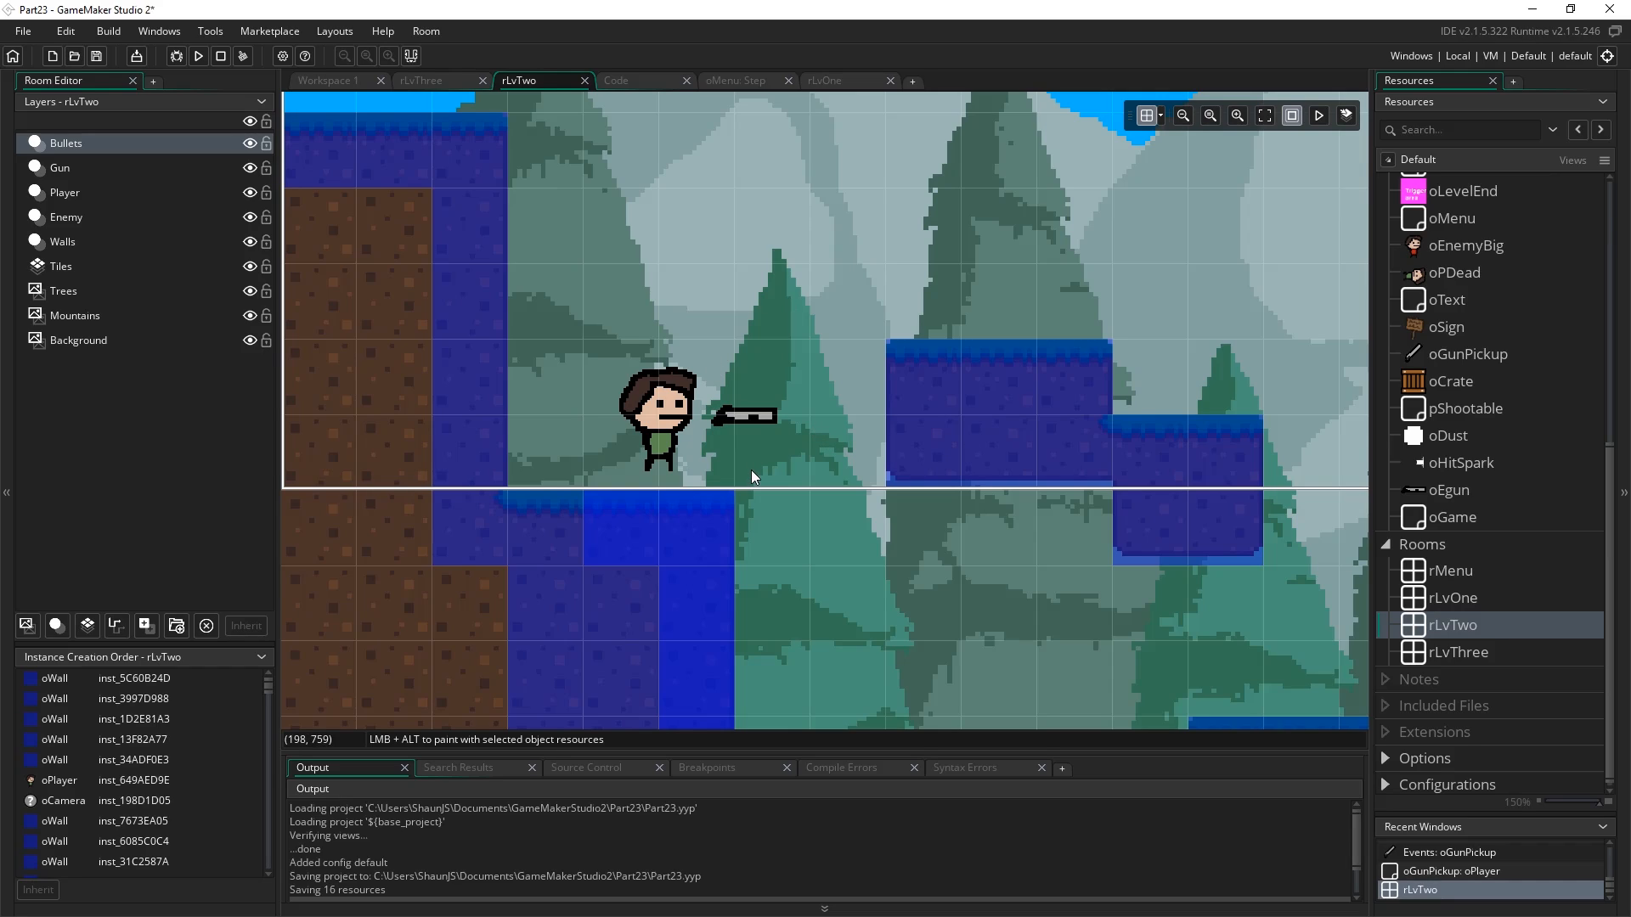
pyautogui.moveTo(723, 428)
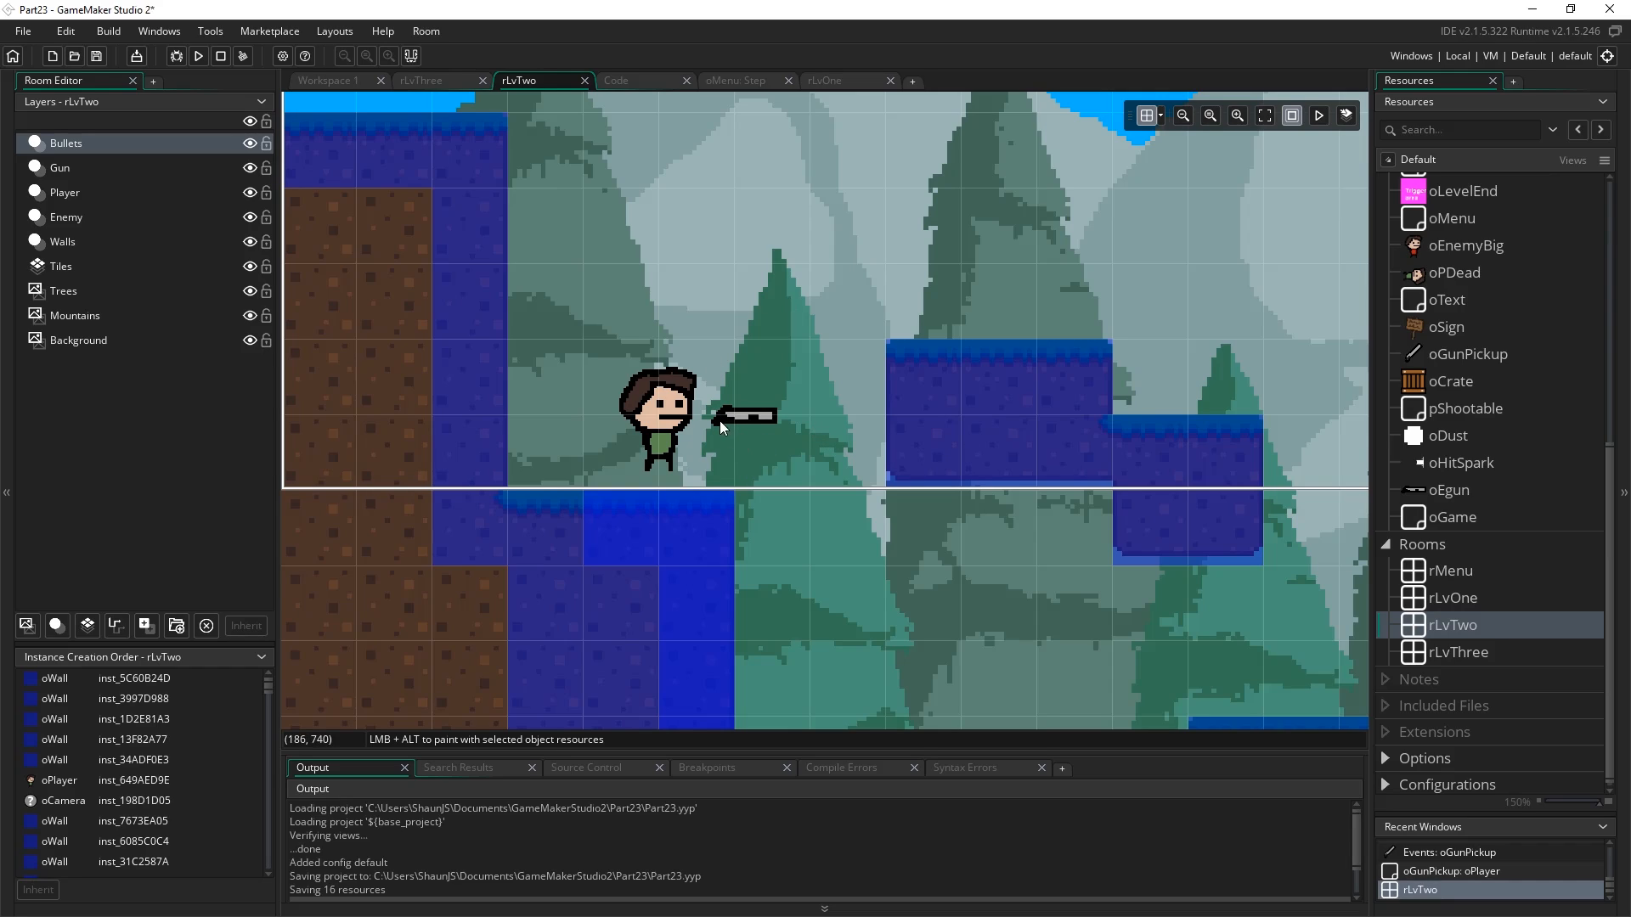
pyautogui.moveTo(655, 344)
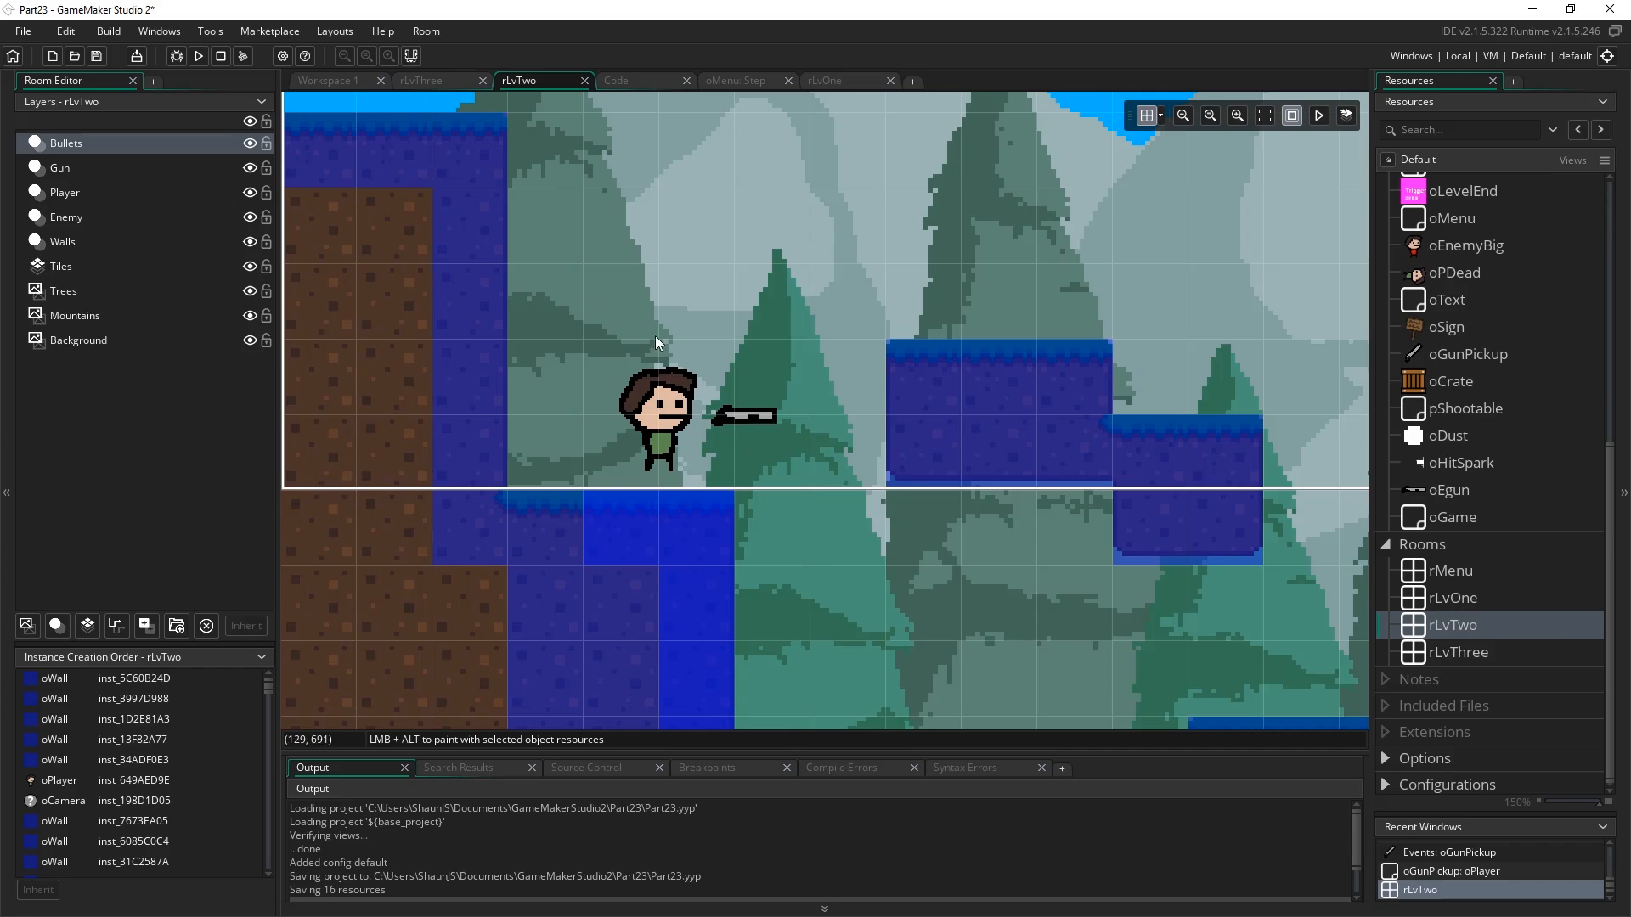
pyautogui.moveTo(685, 351)
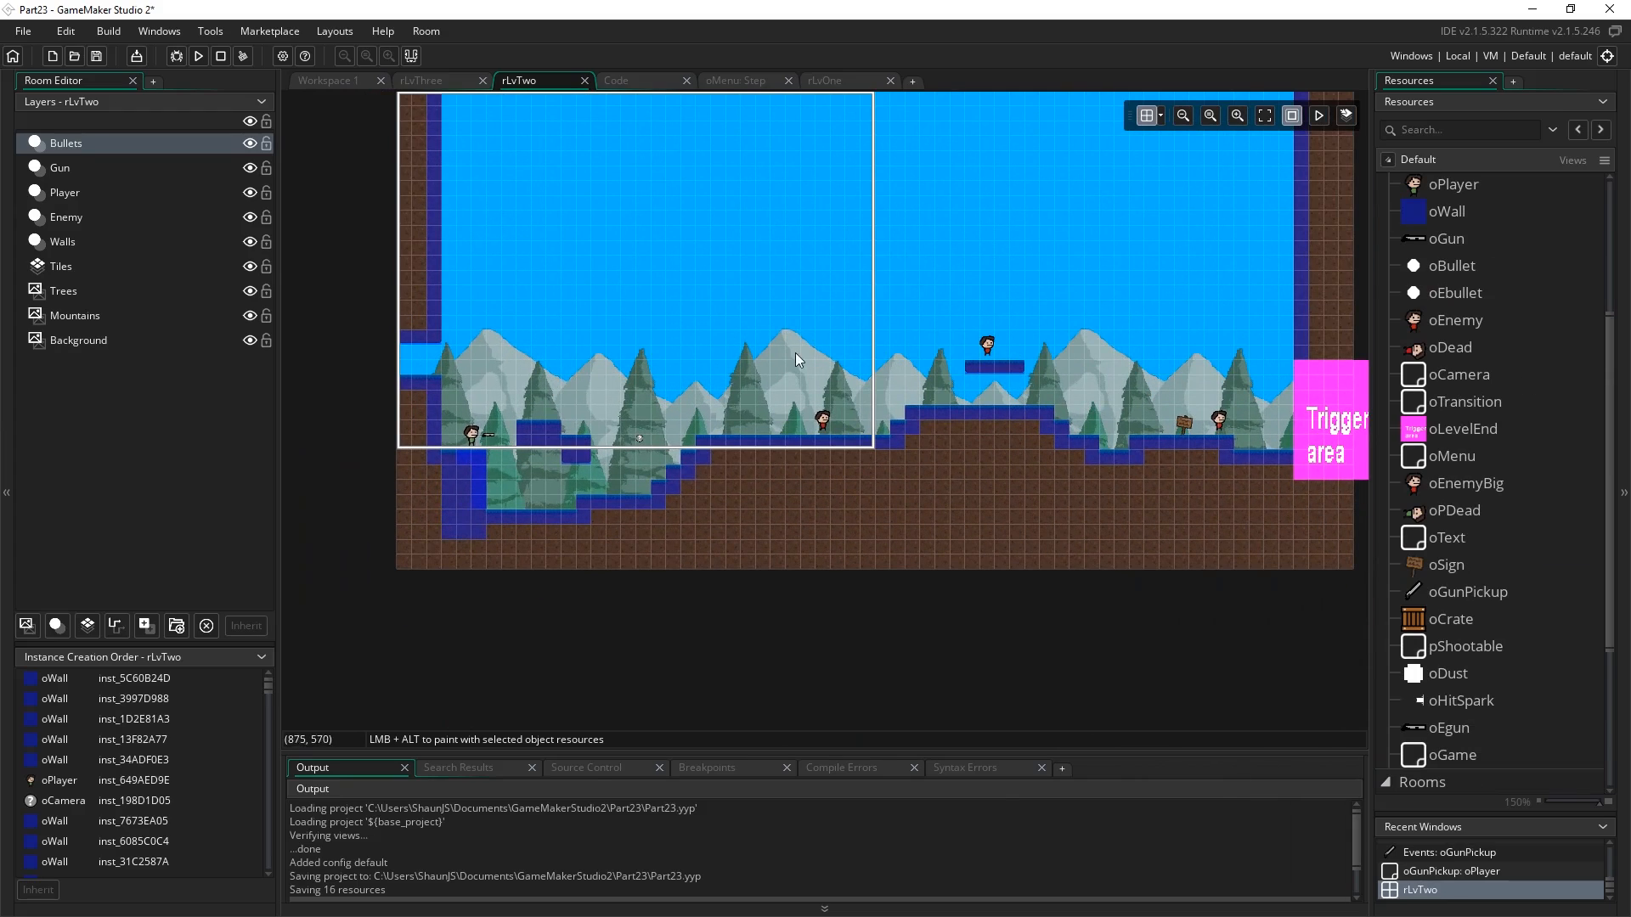
pyautogui.moveTo(436, 505)
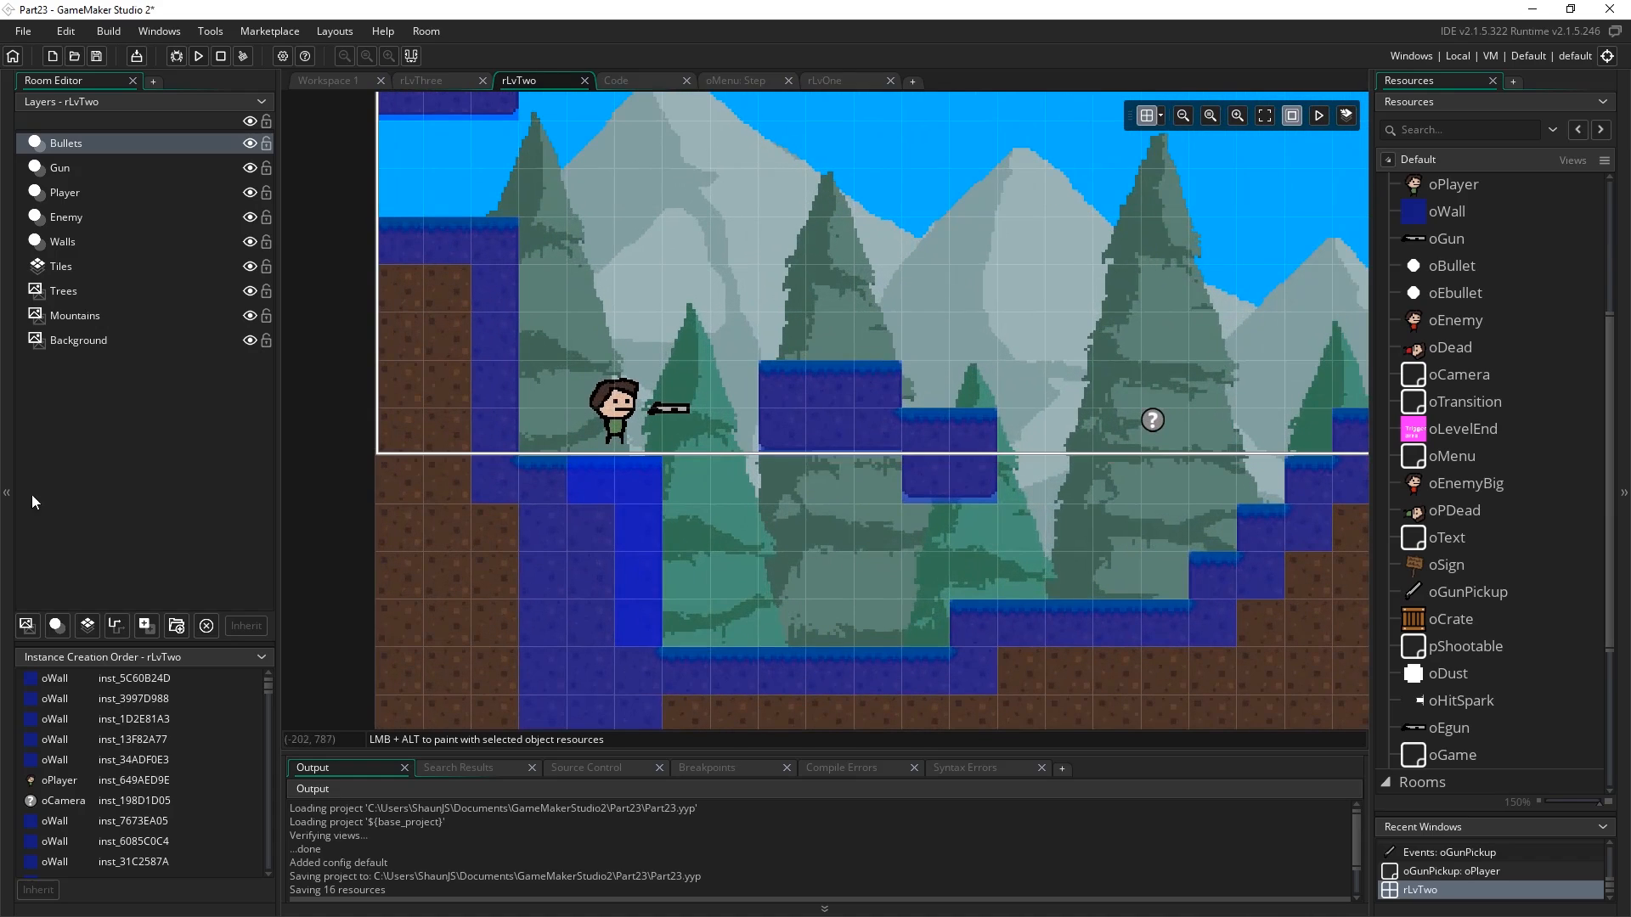
pyautogui.moveTo(727, 494)
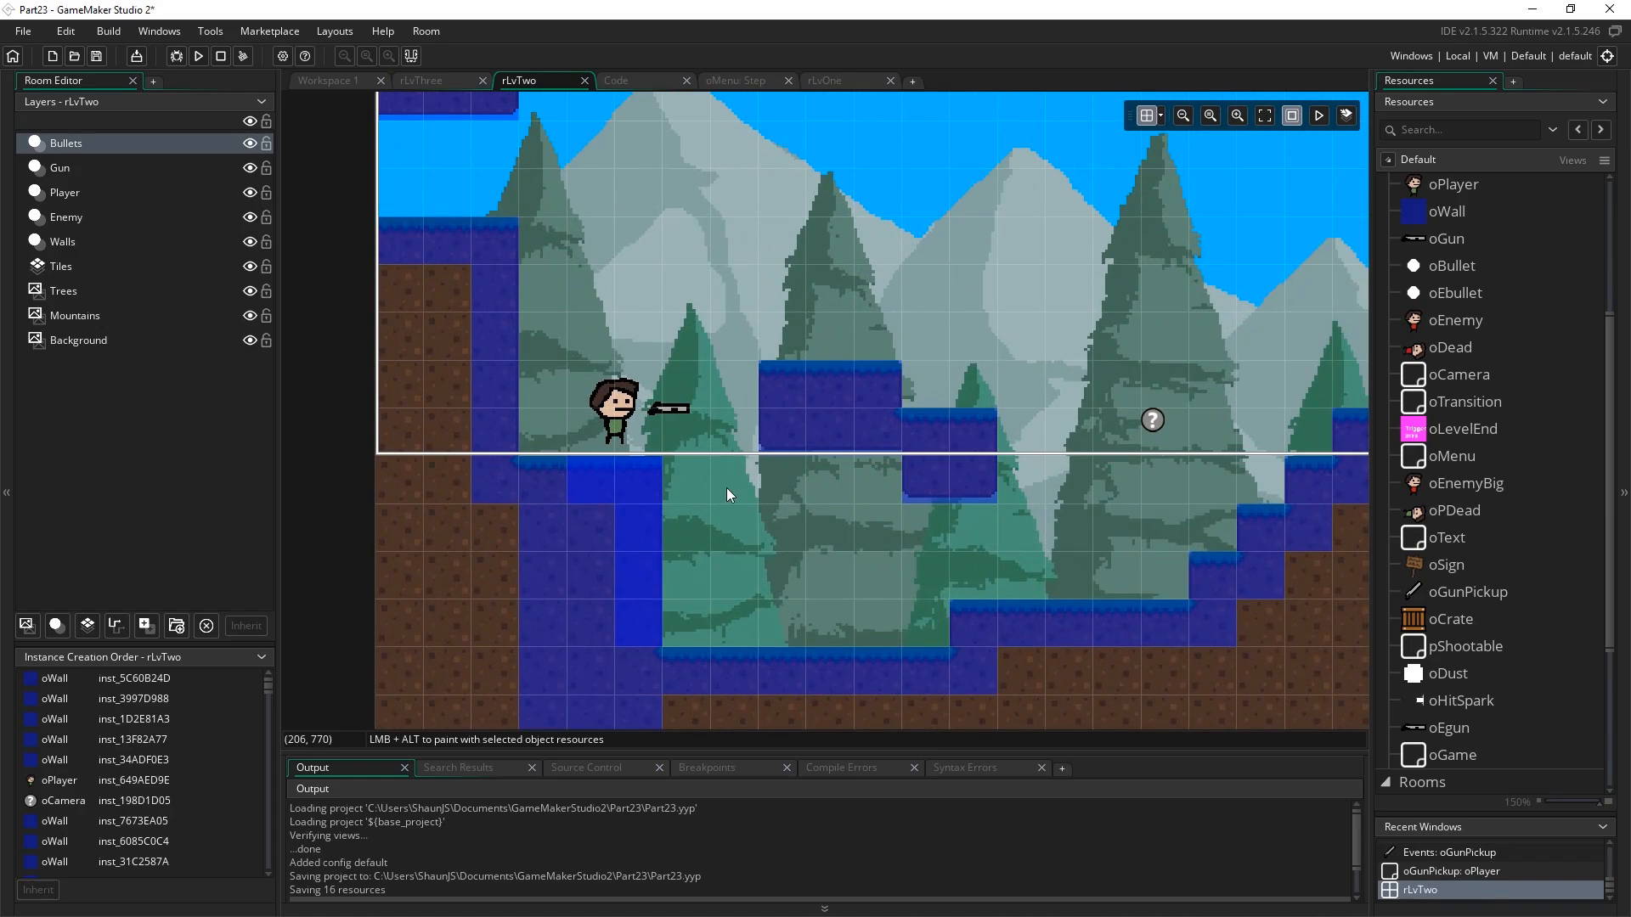
pyautogui.moveTo(884, 428)
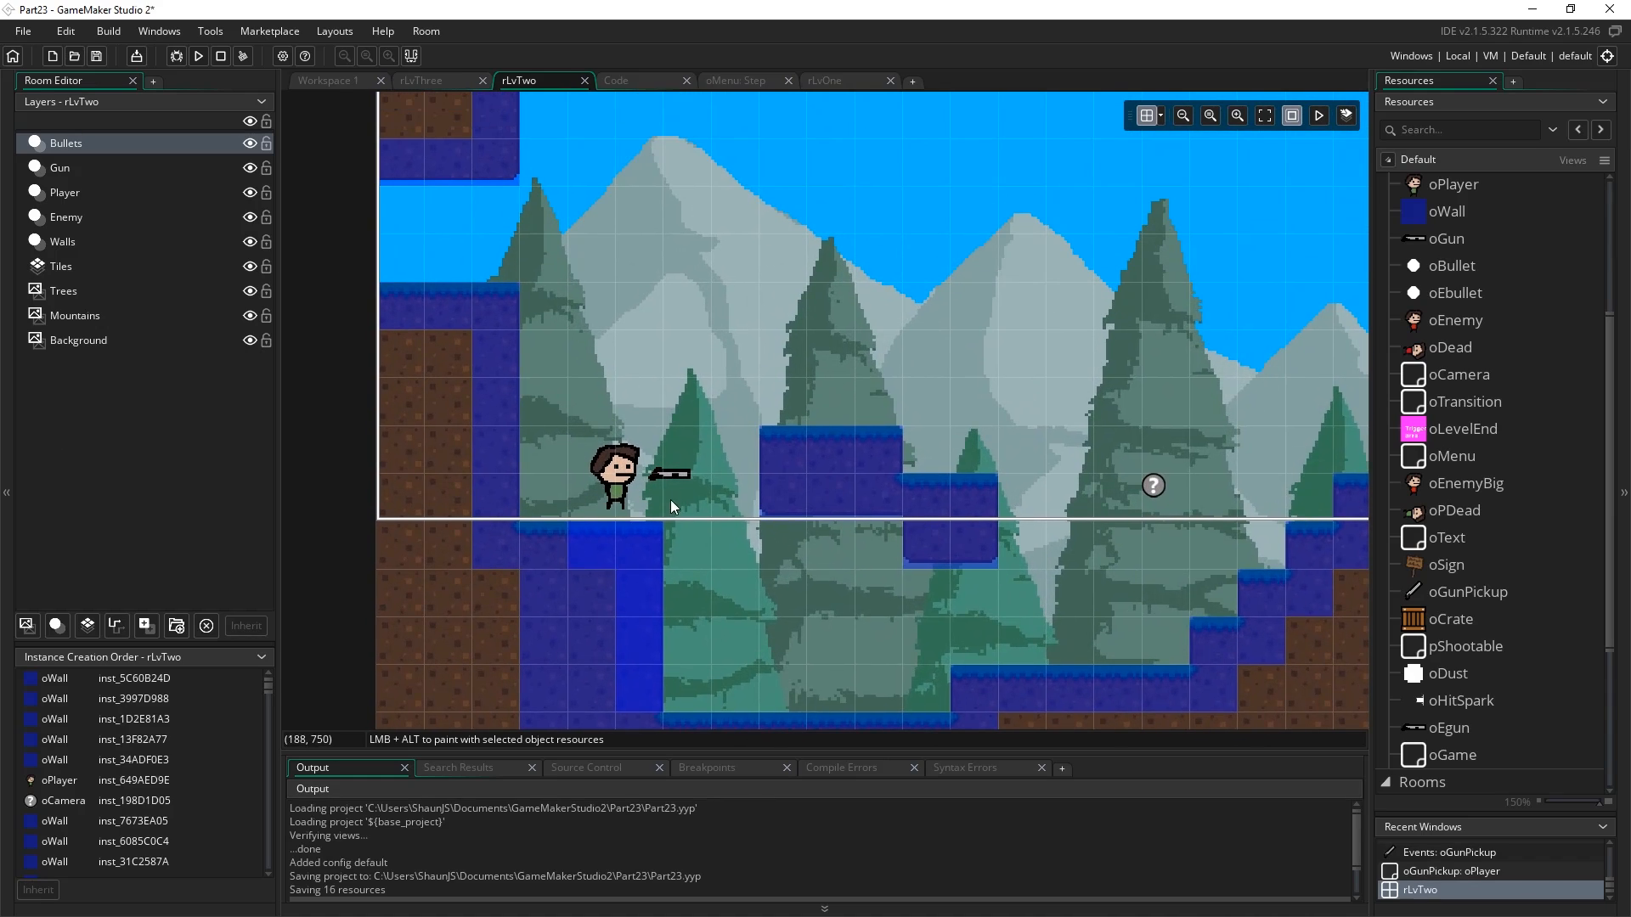
pyautogui.click(326, 80)
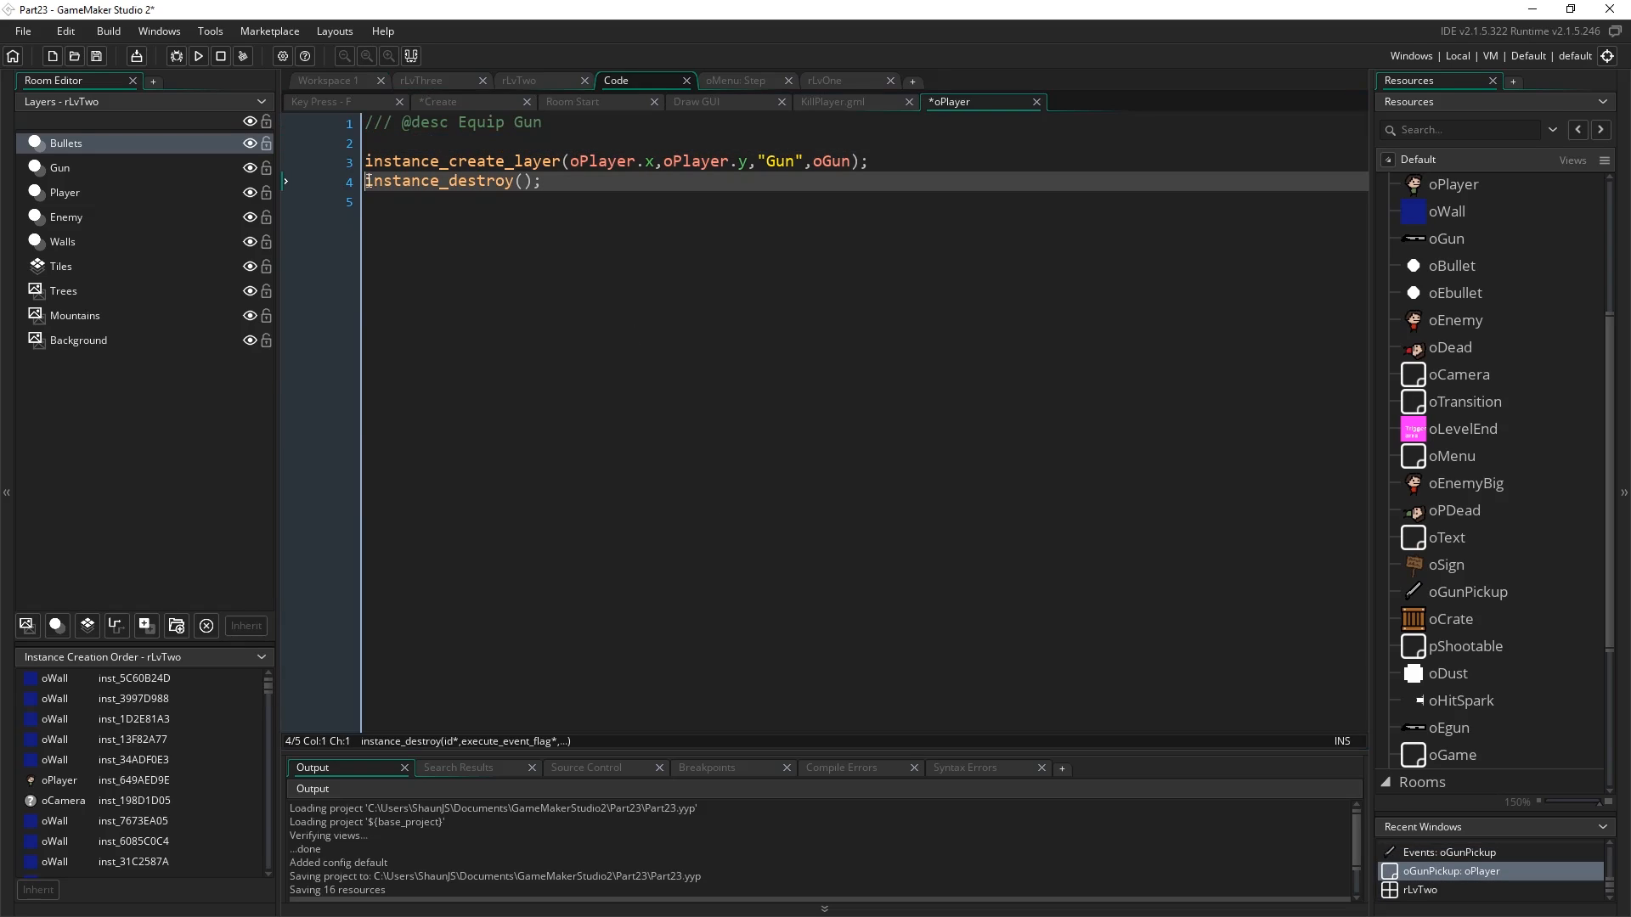
# Add 'global.hasgun = true;' after the instance_create_layer line in Equip Gun.
pyautogui.write('global.hasgun = true;')
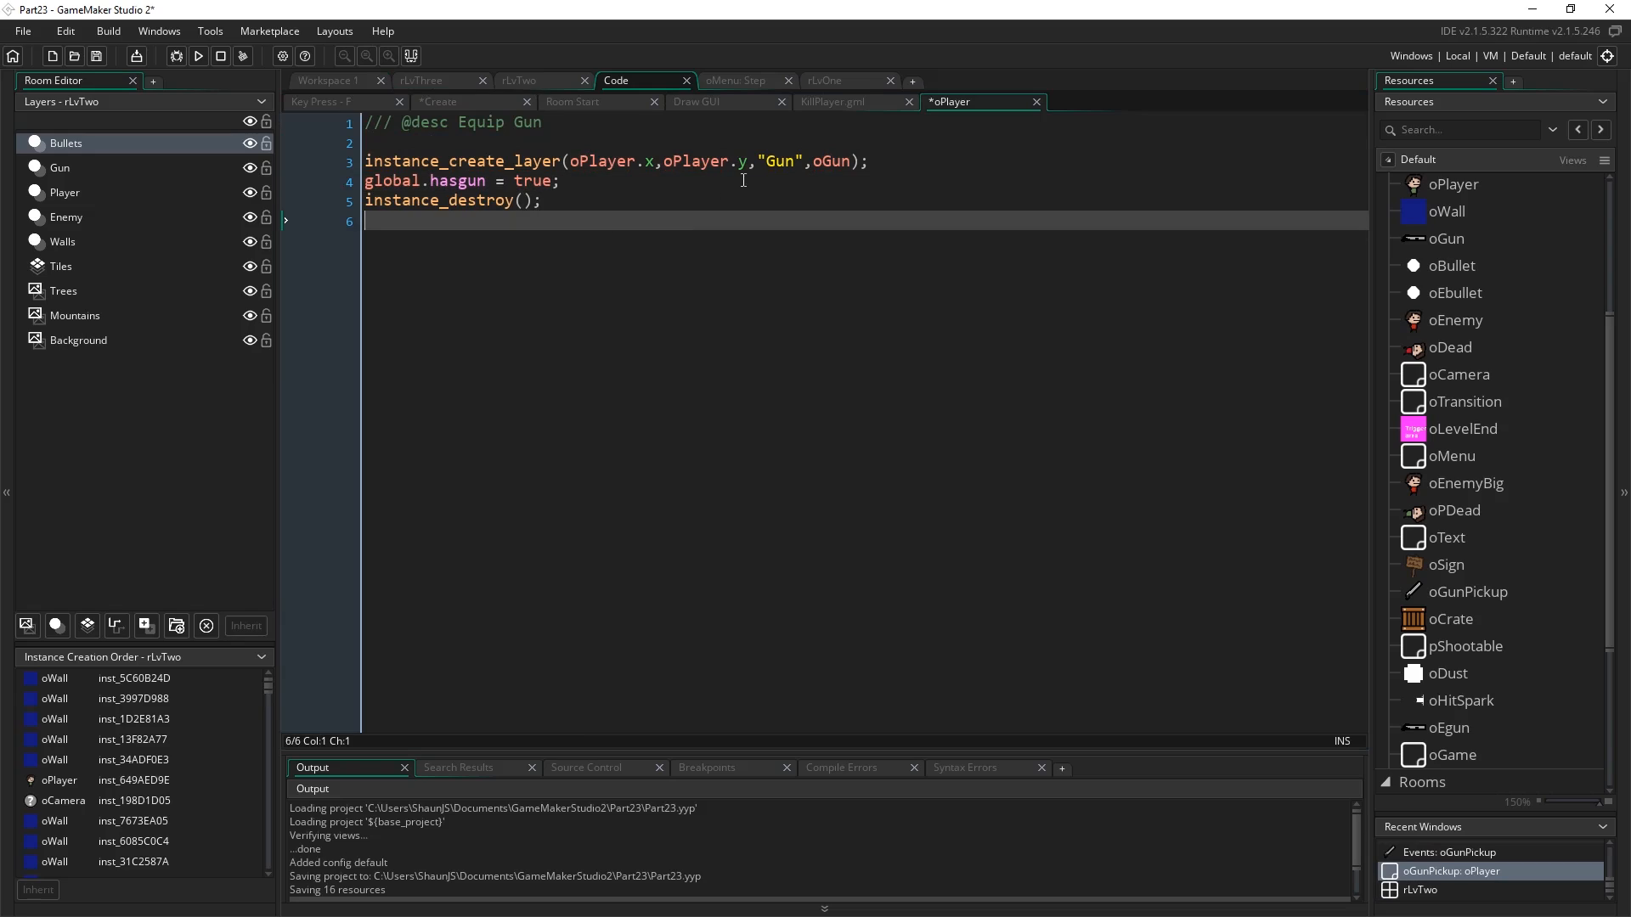
pyautogui.click(821, 160)
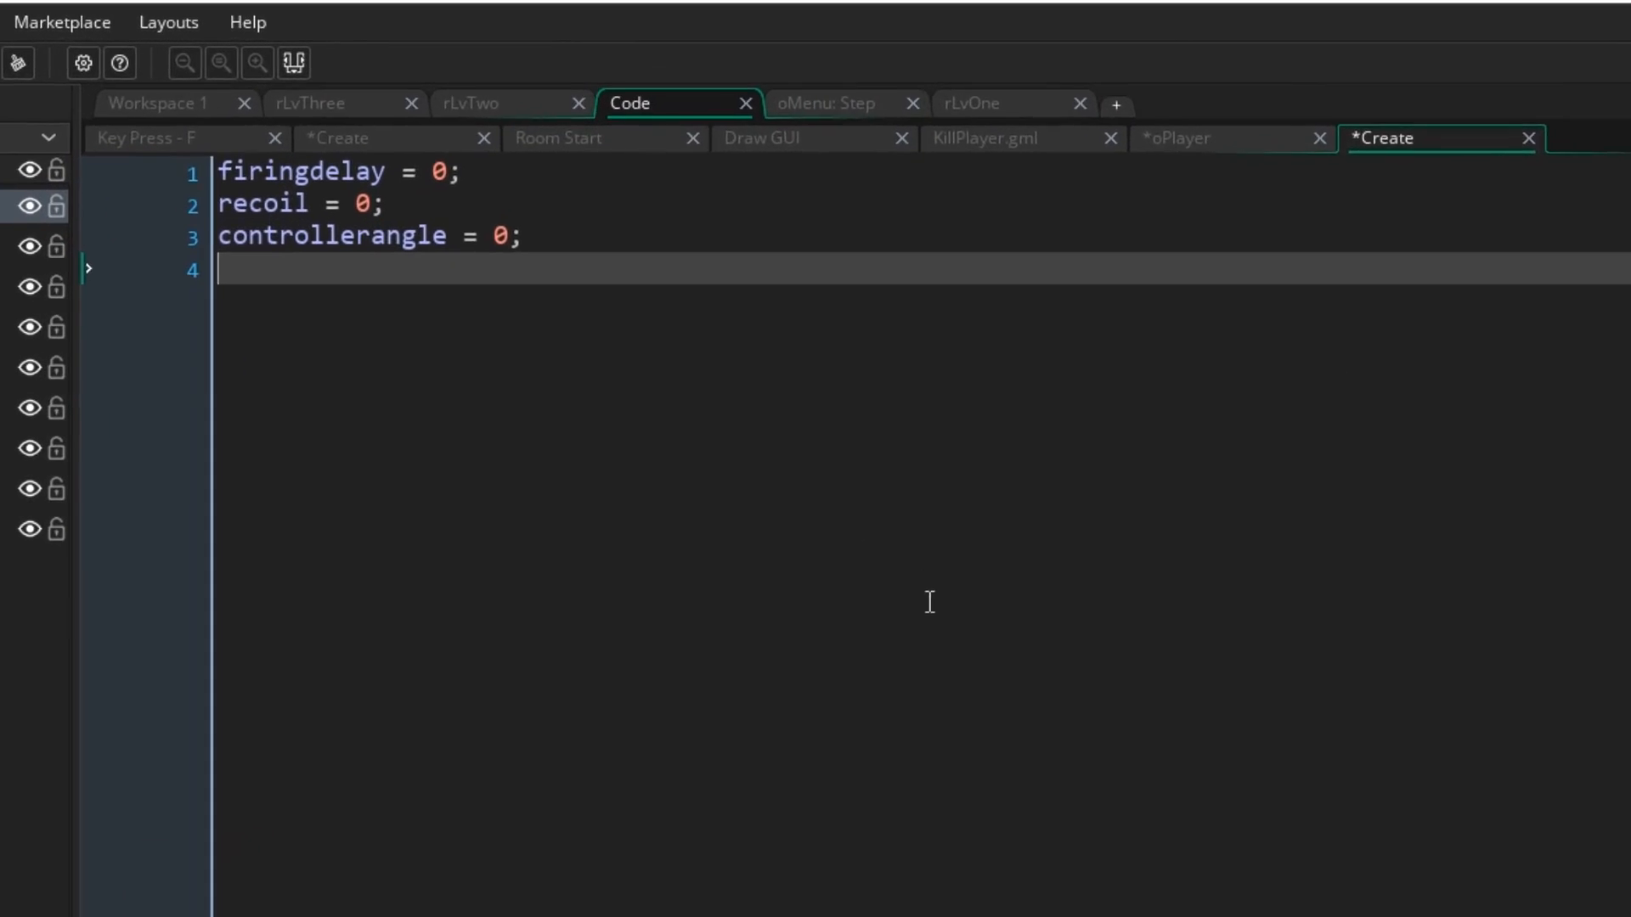
# Append 'if (global.hasgun == false) instance_destroy();' to oGun's Create event.
pyautogui.write('if')
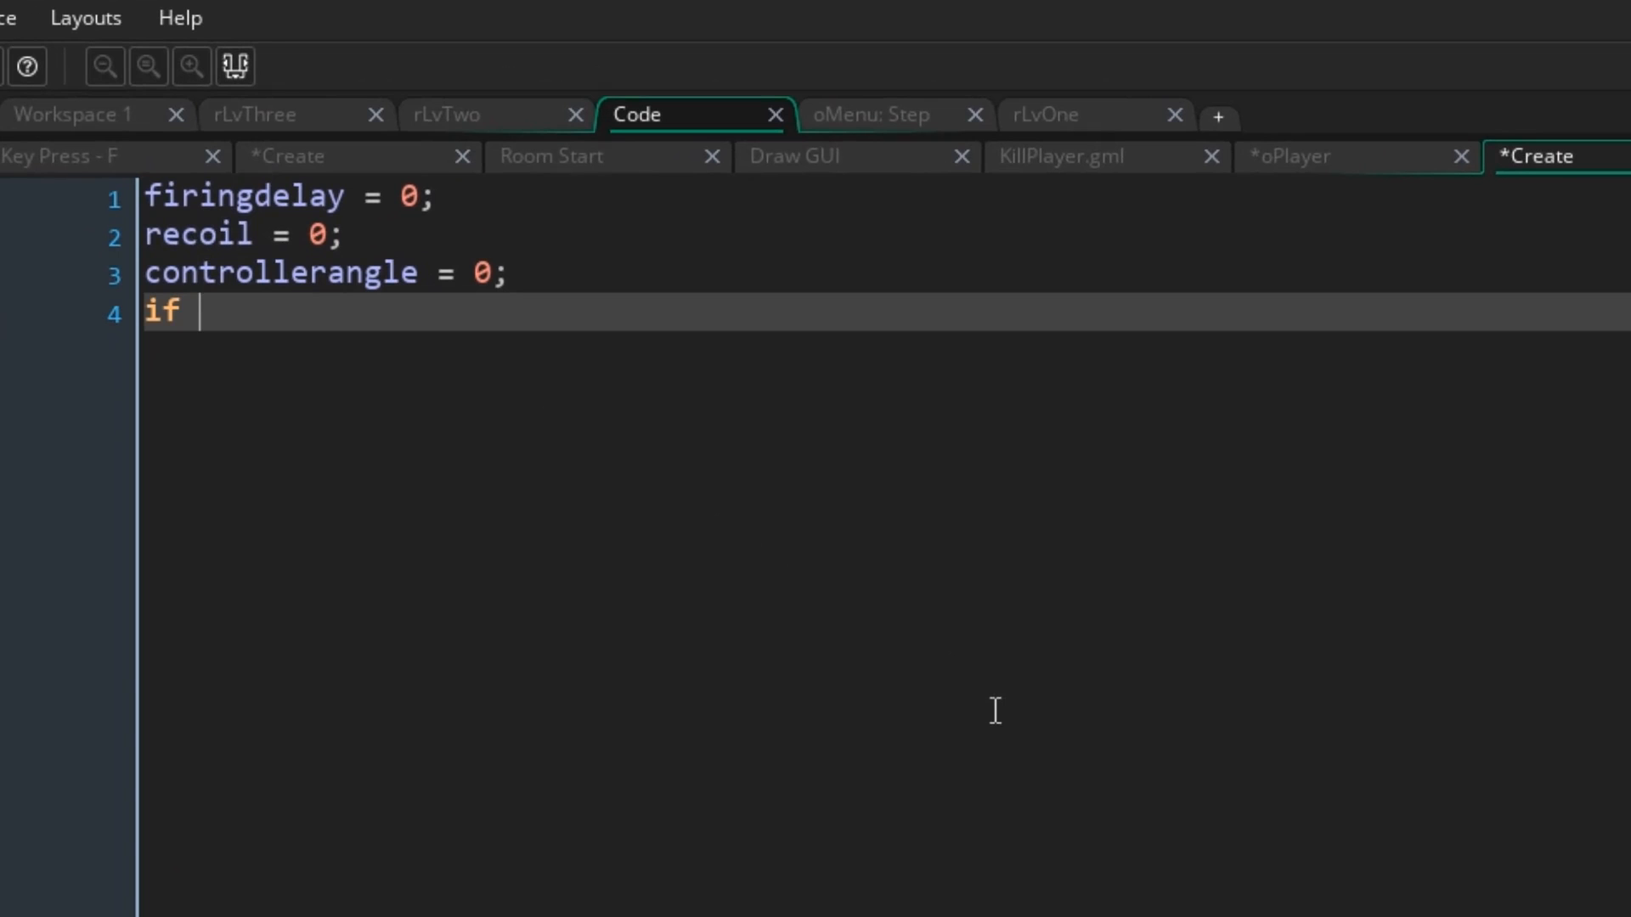
pyautogui.write('(global.hasgun')
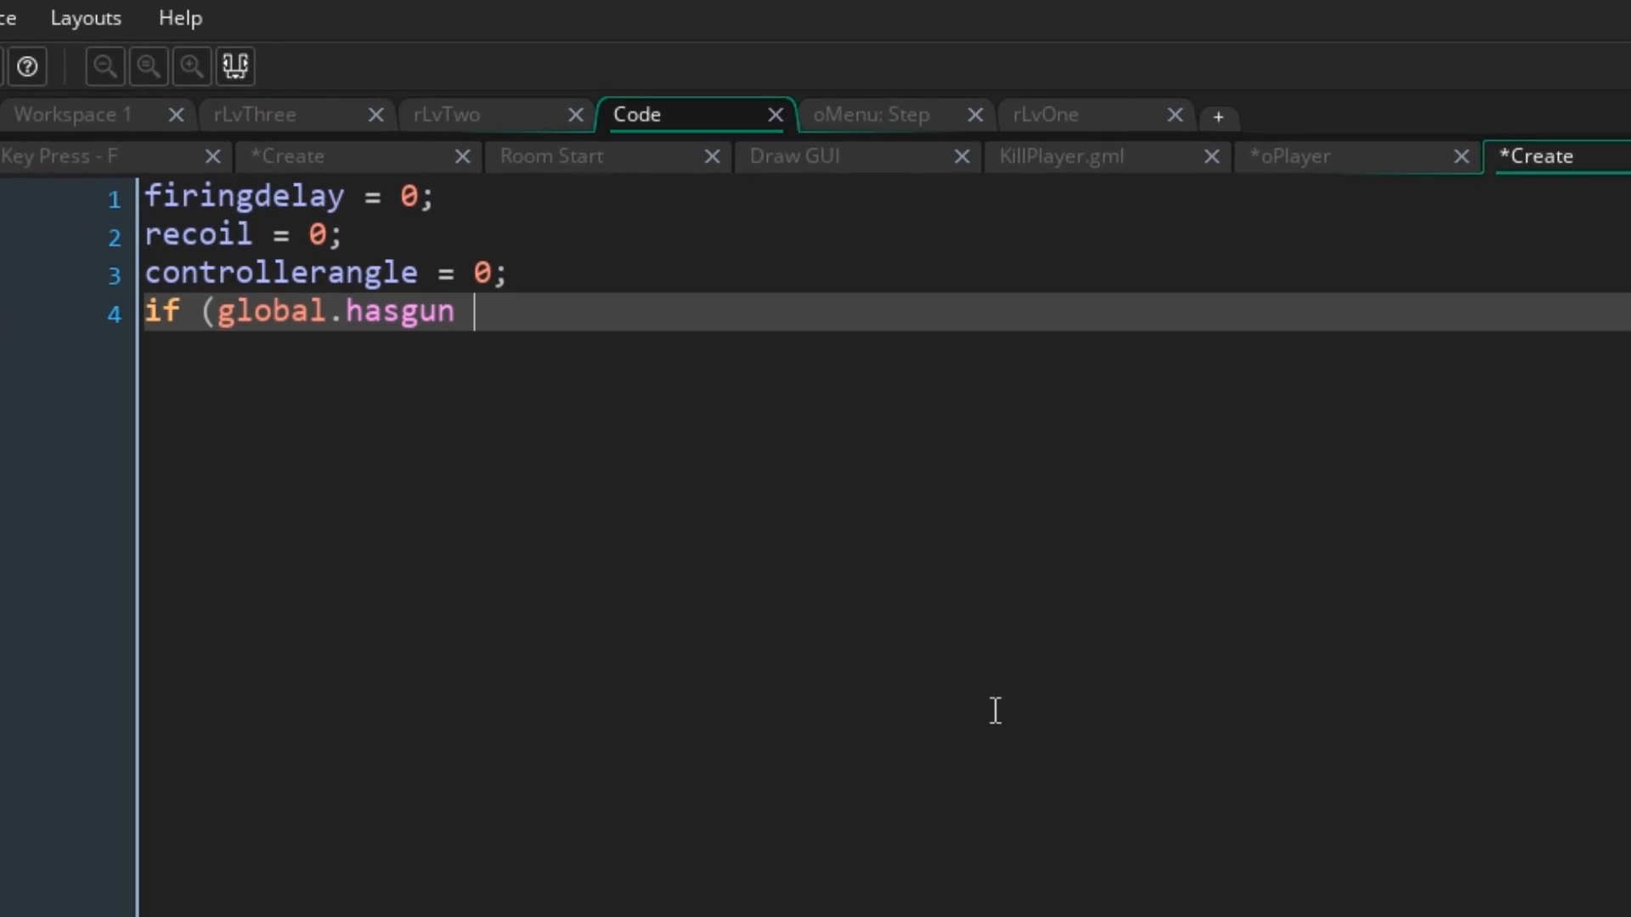
pyautogui.write('== false)')
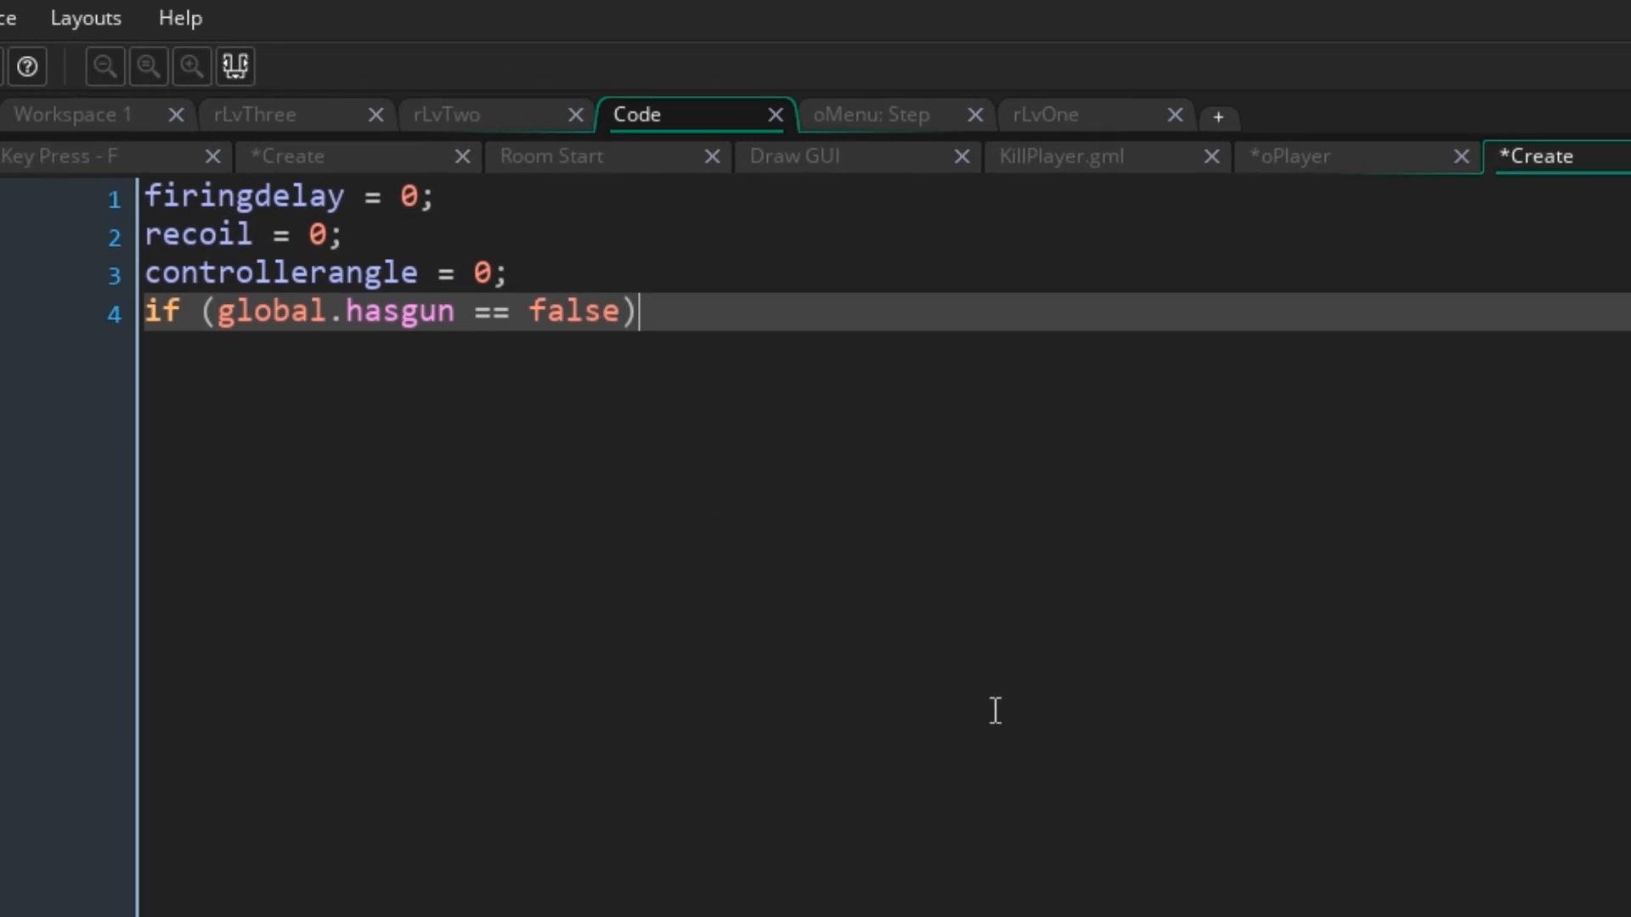
pyautogui.write('instance_des')
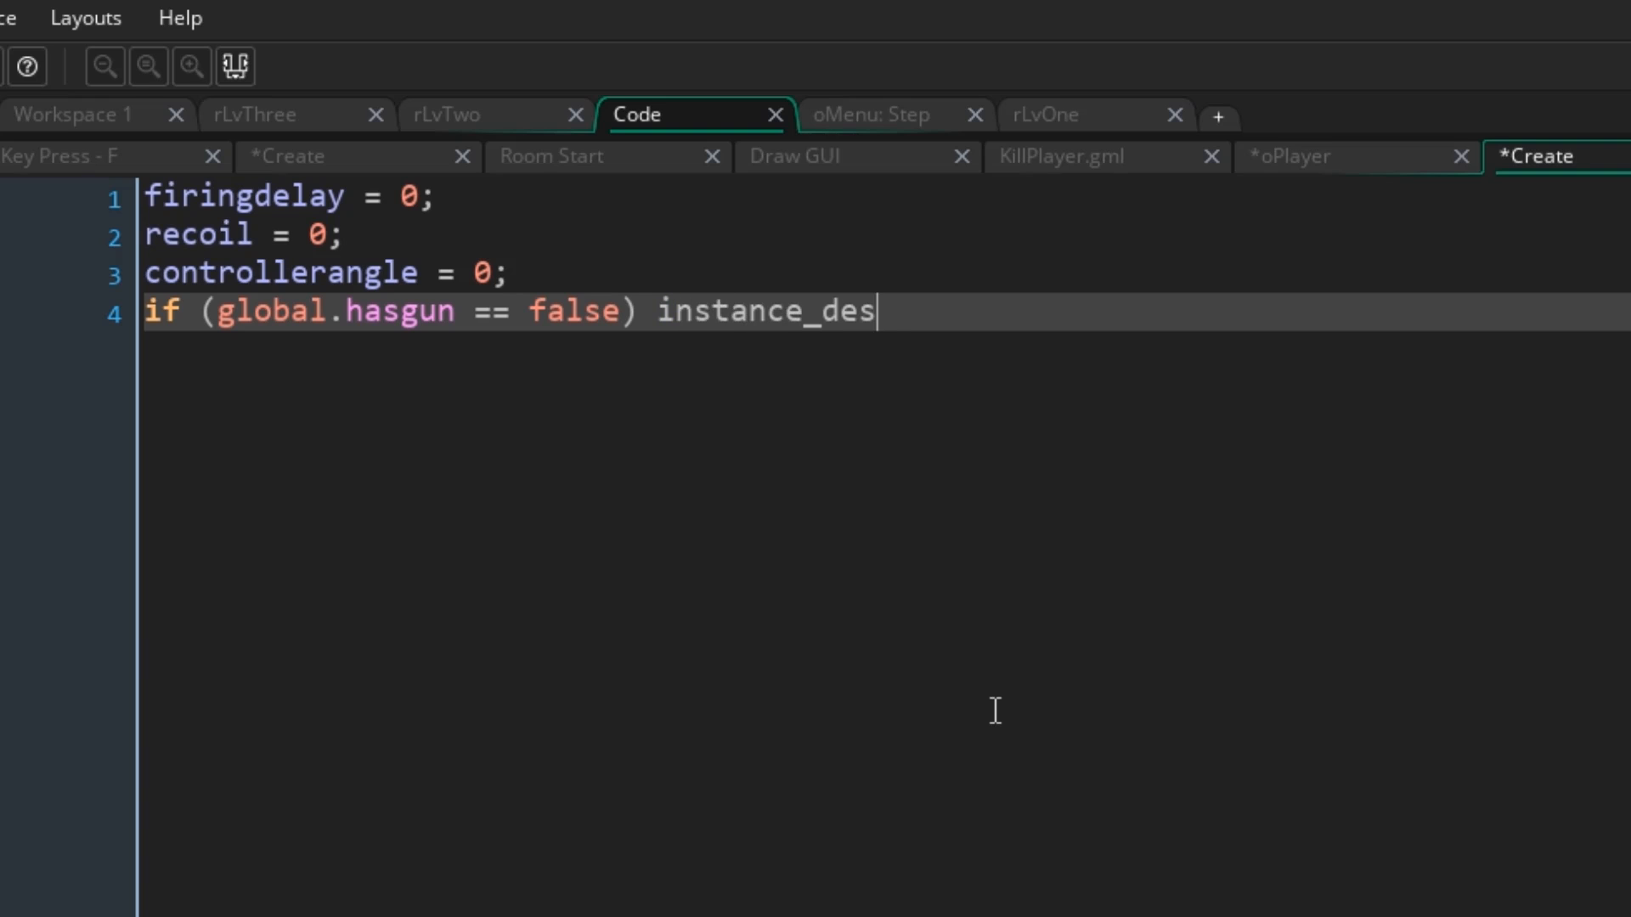
pyautogui.write('troy();')
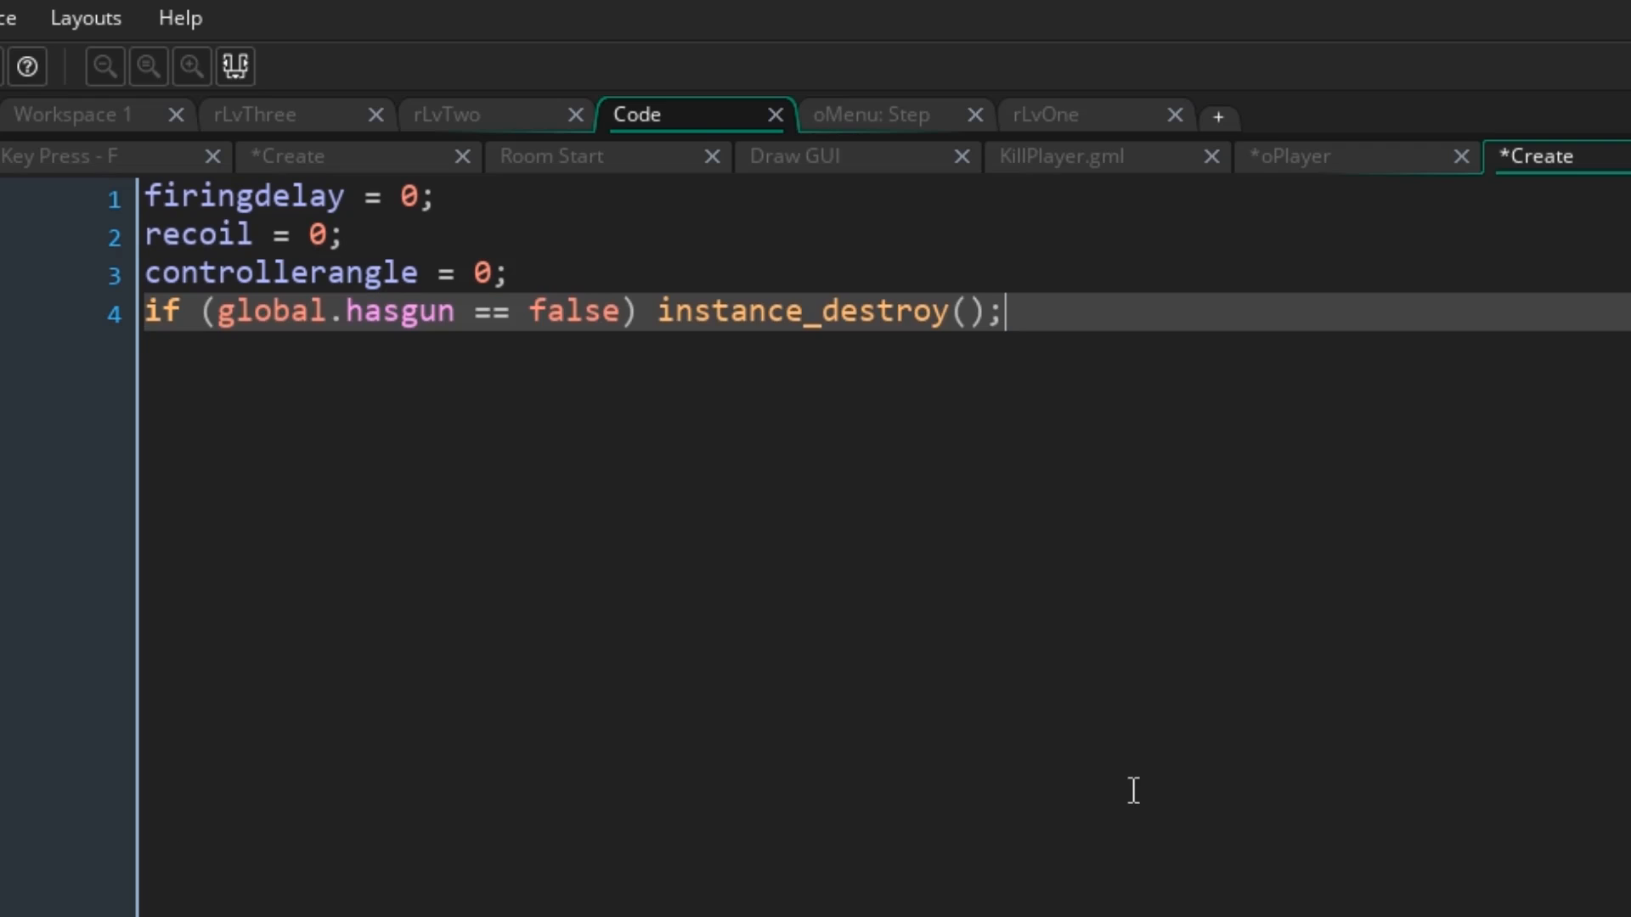
pyautogui.moveTo(773, 462)
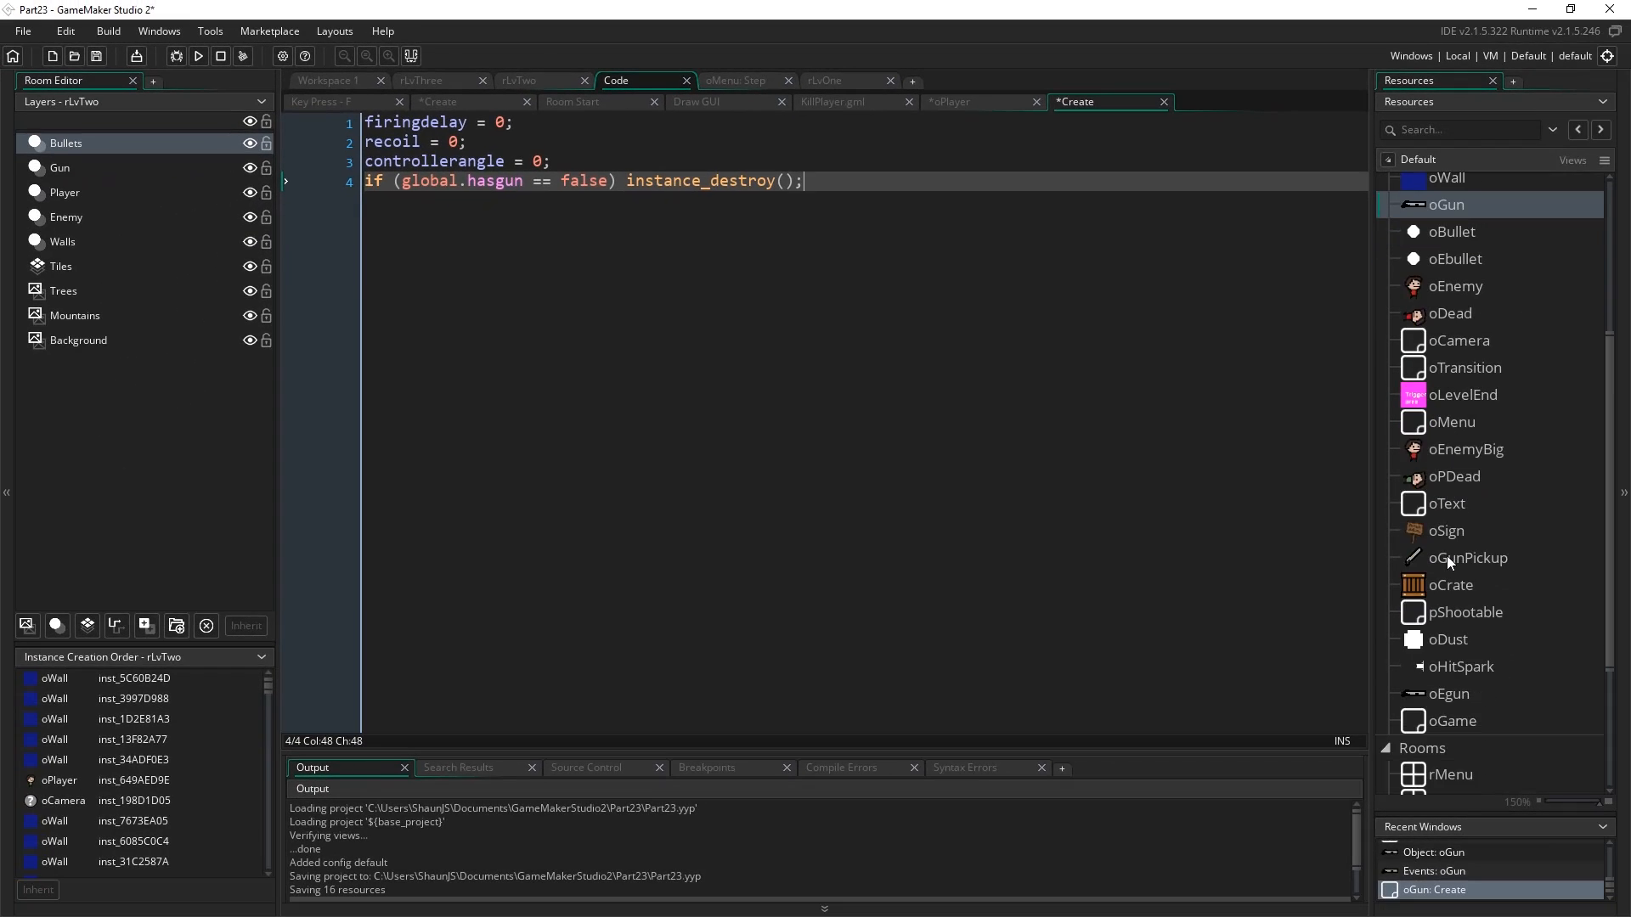
# Append the hasgun instance_destroy() check below oEgun's countdown lines.
pyautogui.scroll(-3)
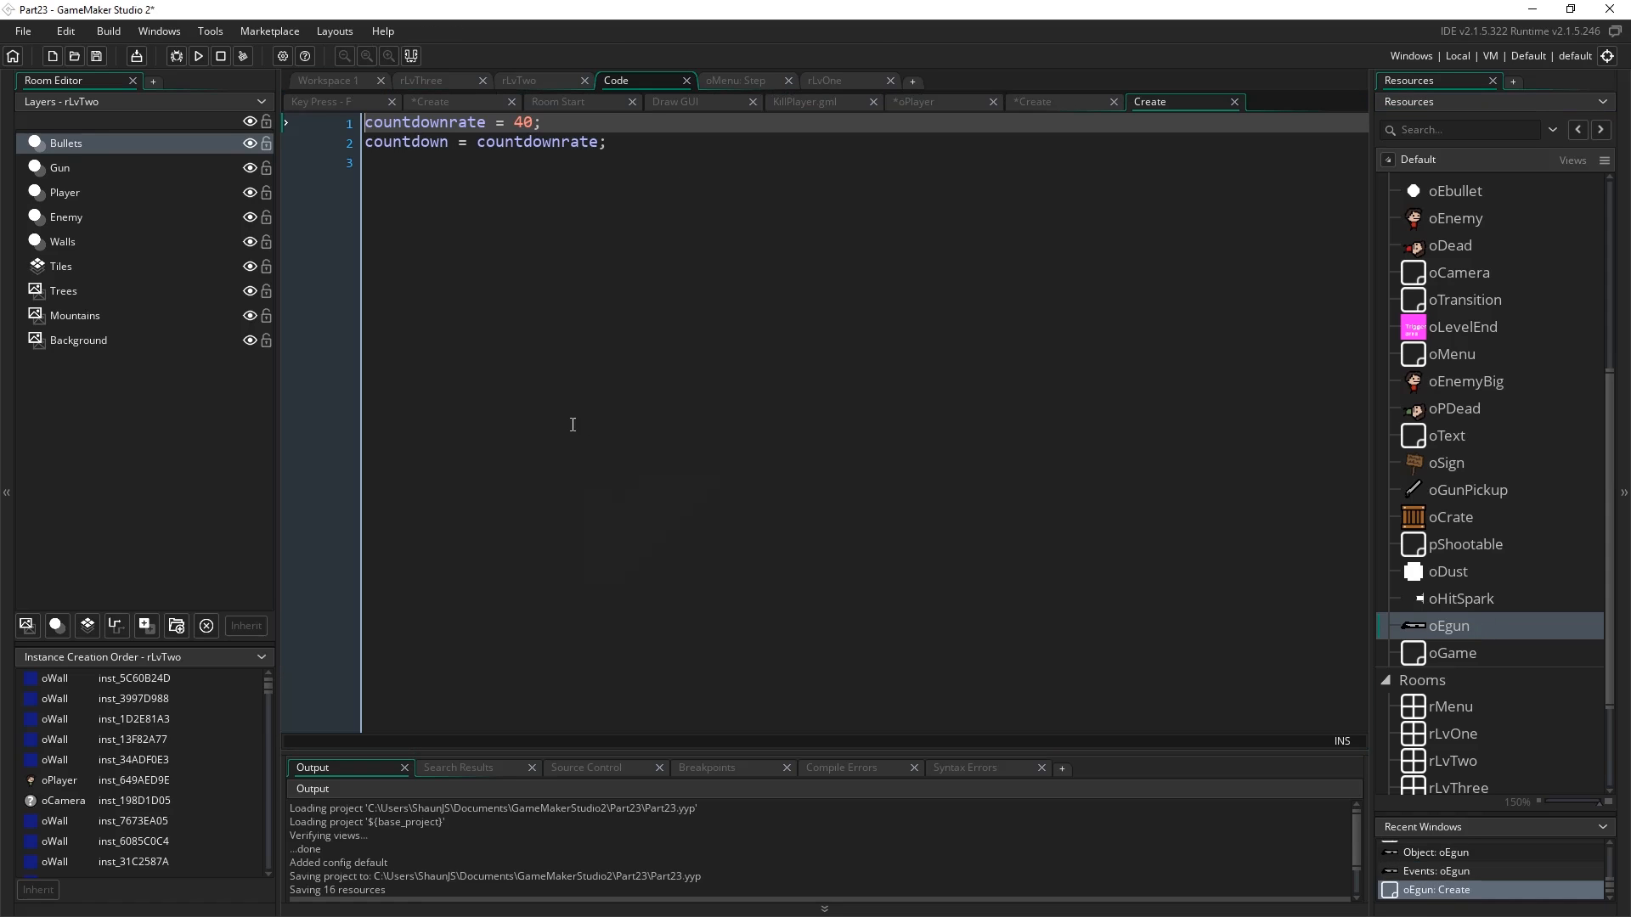
pyautogui.write('if (')
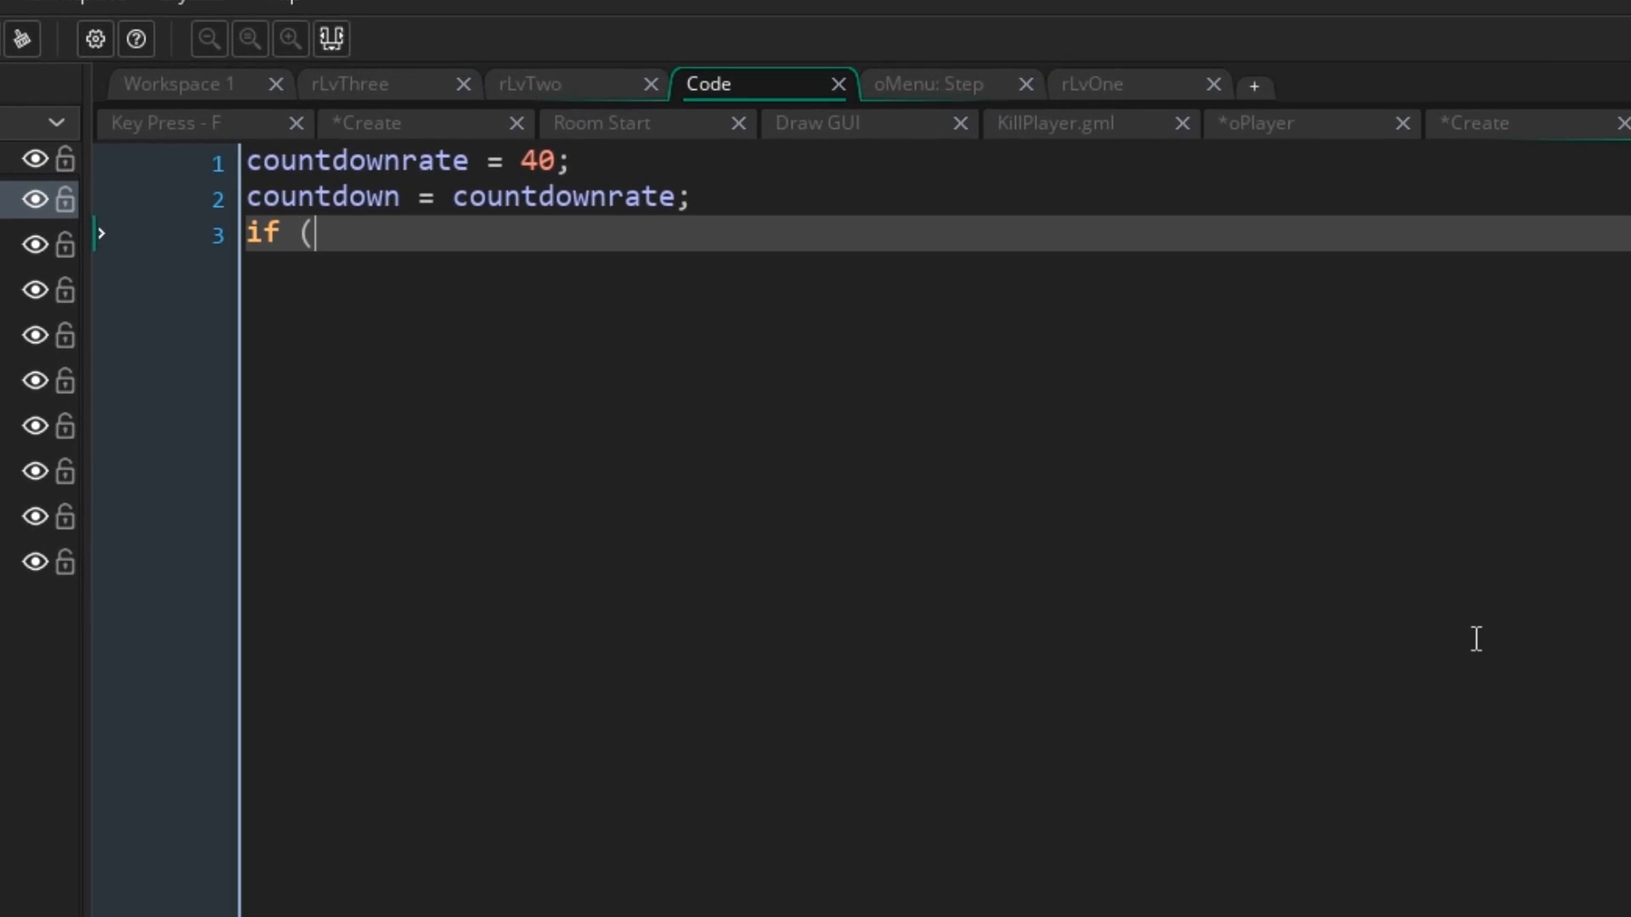
pyautogui.write('global.hasgun')
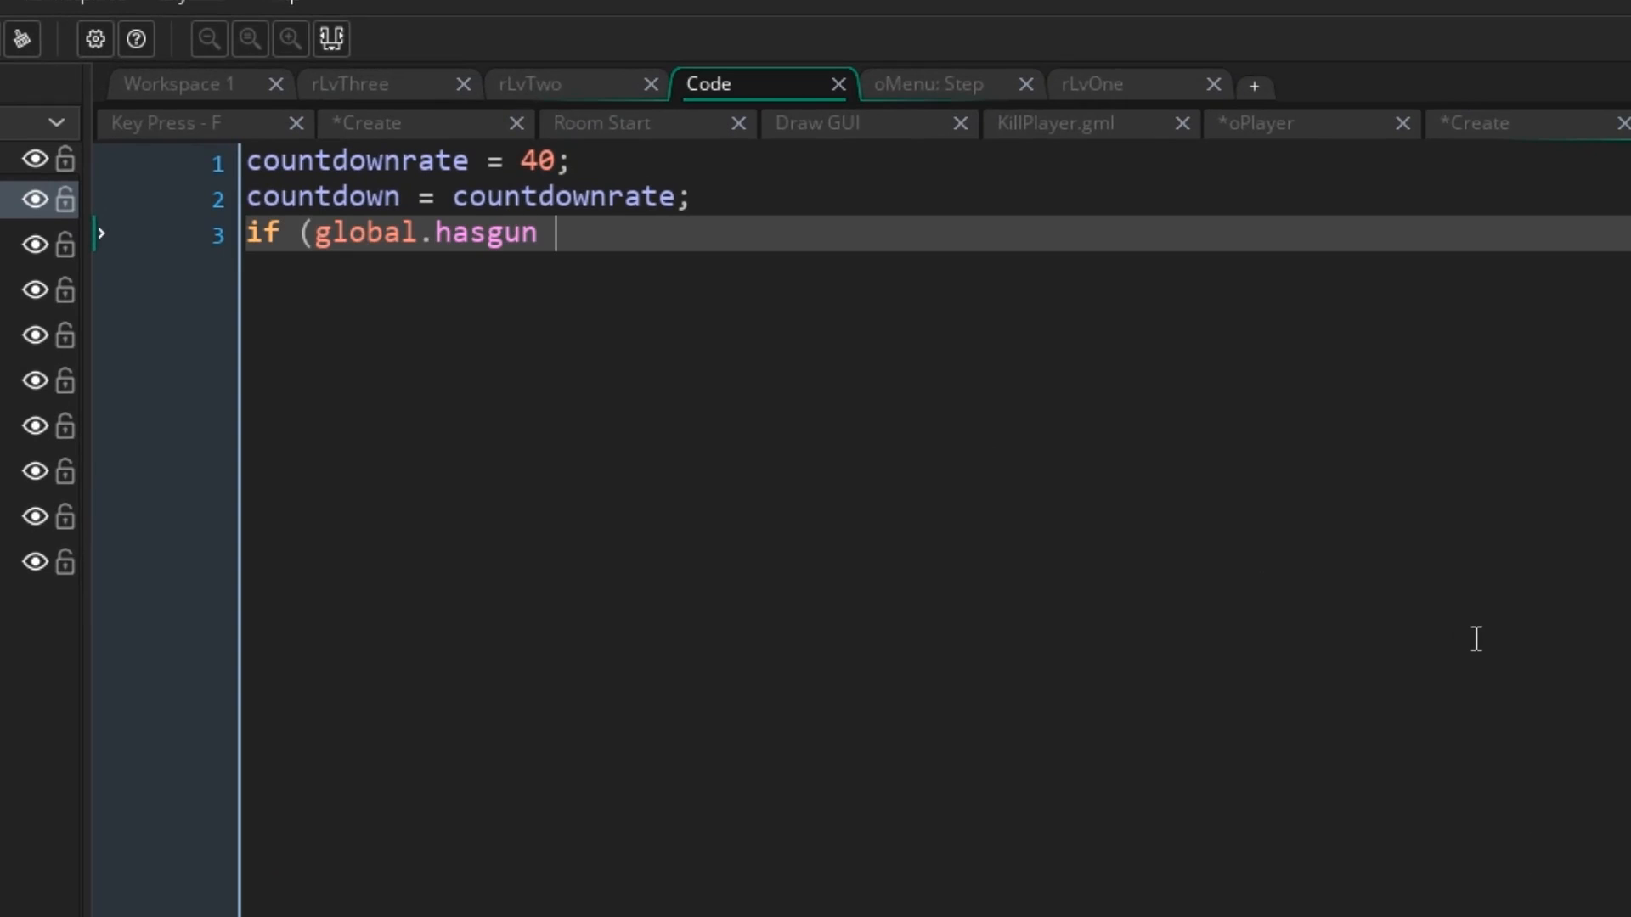
pyautogui.write('== false) instanc')
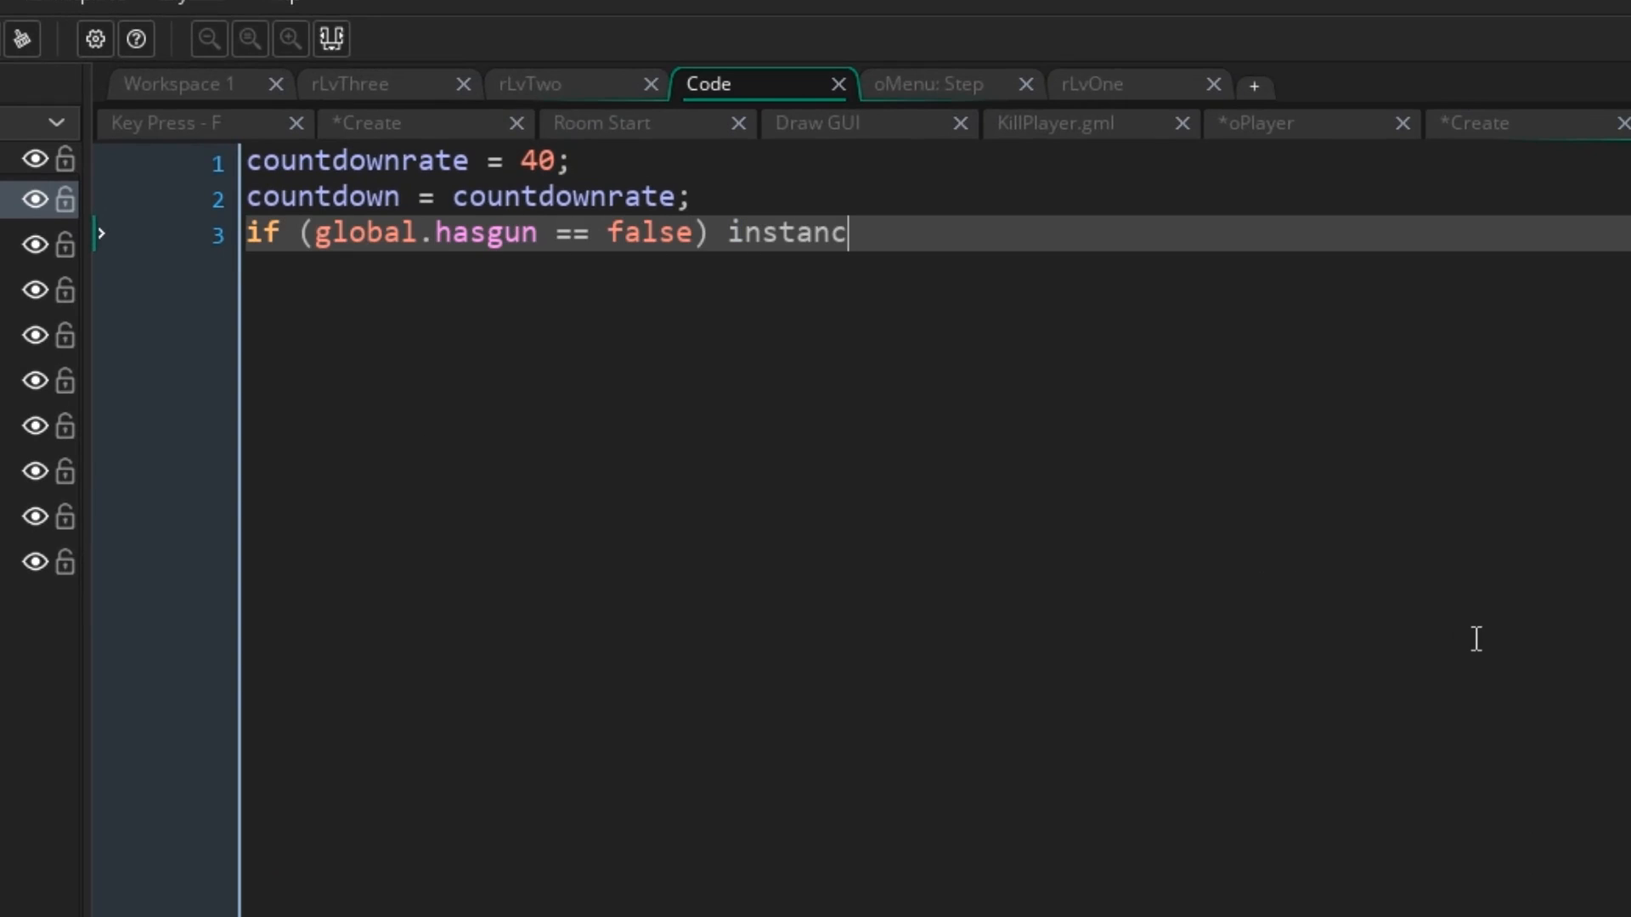
pyautogui.write('e_destroy();')
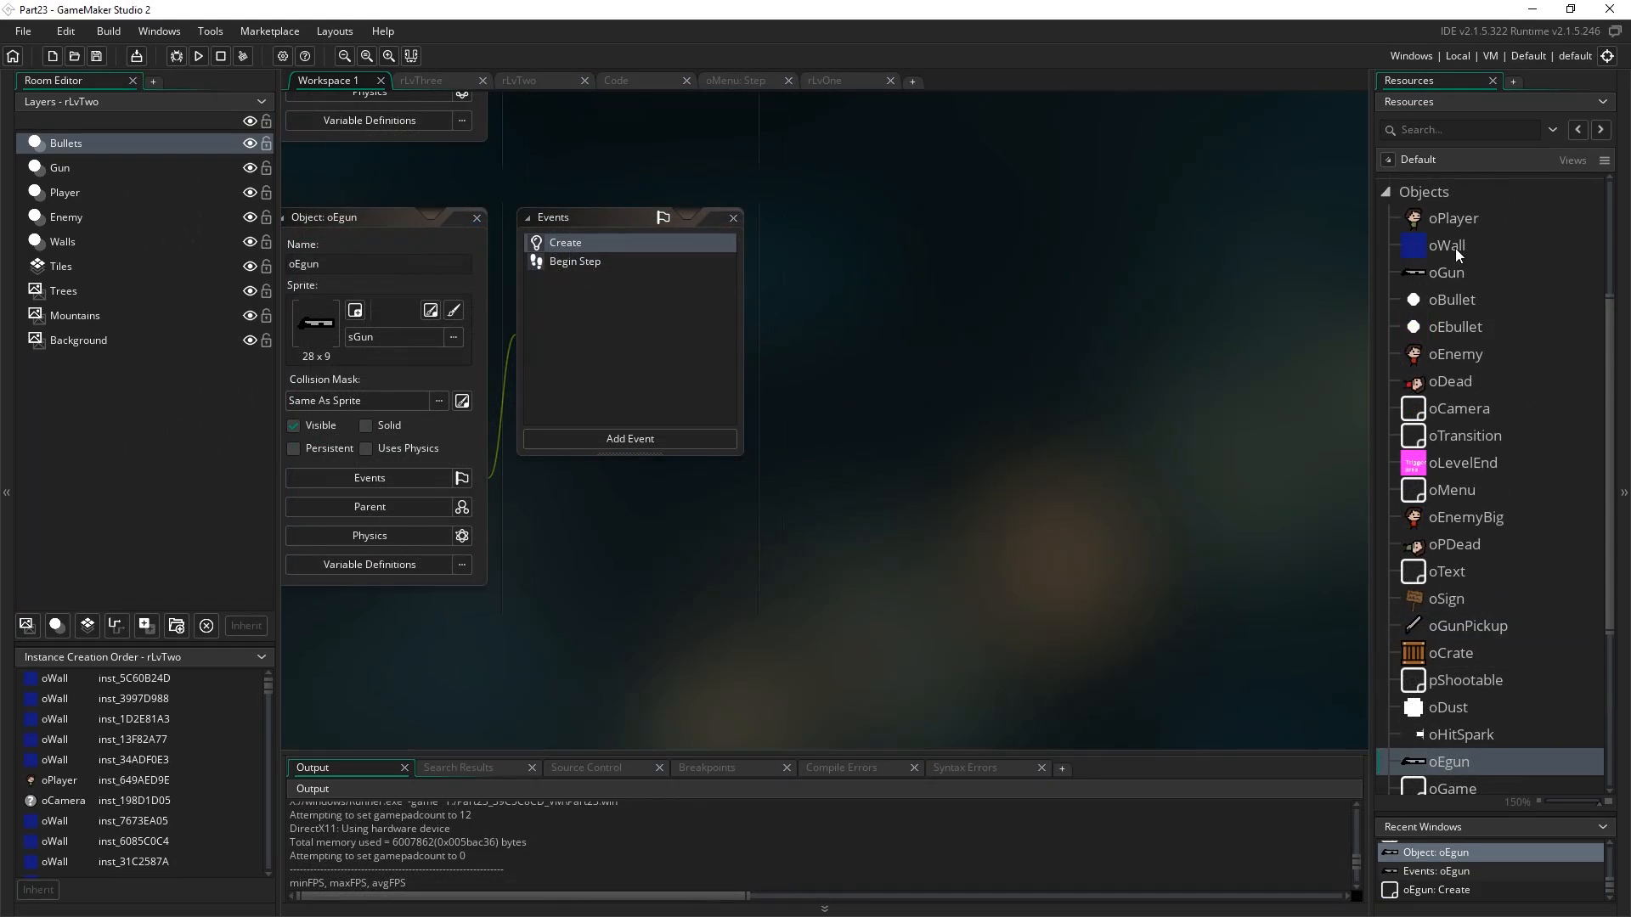
# Wrap KillPlayer(); in oPlayer's oEnemy collision with 'if (global.hasgun == true)'.
pyautogui.scroll(-3)
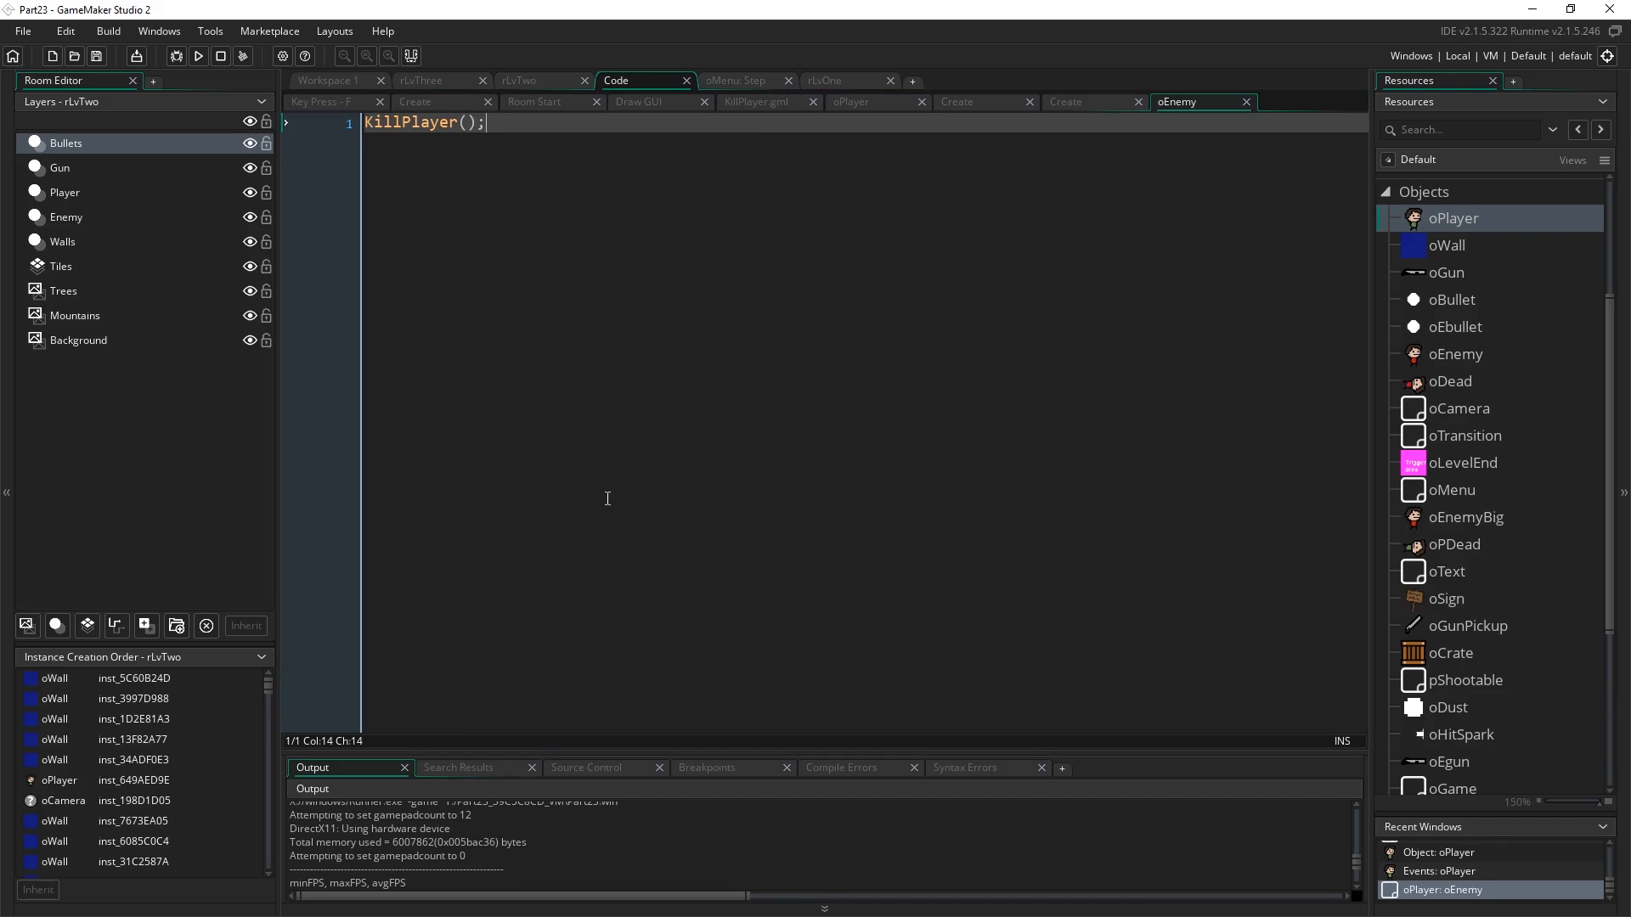
pyautogui.tripleClick(423, 122)
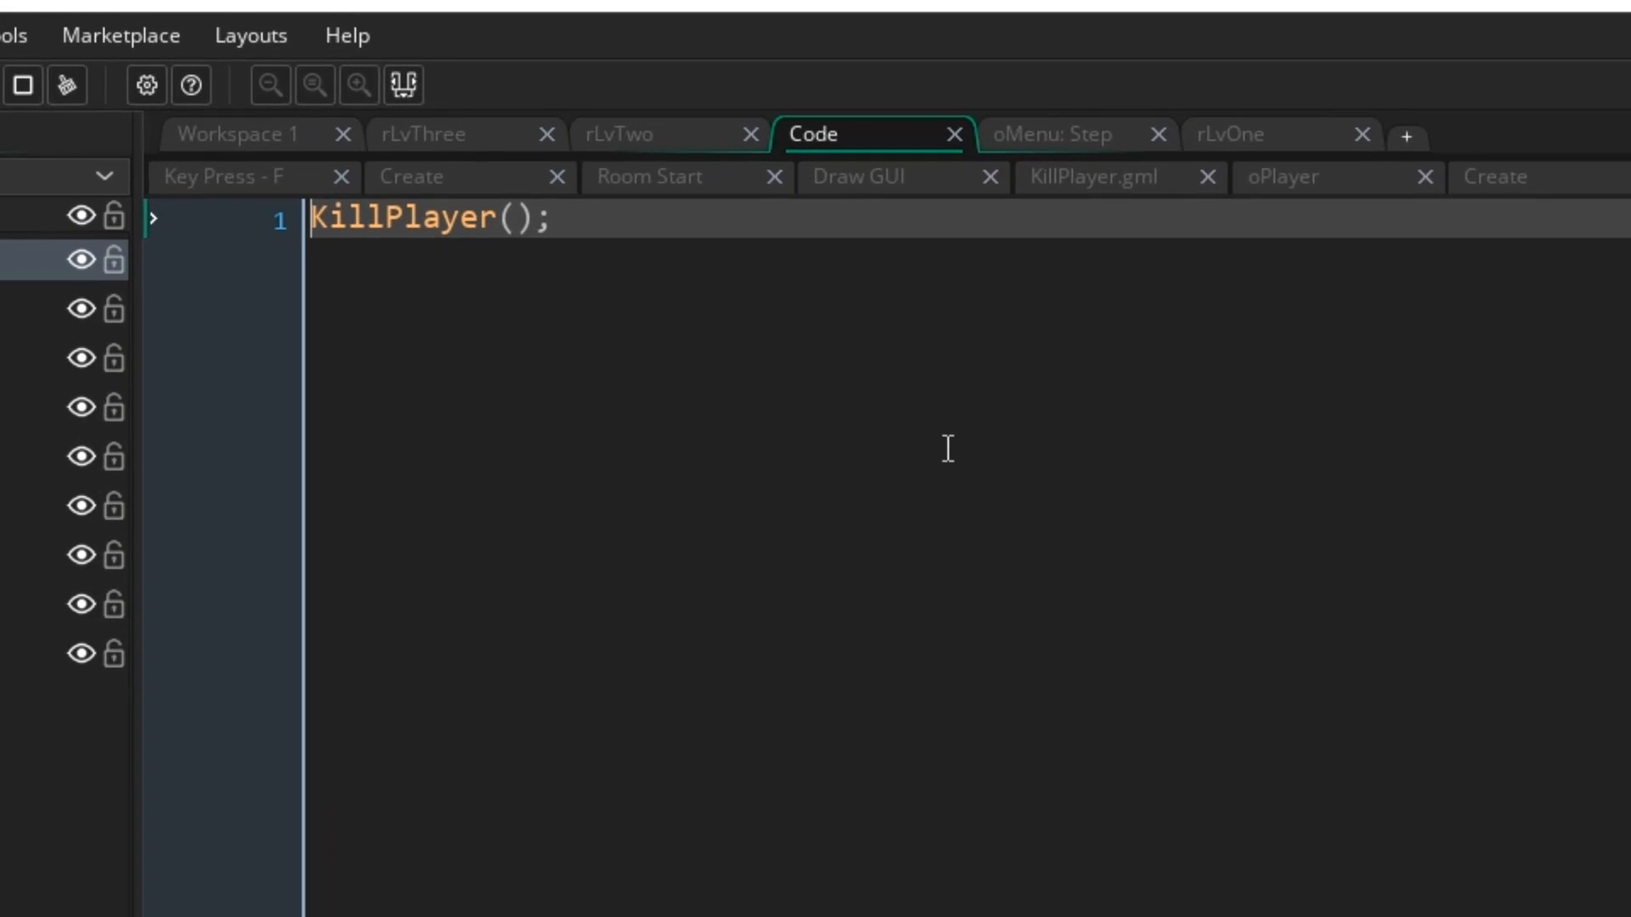
pyautogui.write('if')
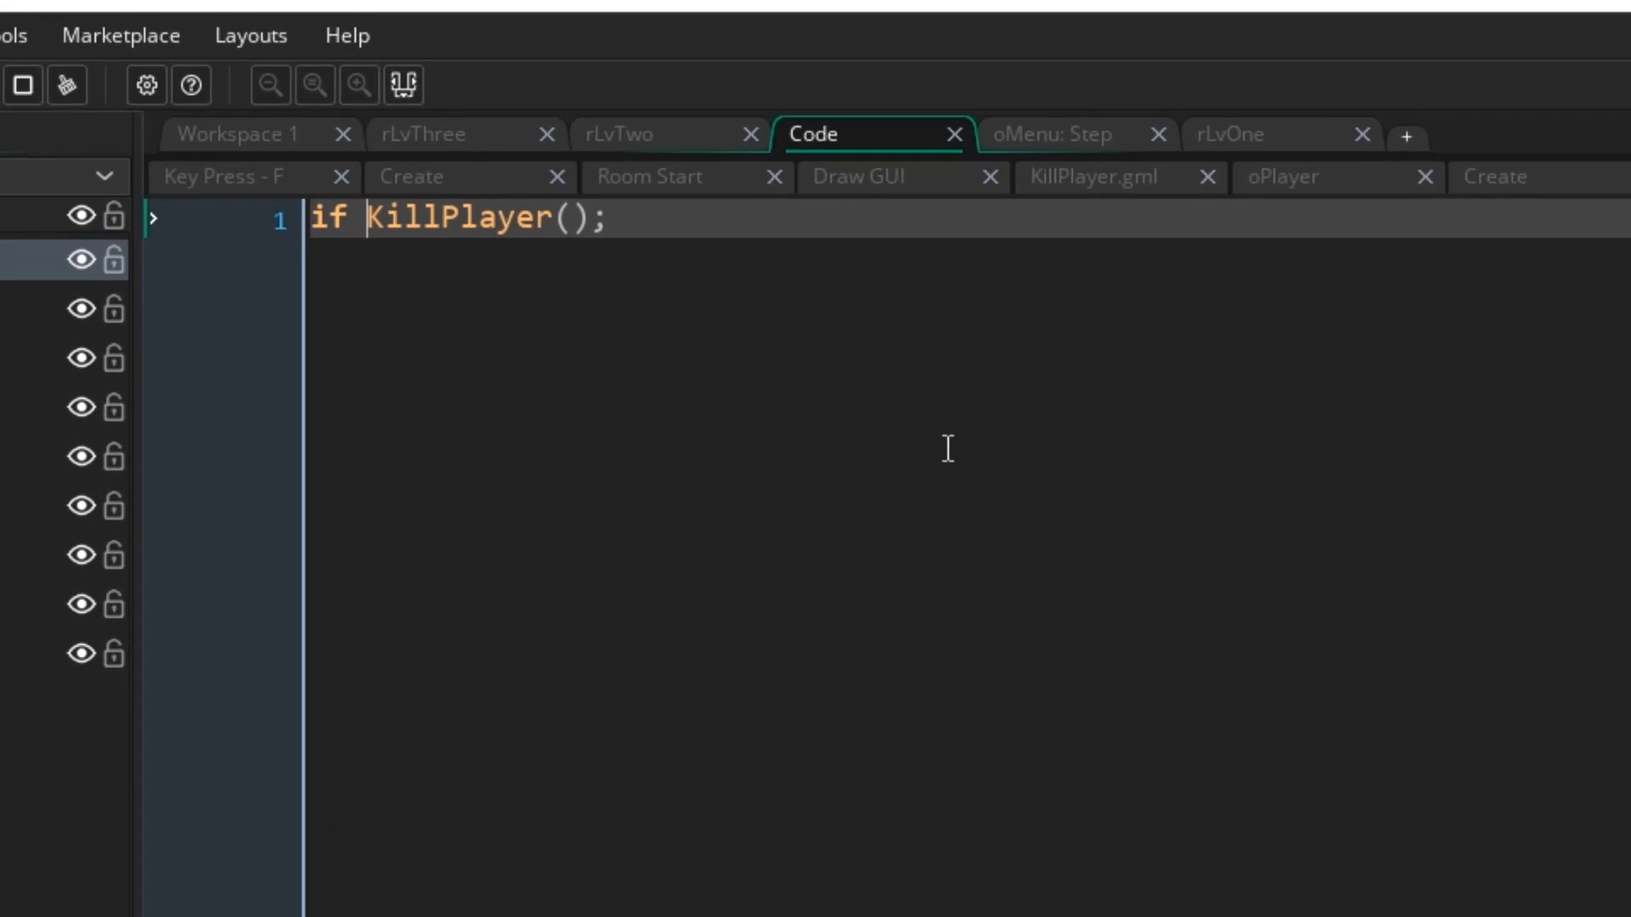
pyautogui.write('(global')
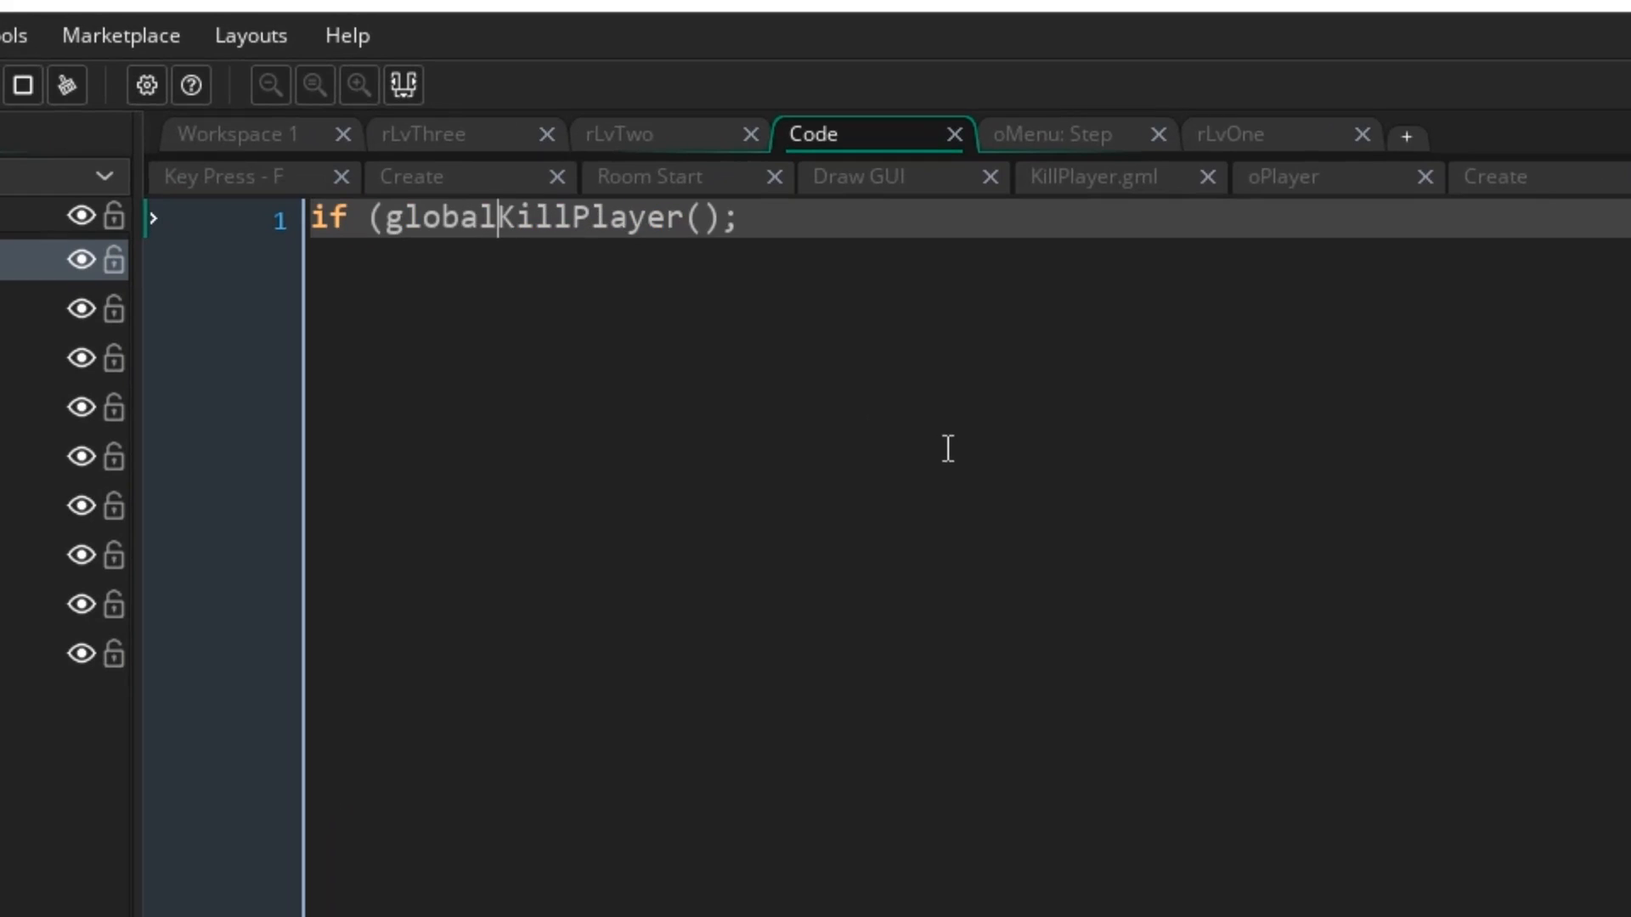
pyautogui.write('.hasgun')
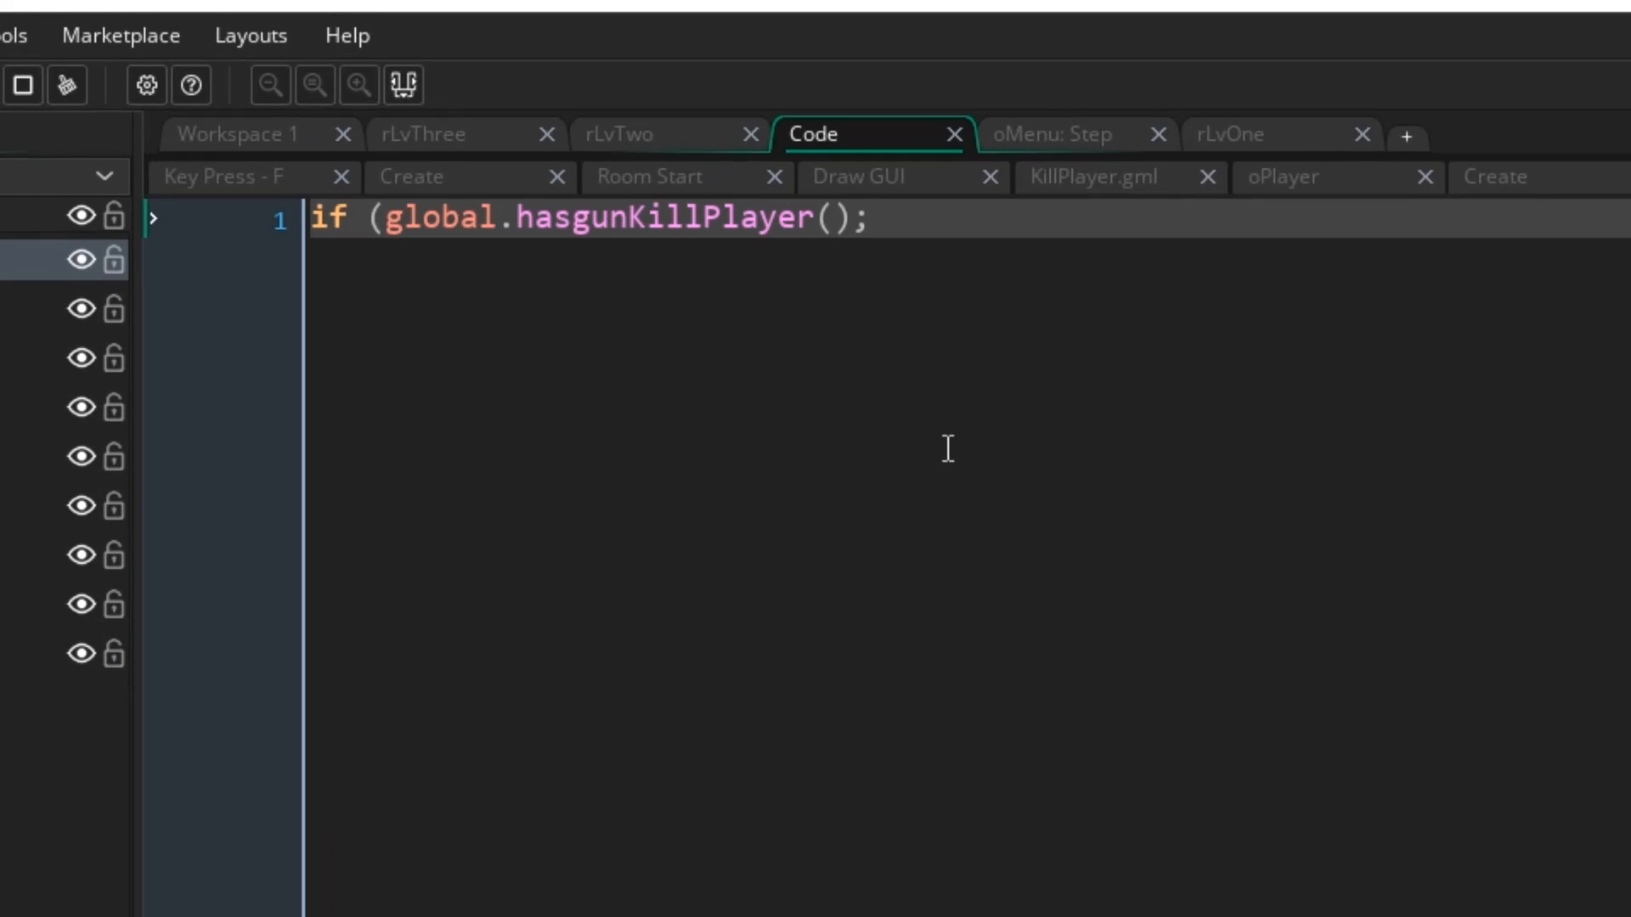
pyautogui.write('== true')
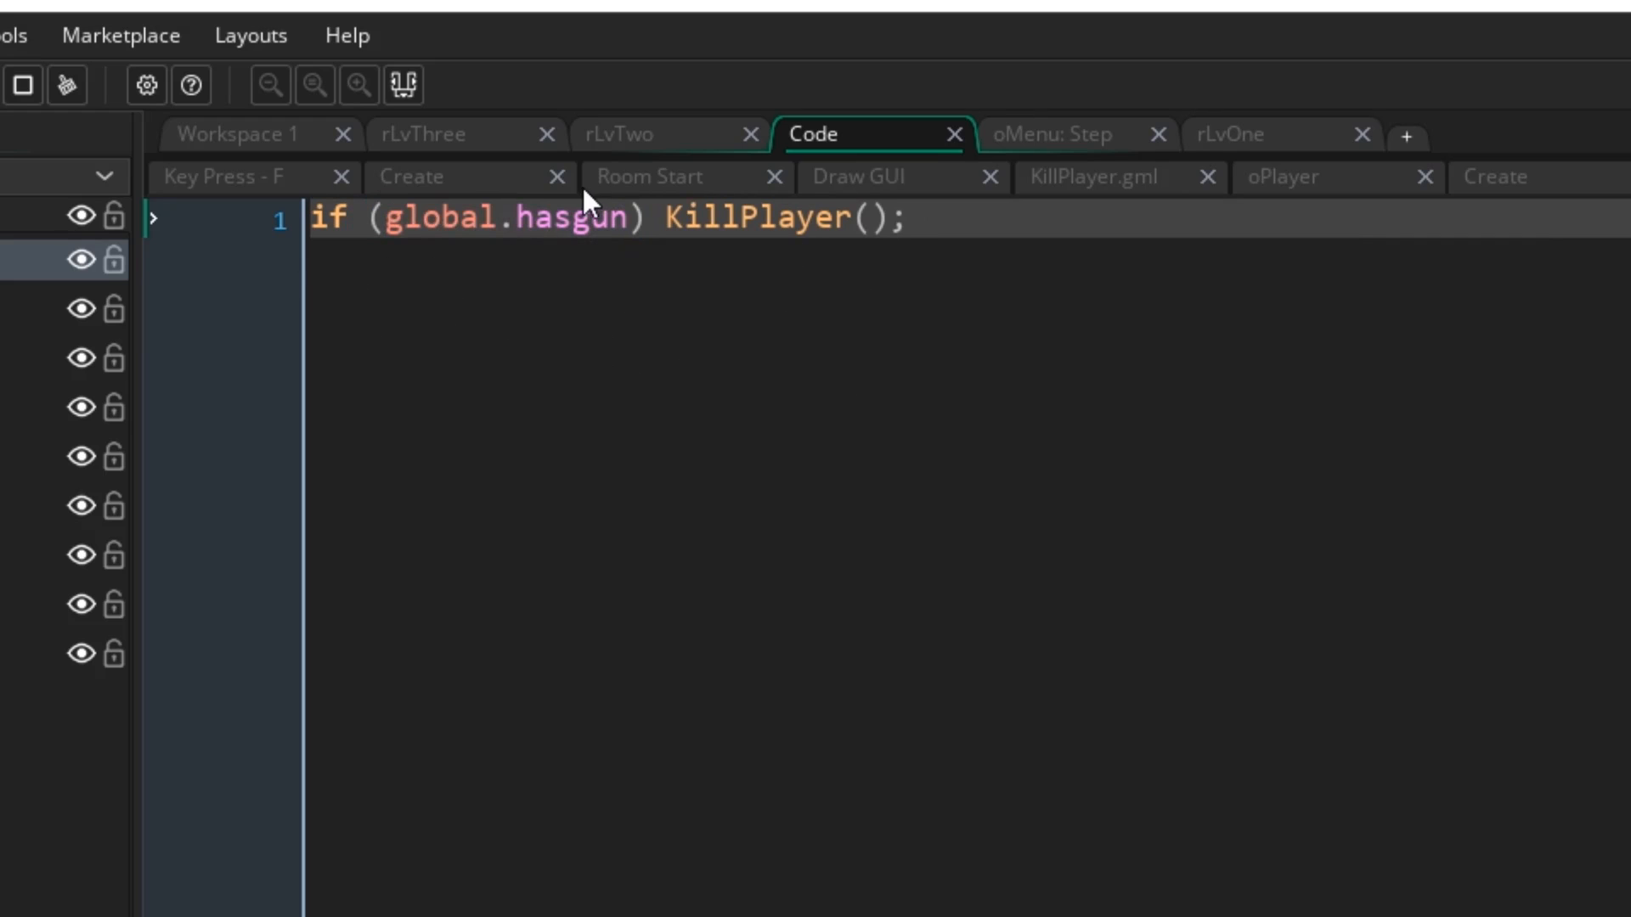
pyautogui.write('!')
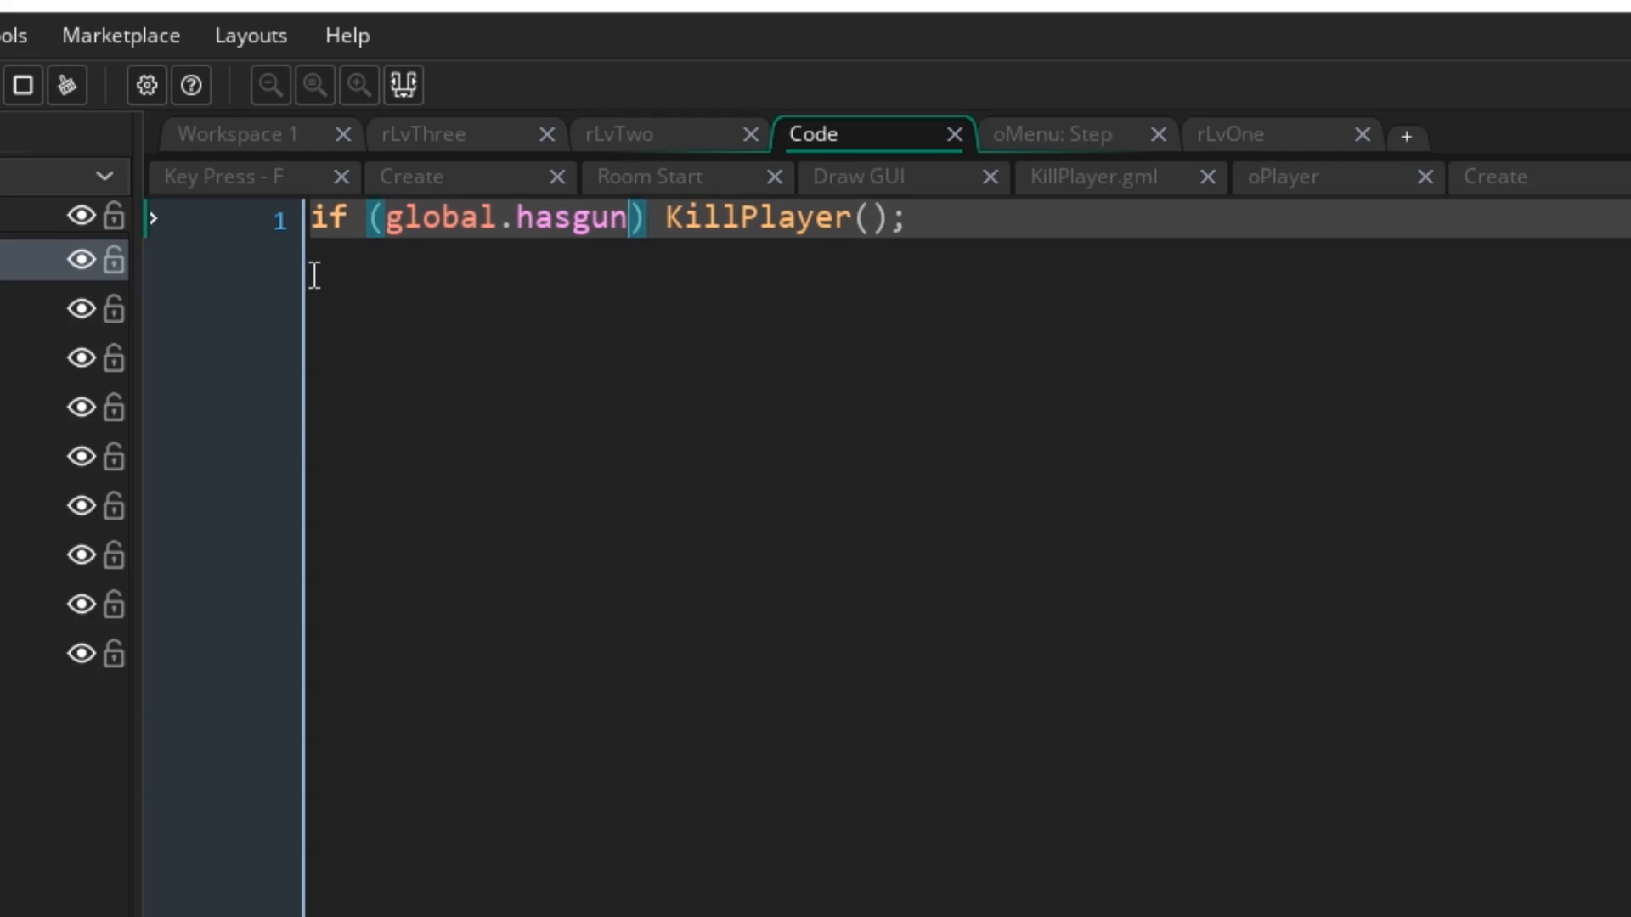
pyautogui.write('=')
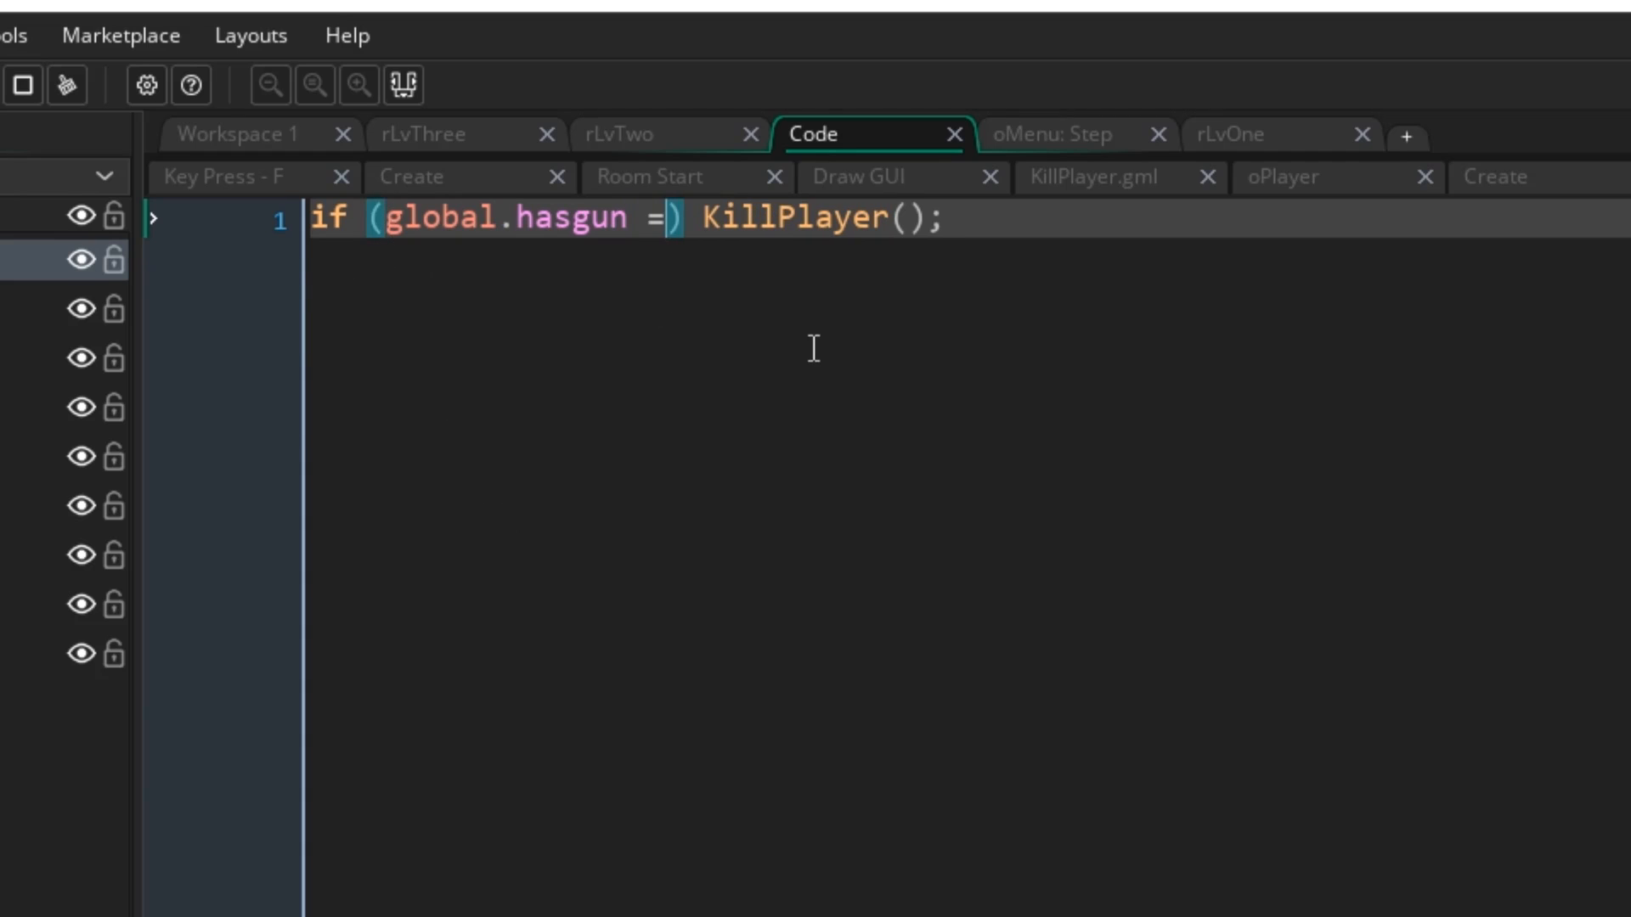
pyautogui.write('= true')
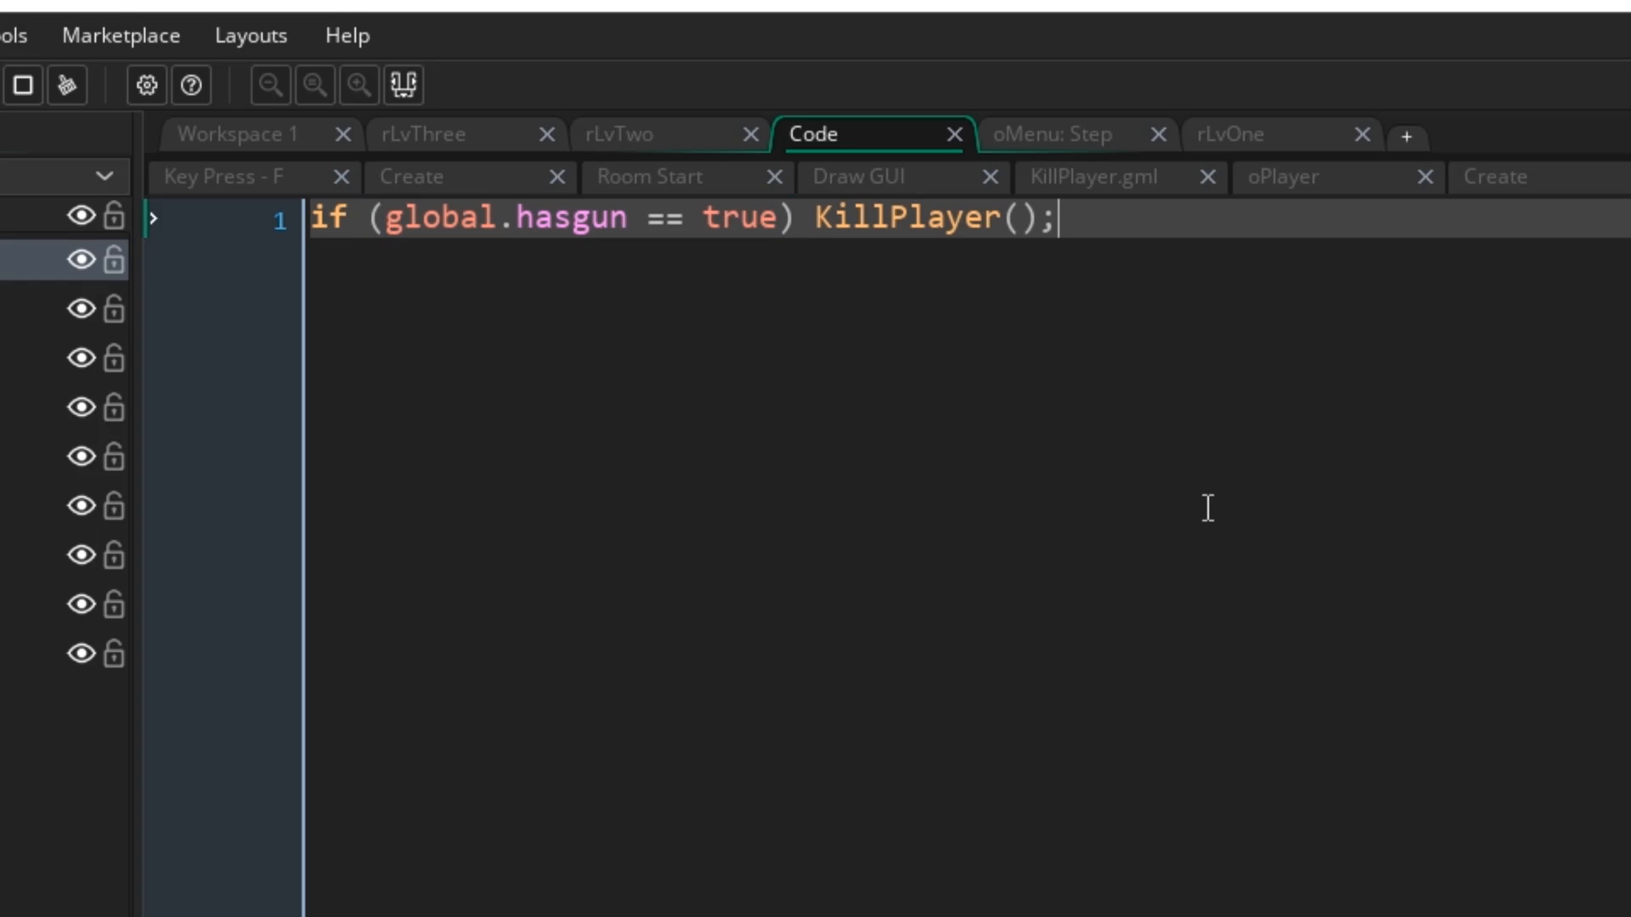
pyautogui.moveTo(1569, 779)
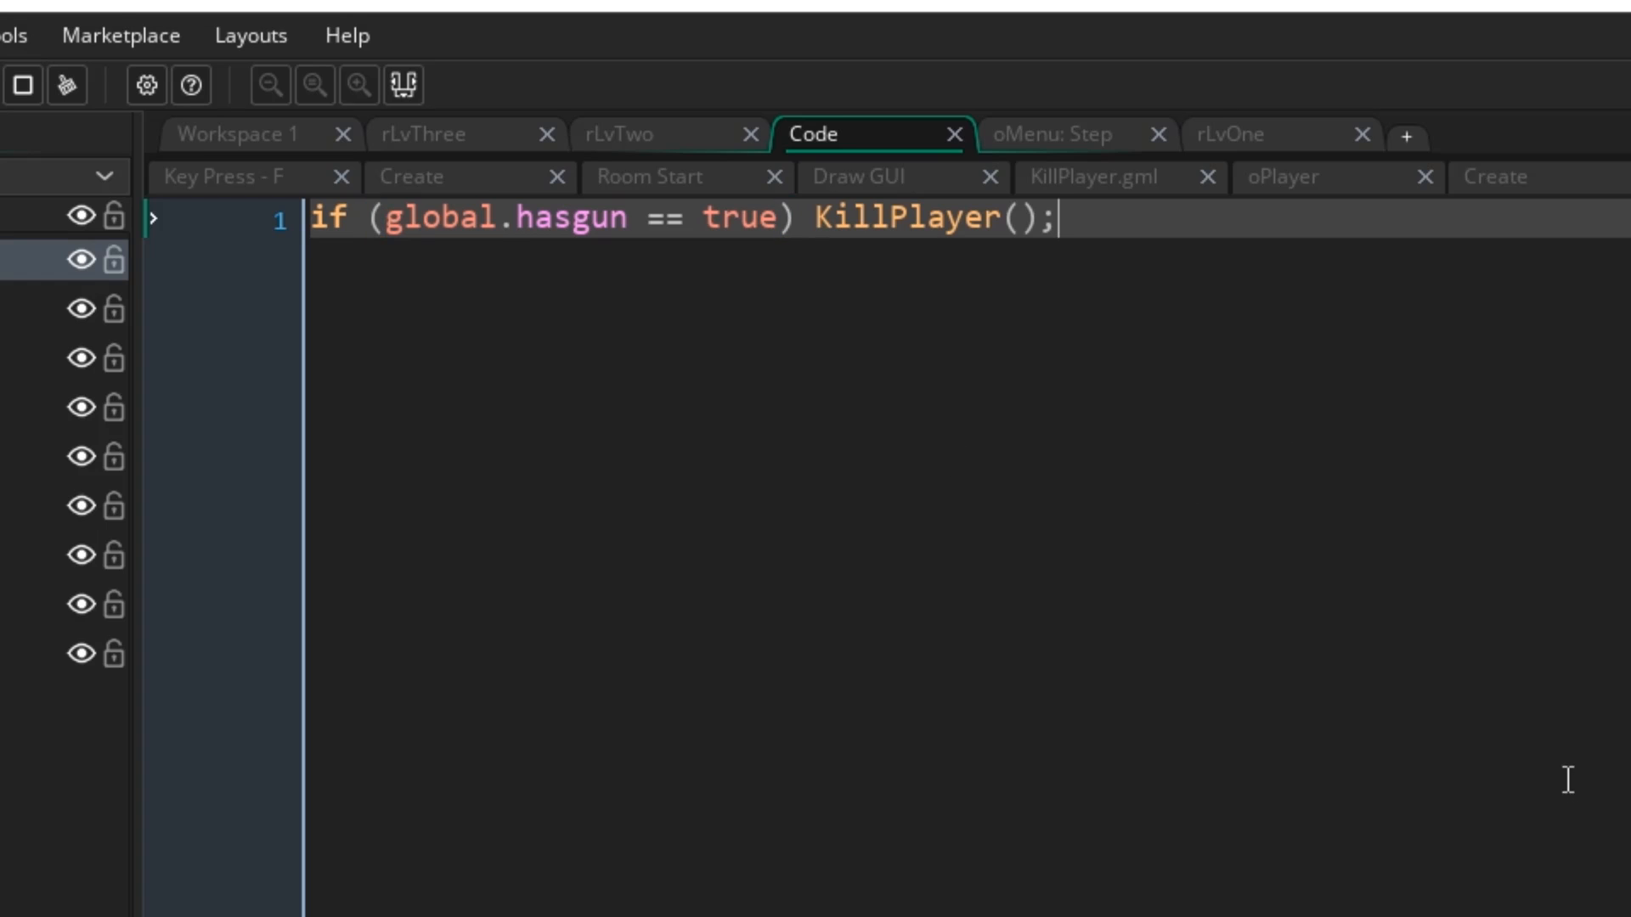
pyautogui.moveTo(579, 557)
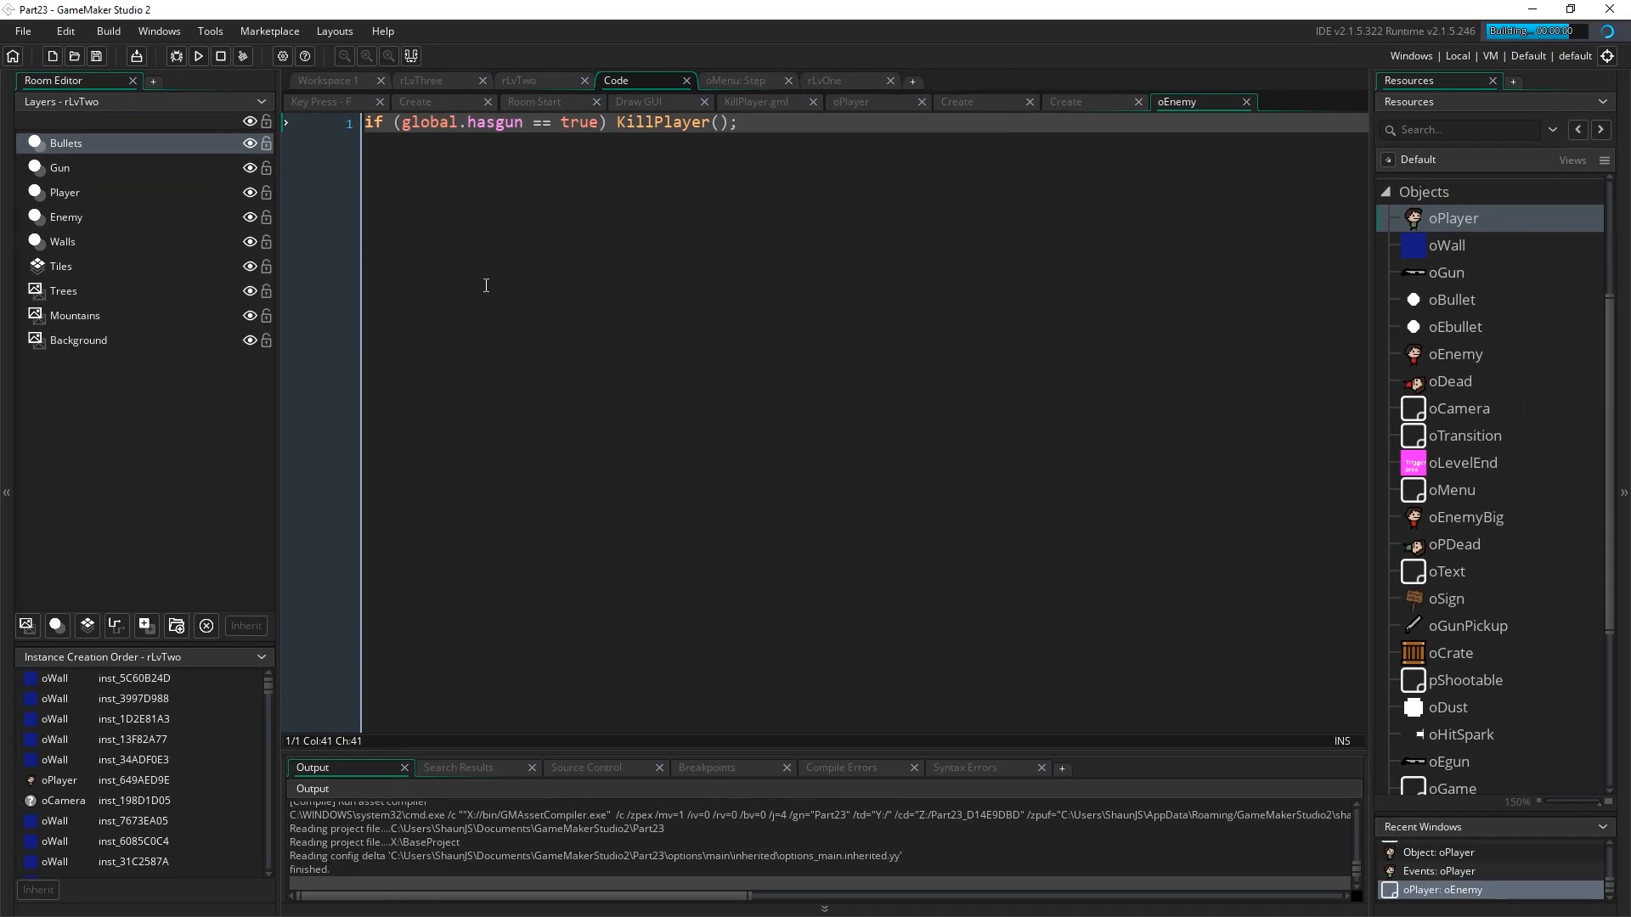
pyautogui.click(197, 56)
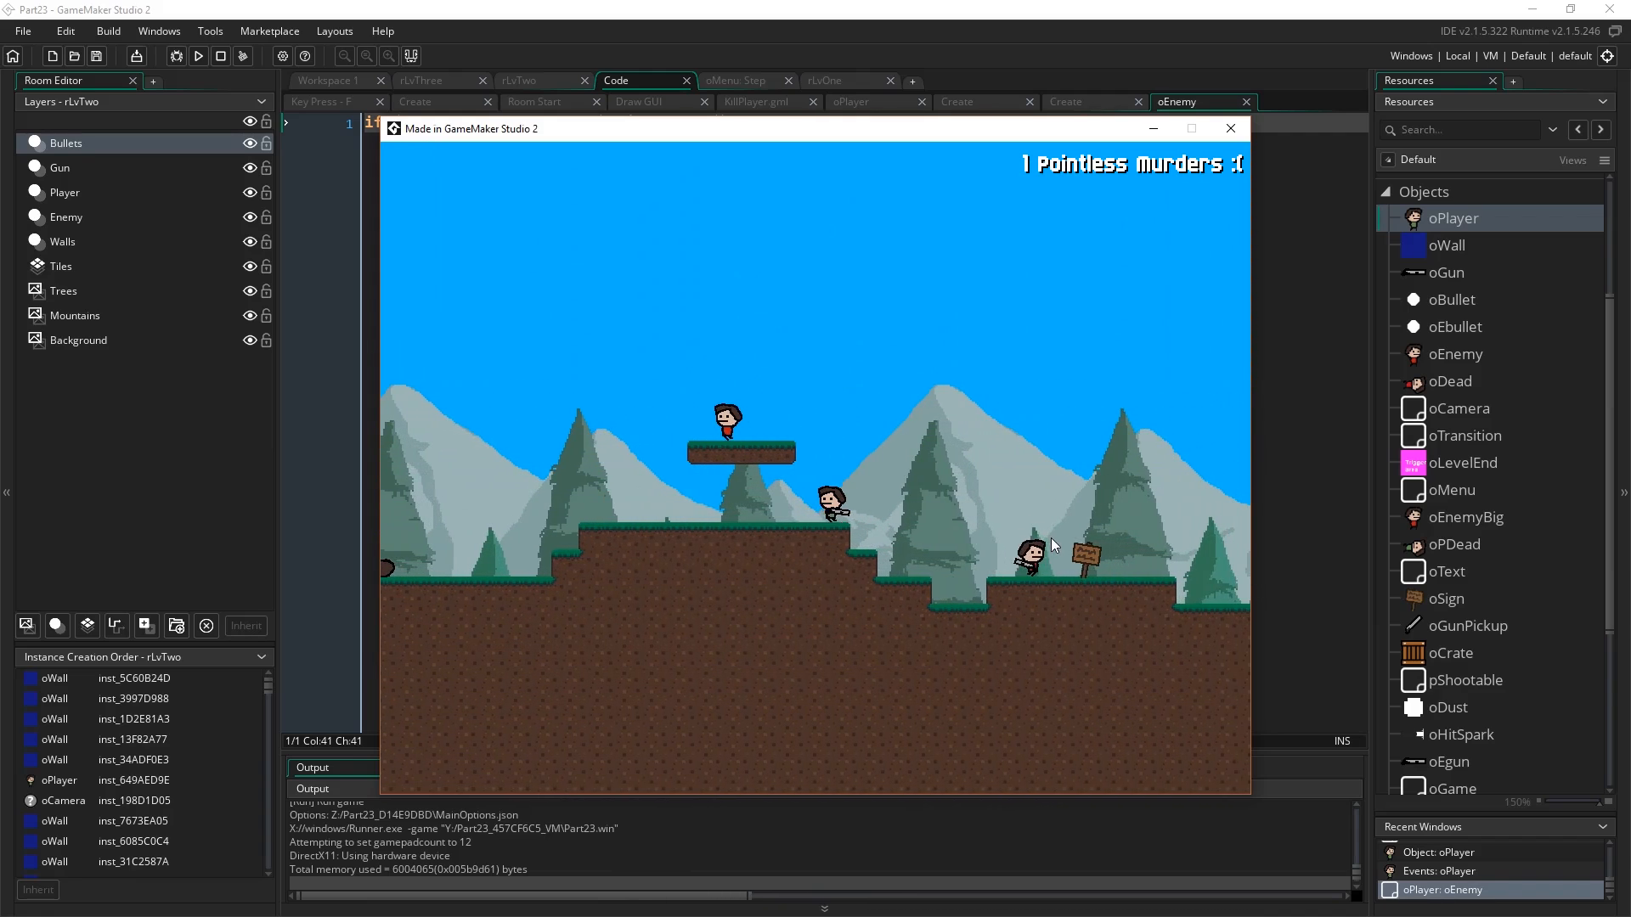
pyautogui.moveTo(1231, 128)
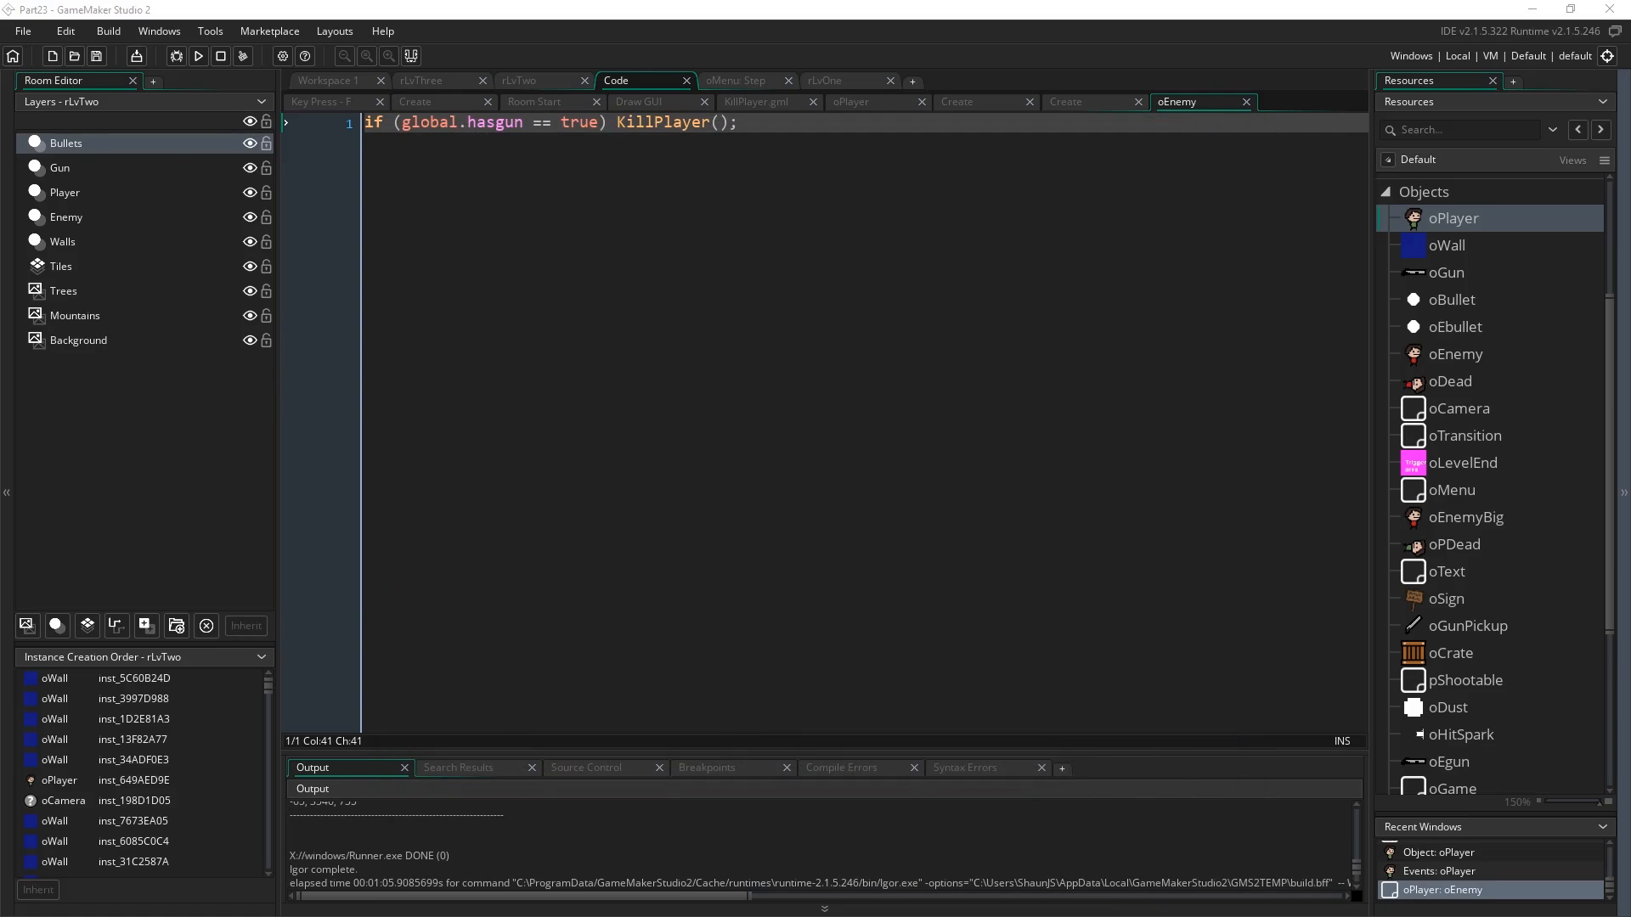
# Add 'global.hasgun = file_text_read_real(file);' after the kills line in oMenu's load case.
pyautogui.scroll(-3)
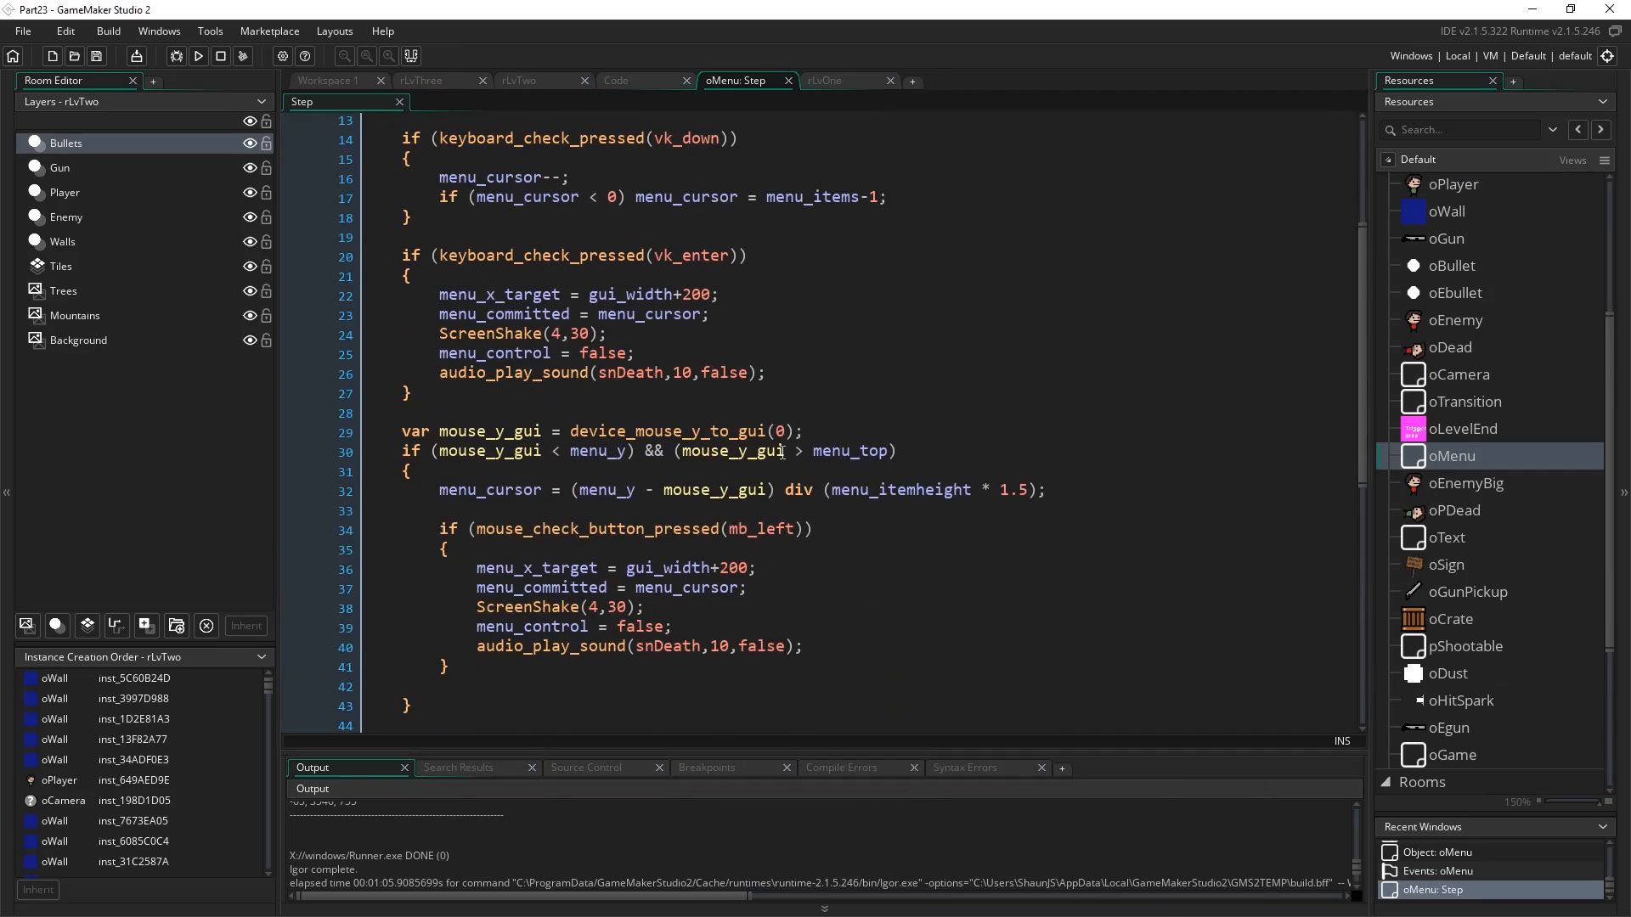
pyautogui.scroll(-3)
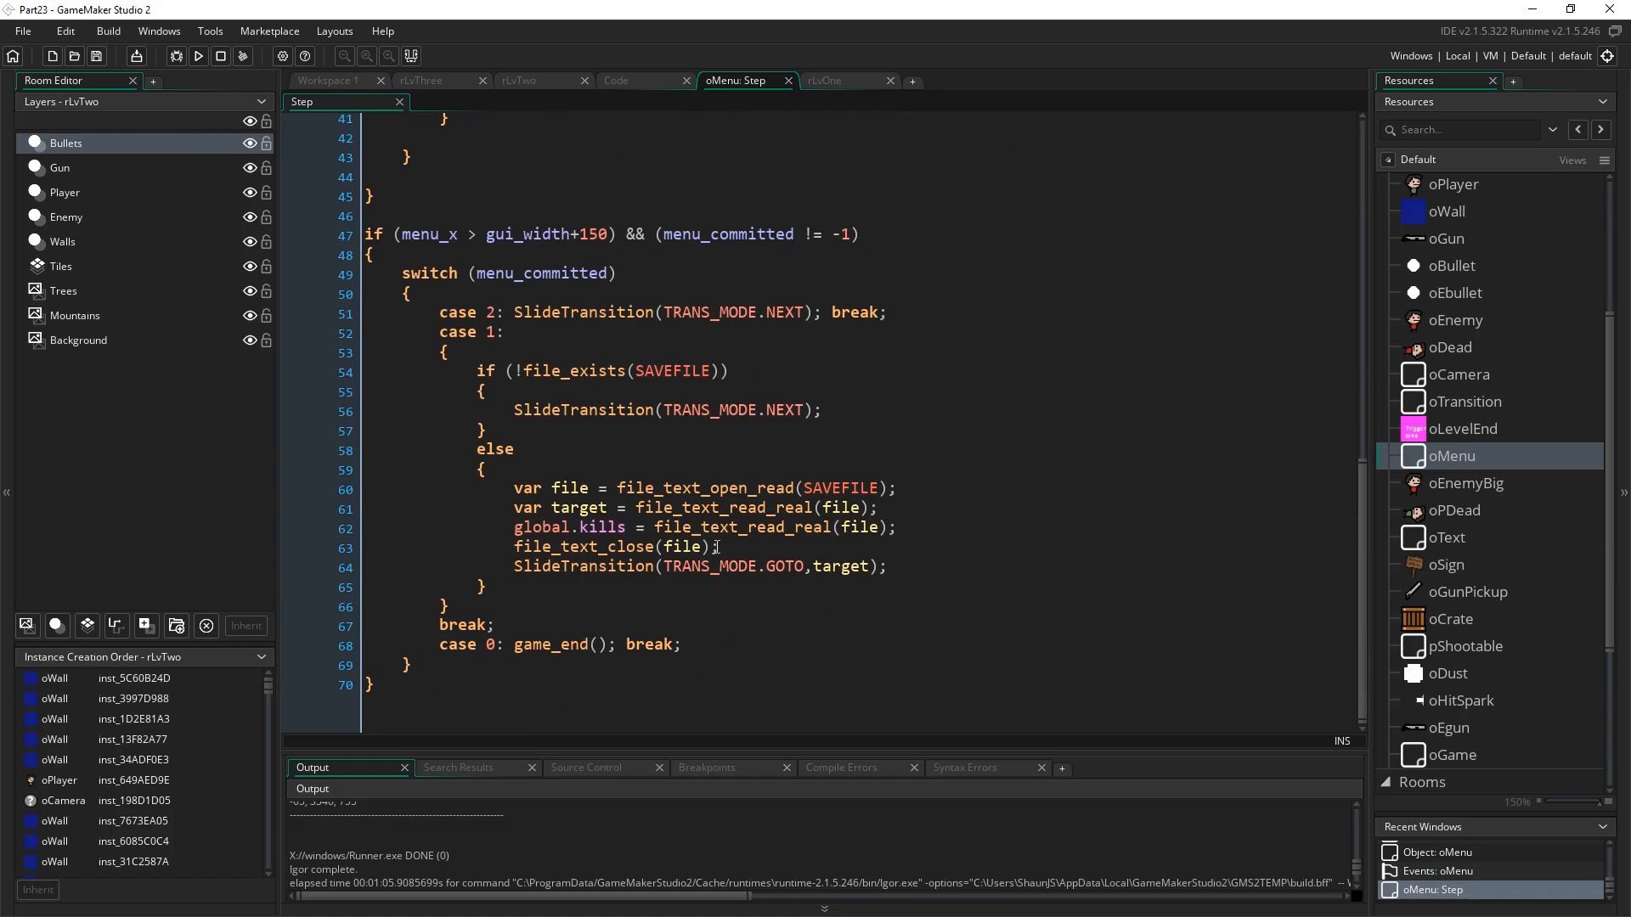
pyautogui.click(877, 508)
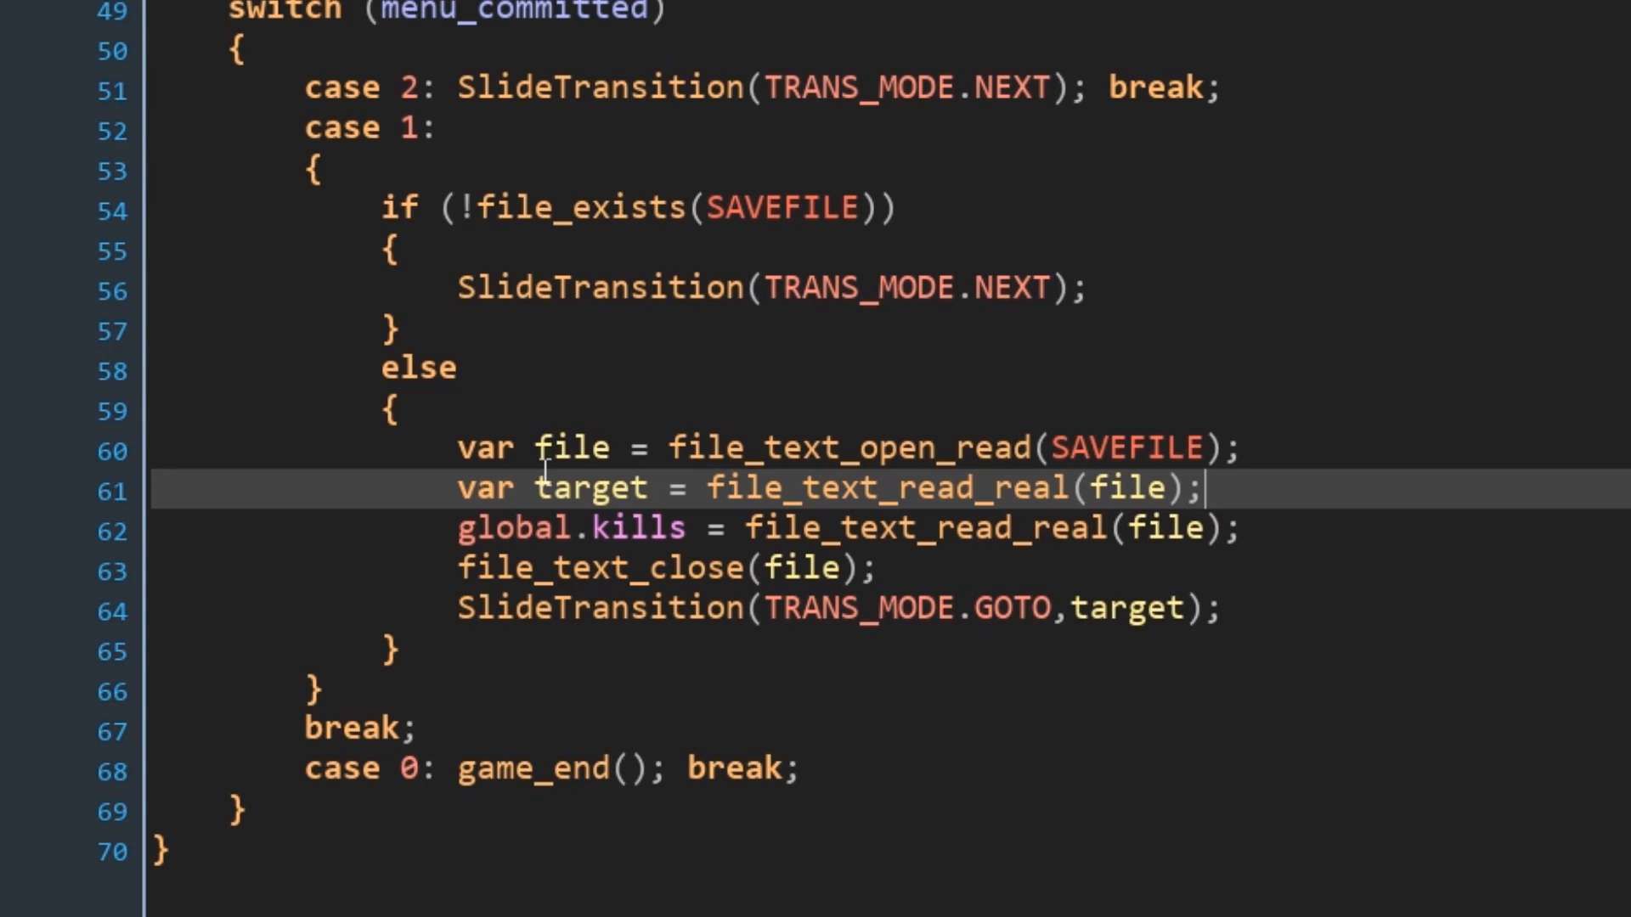
pyautogui.click(666, 568)
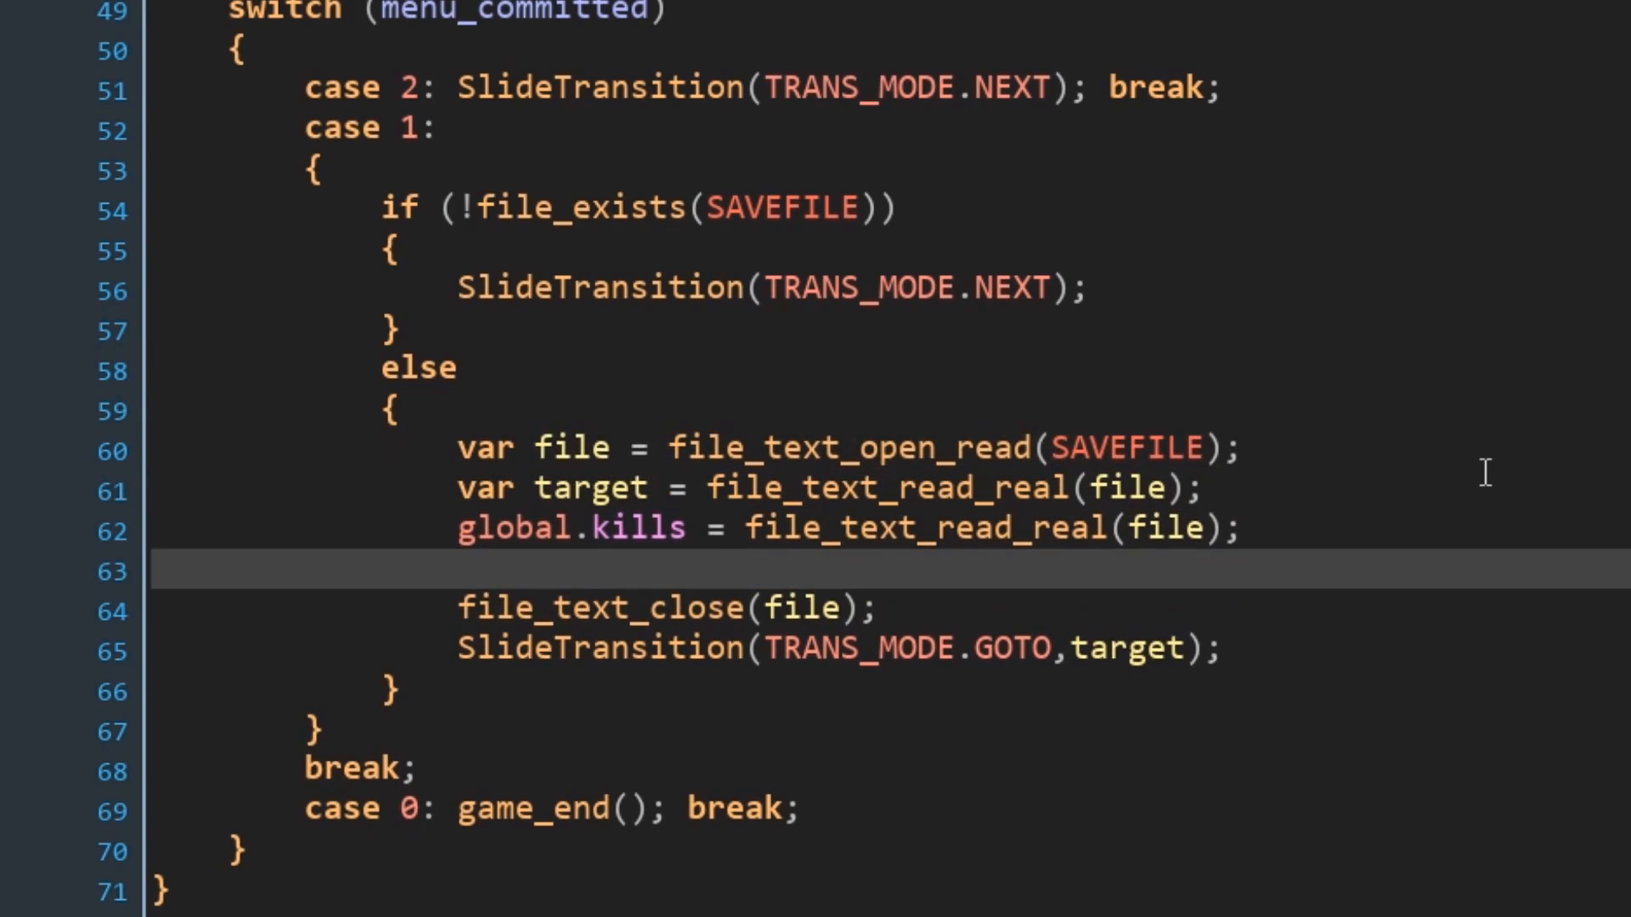
pyautogui.write('g')
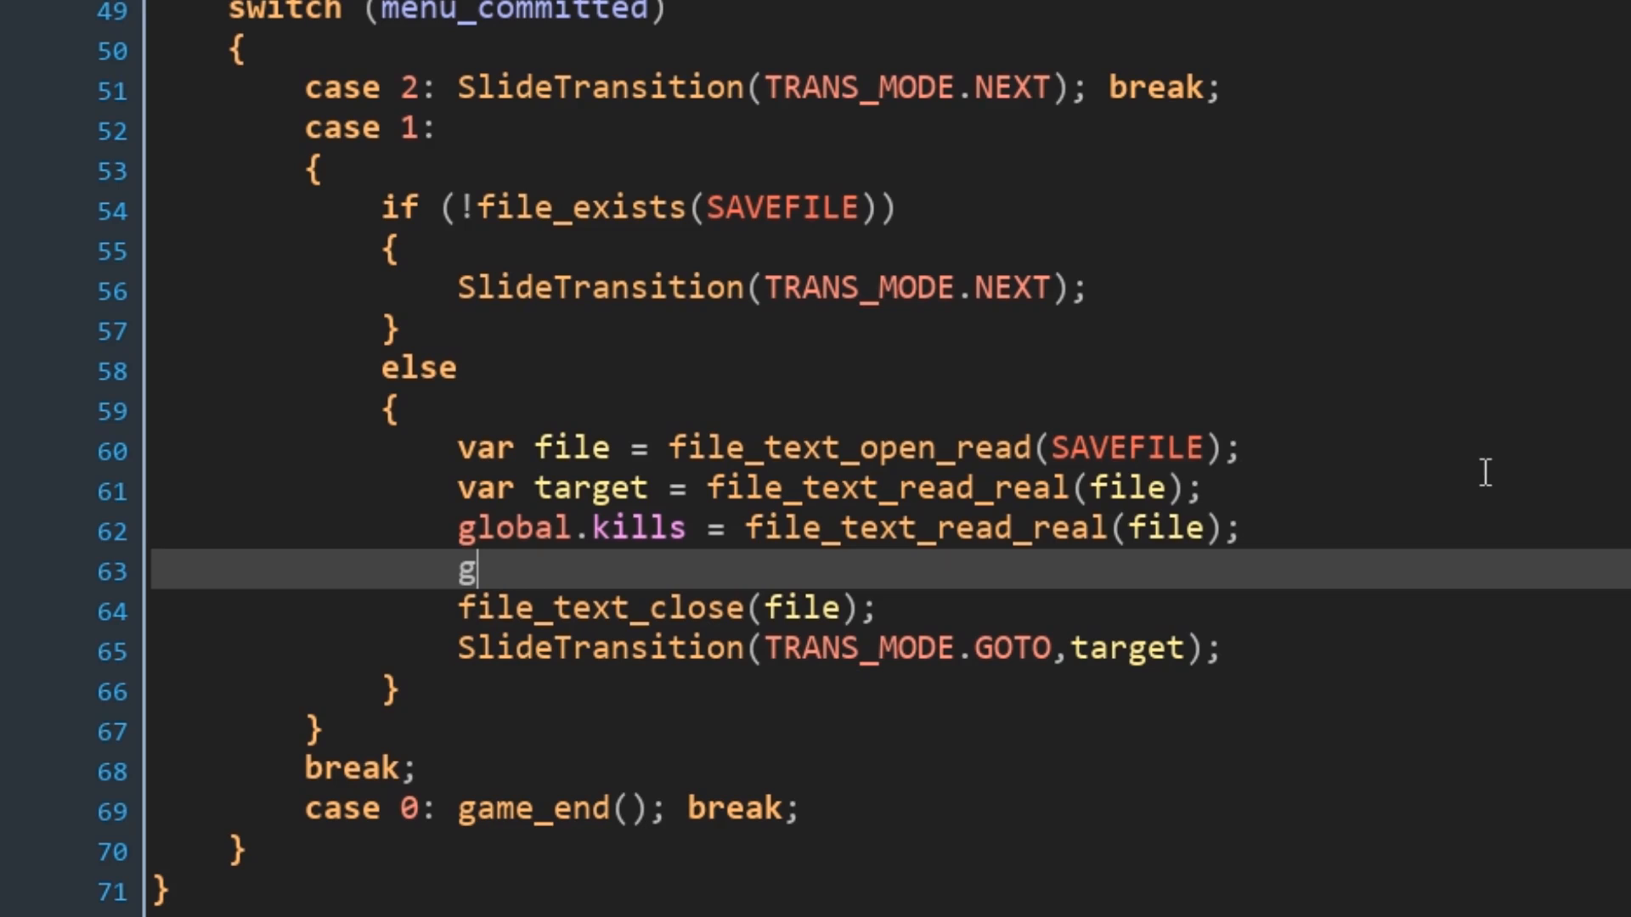
pyautogui.write('lobal.hasgun =')
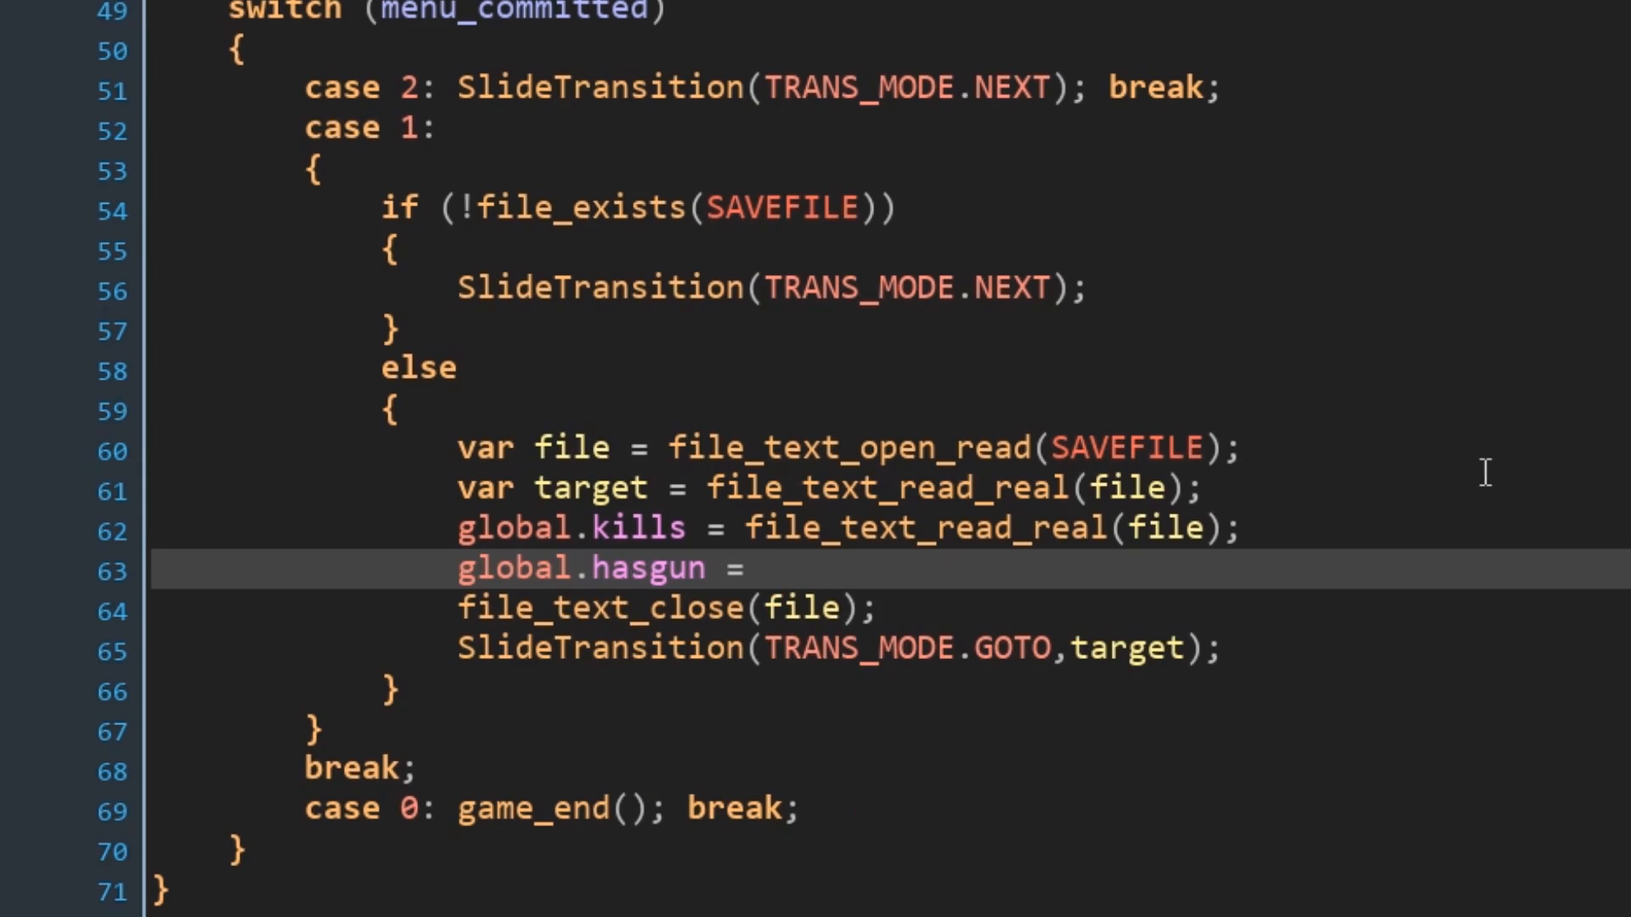
pyautogui.write('file_text')
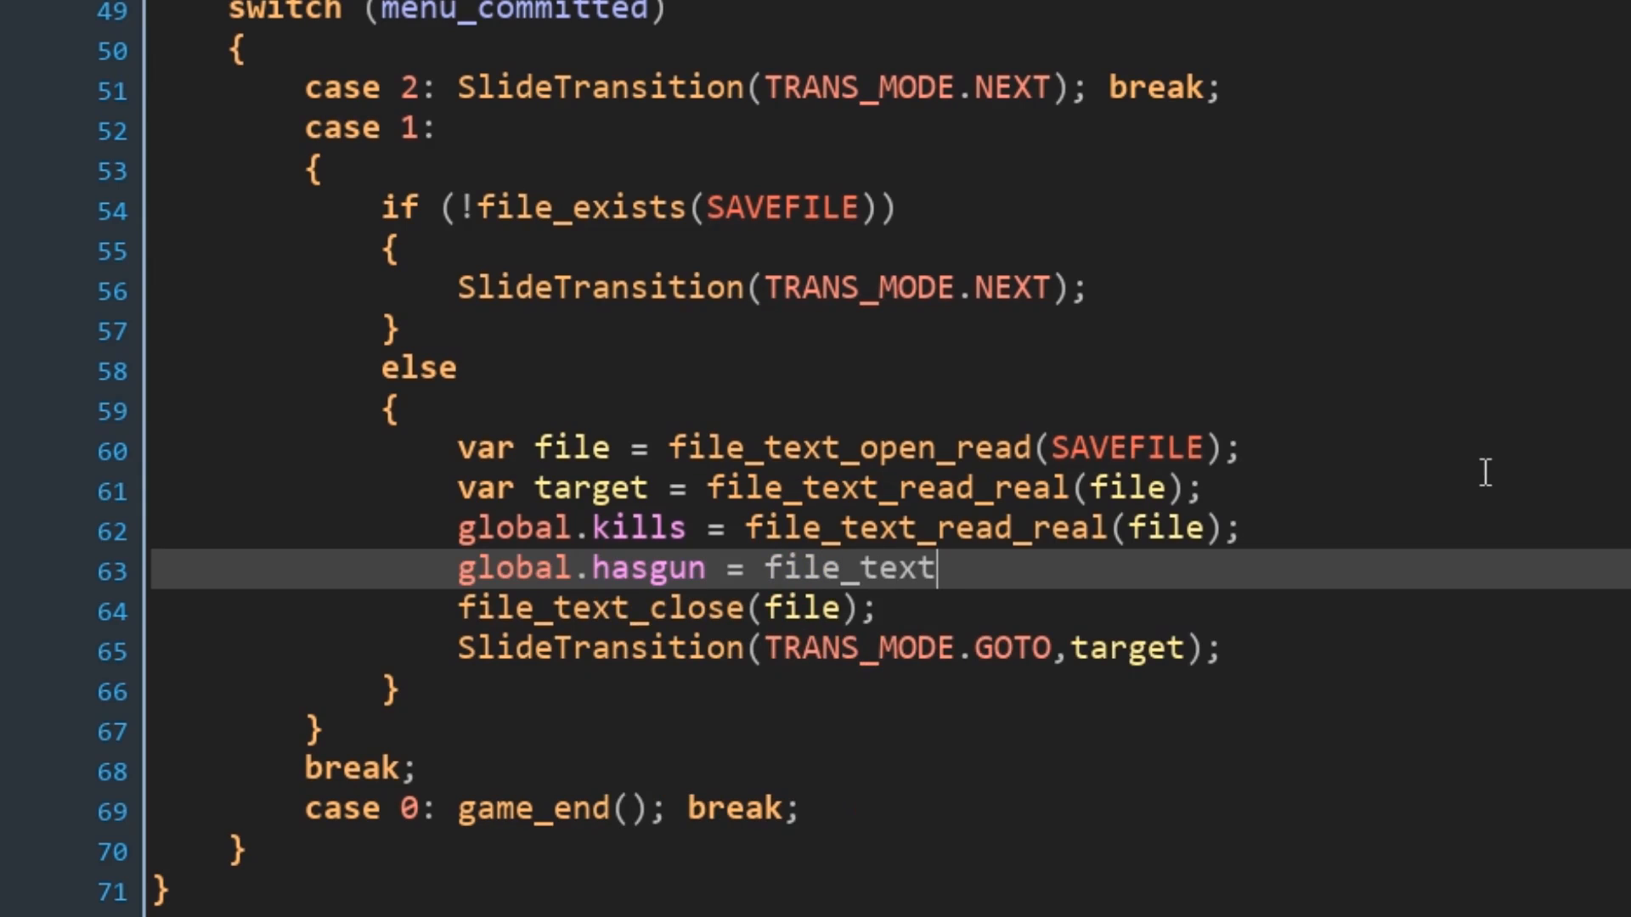
pyautogui.write('_read_real')
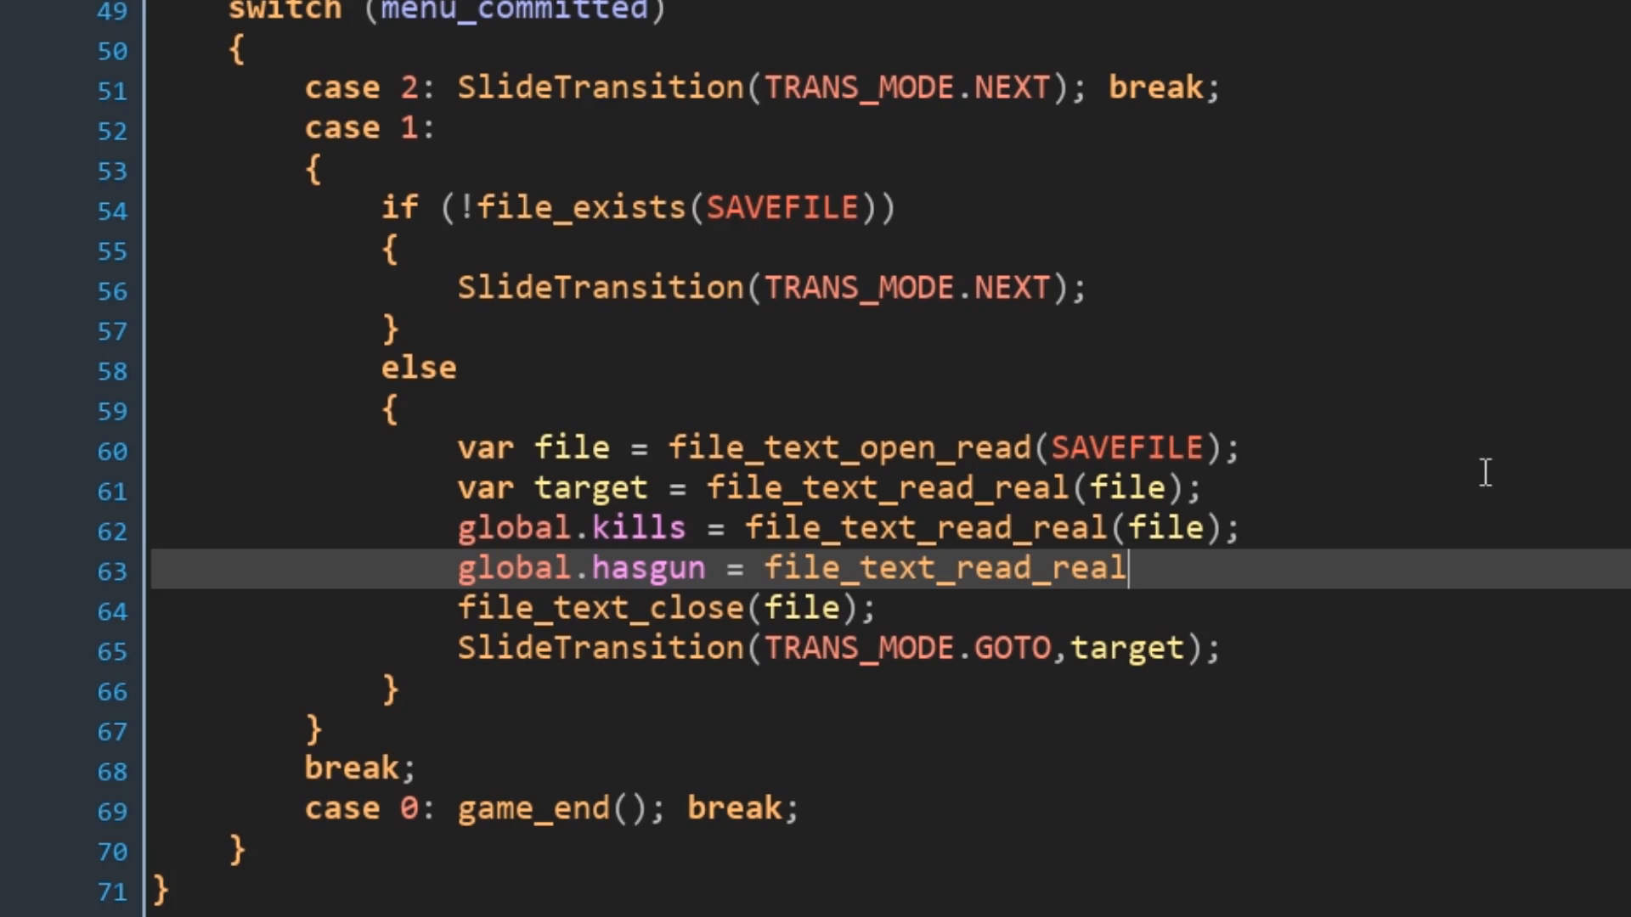
pyautogui.write('(file);')
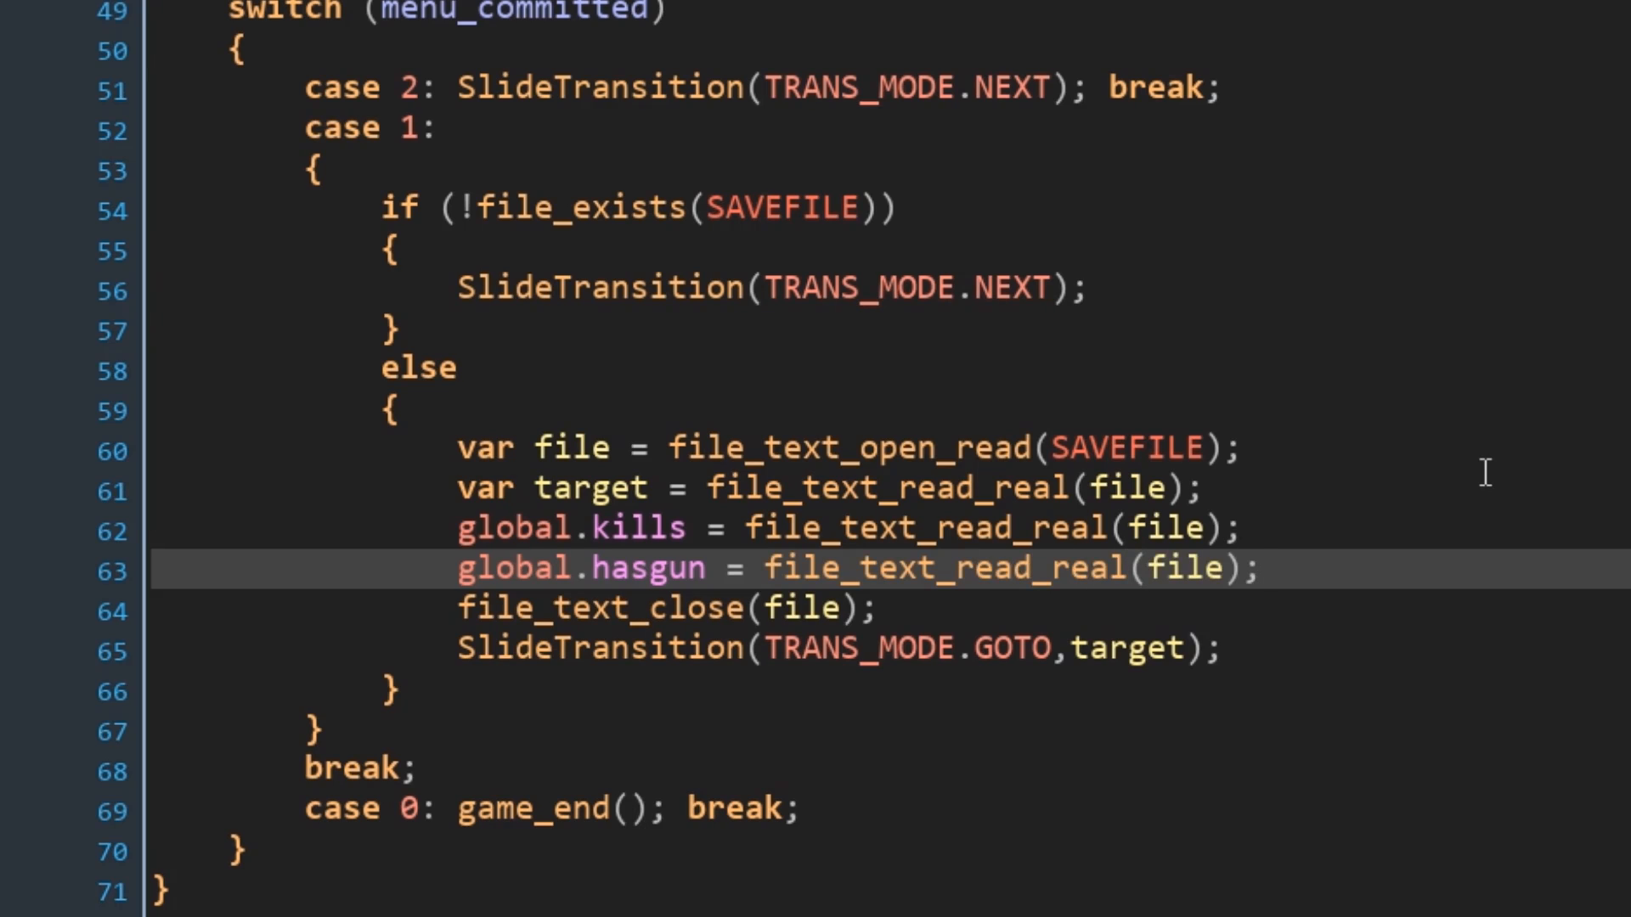
pyautogui.doubleClick(582, 570)
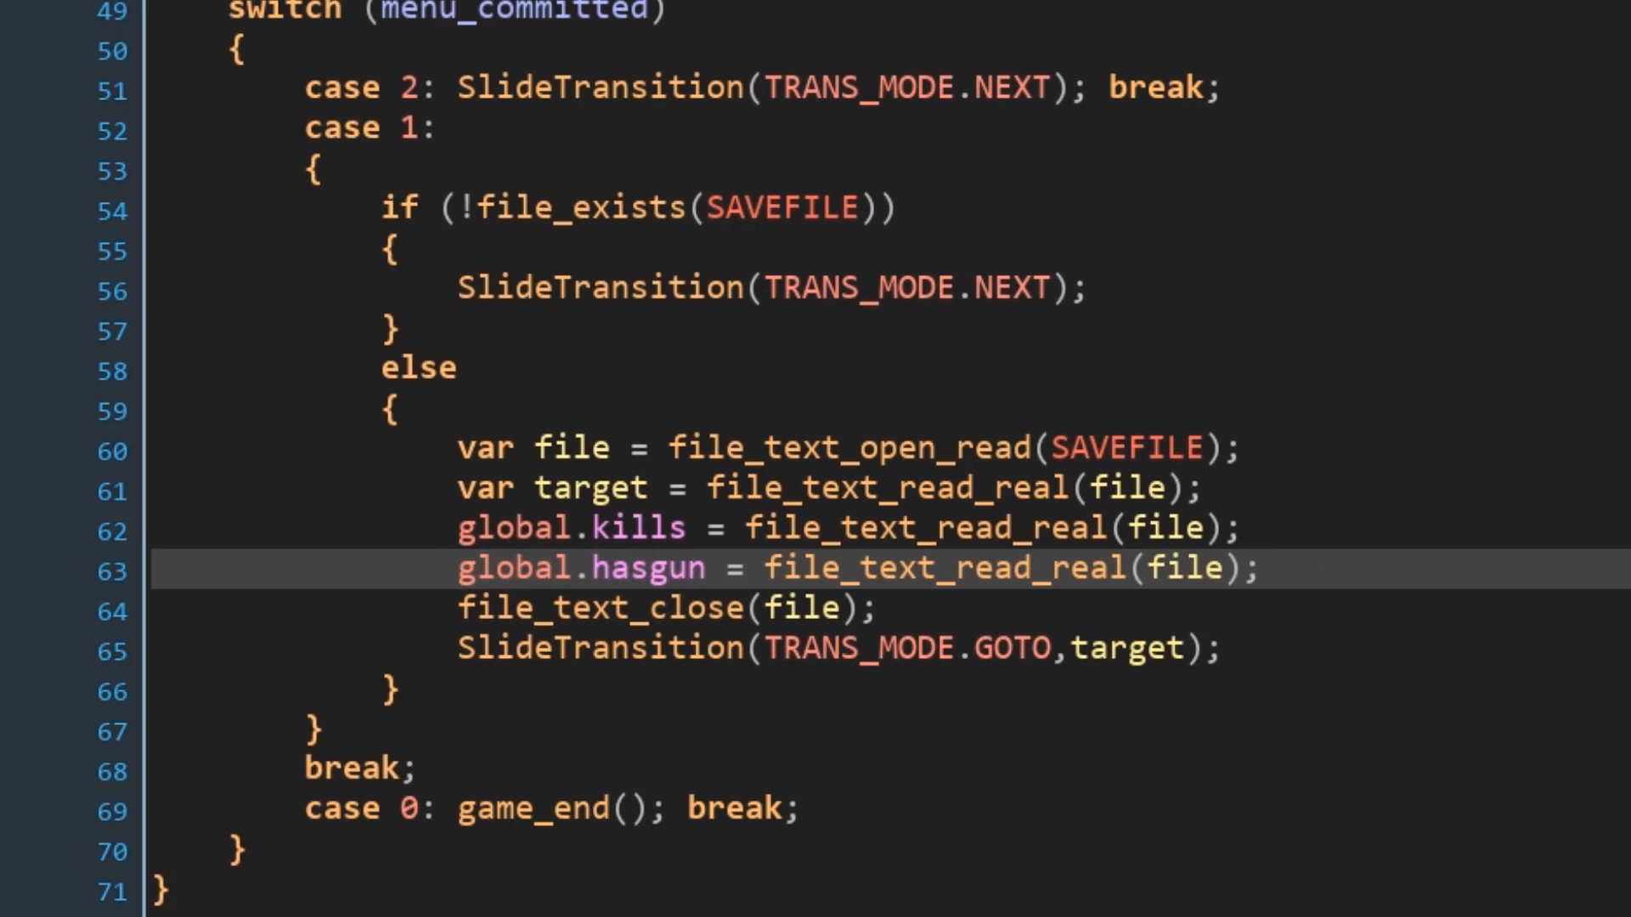
pyautogui.doubleClick(580, 569)
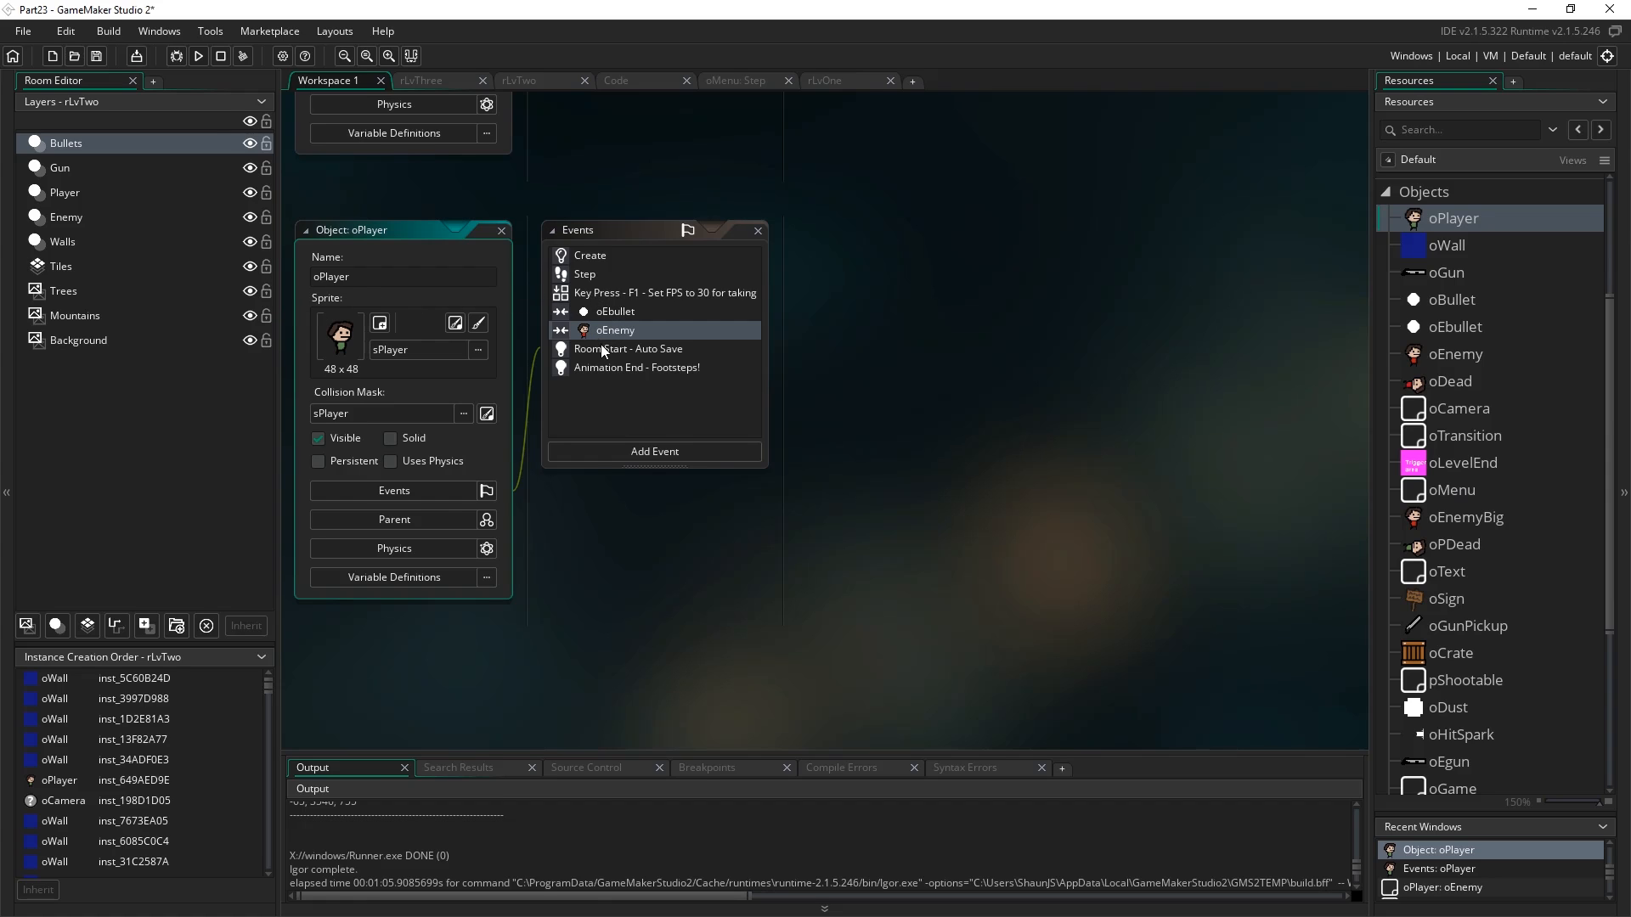
# Add 'file_text_write_real(file, global.hasgun);' before file_text_close in oPlayer's Auto Save.
pyautogui.doubleClick(630, 348)
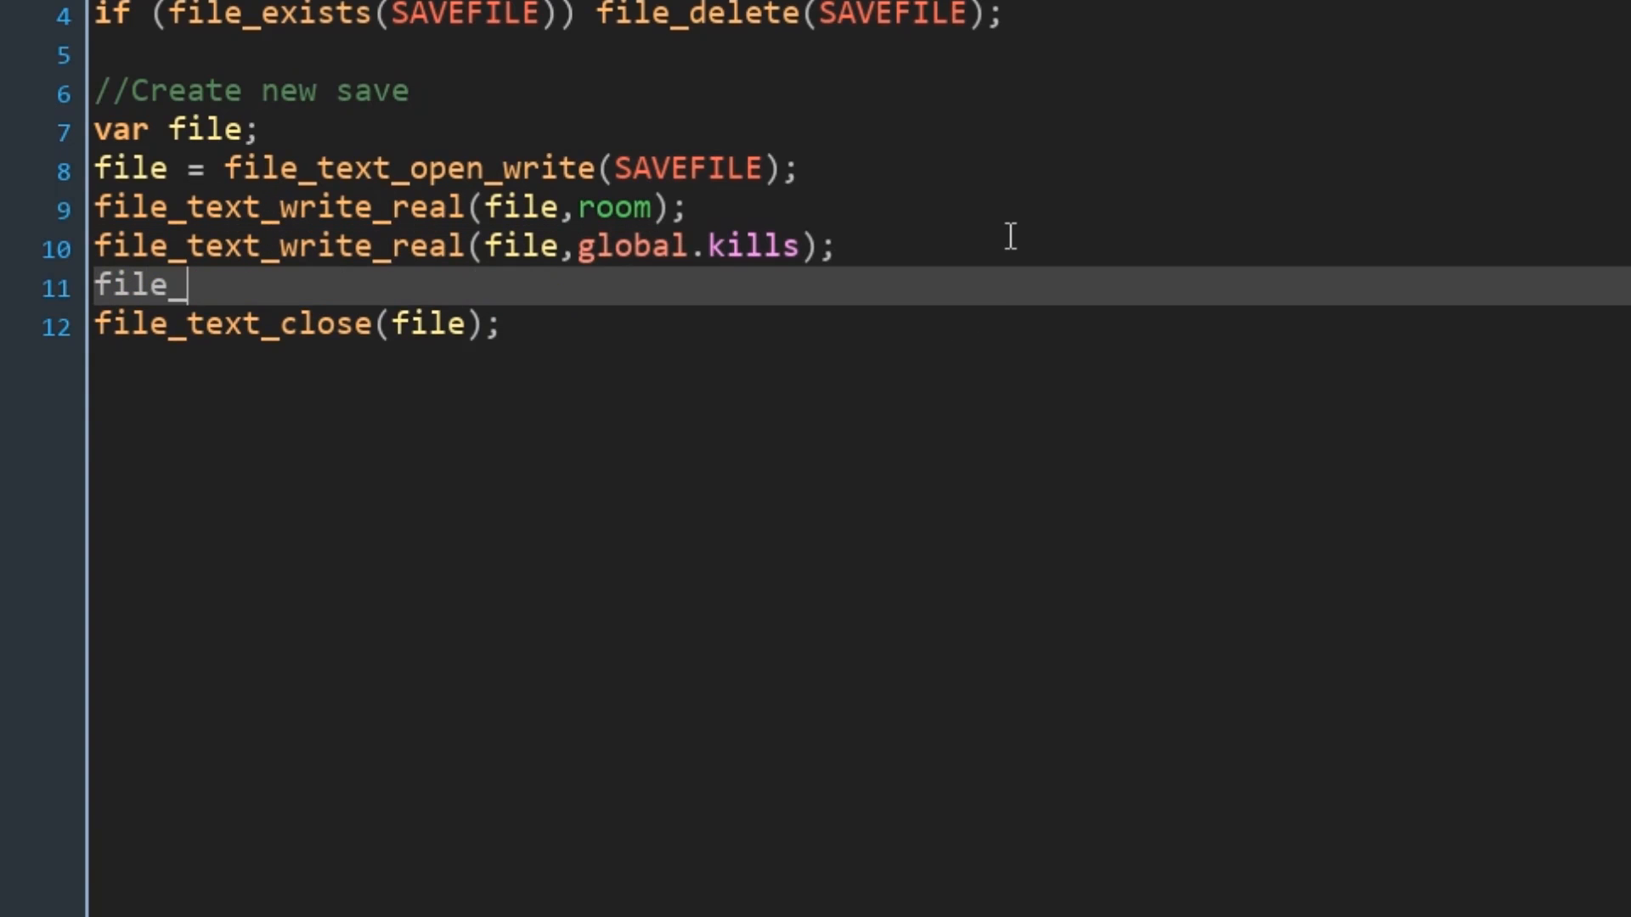
pyautogui.write('text')
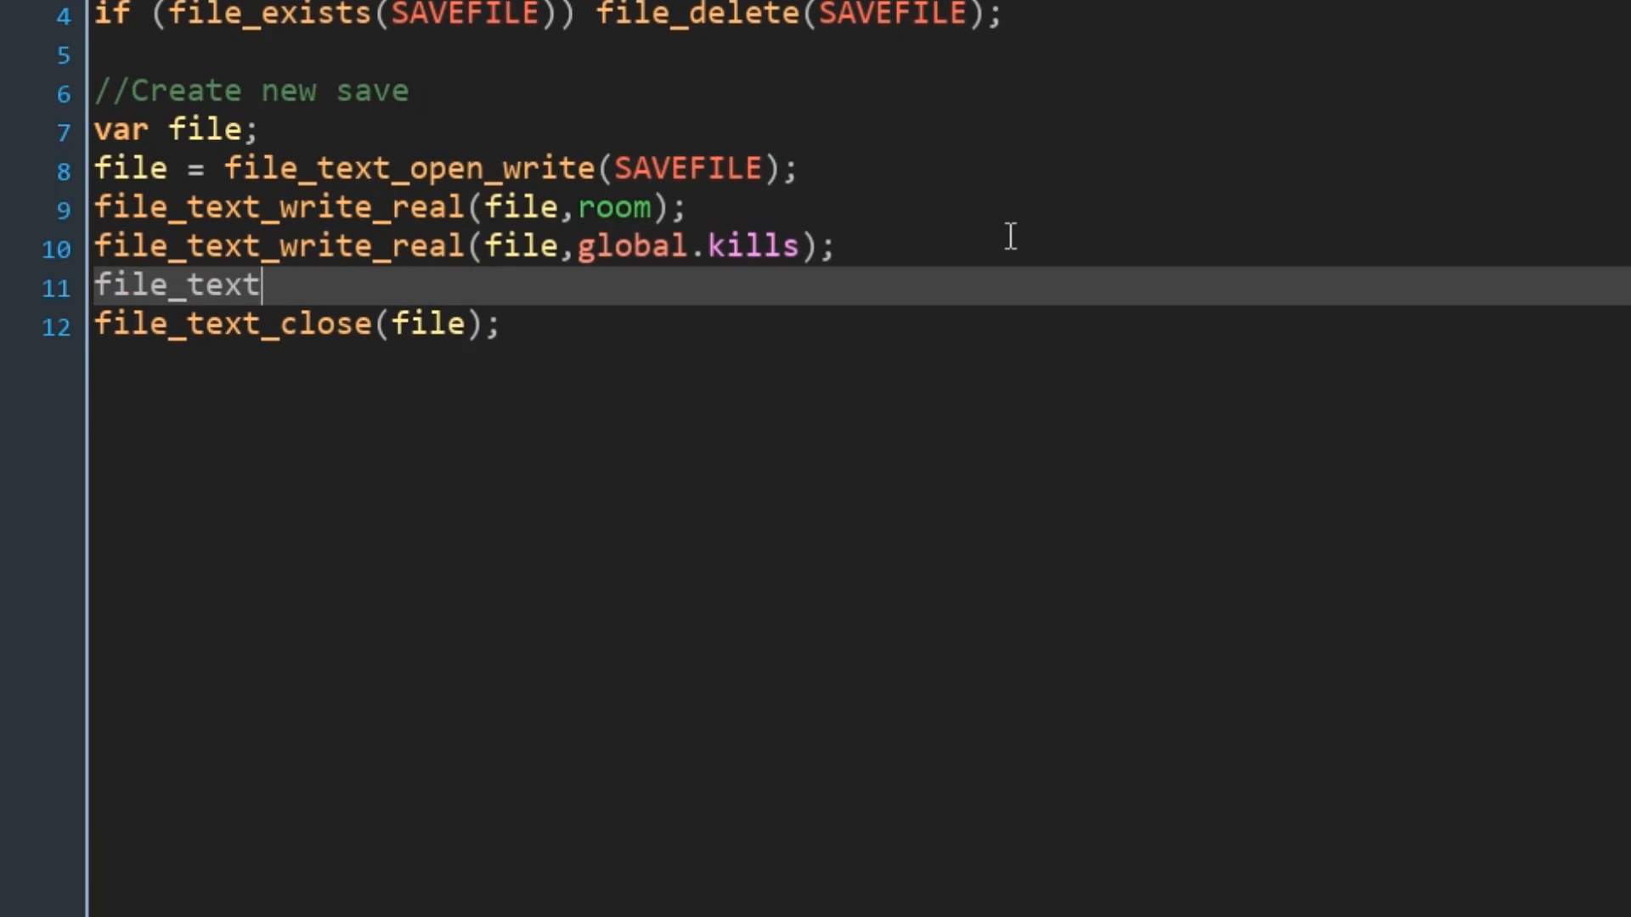
pyautogui.write('_write_real')
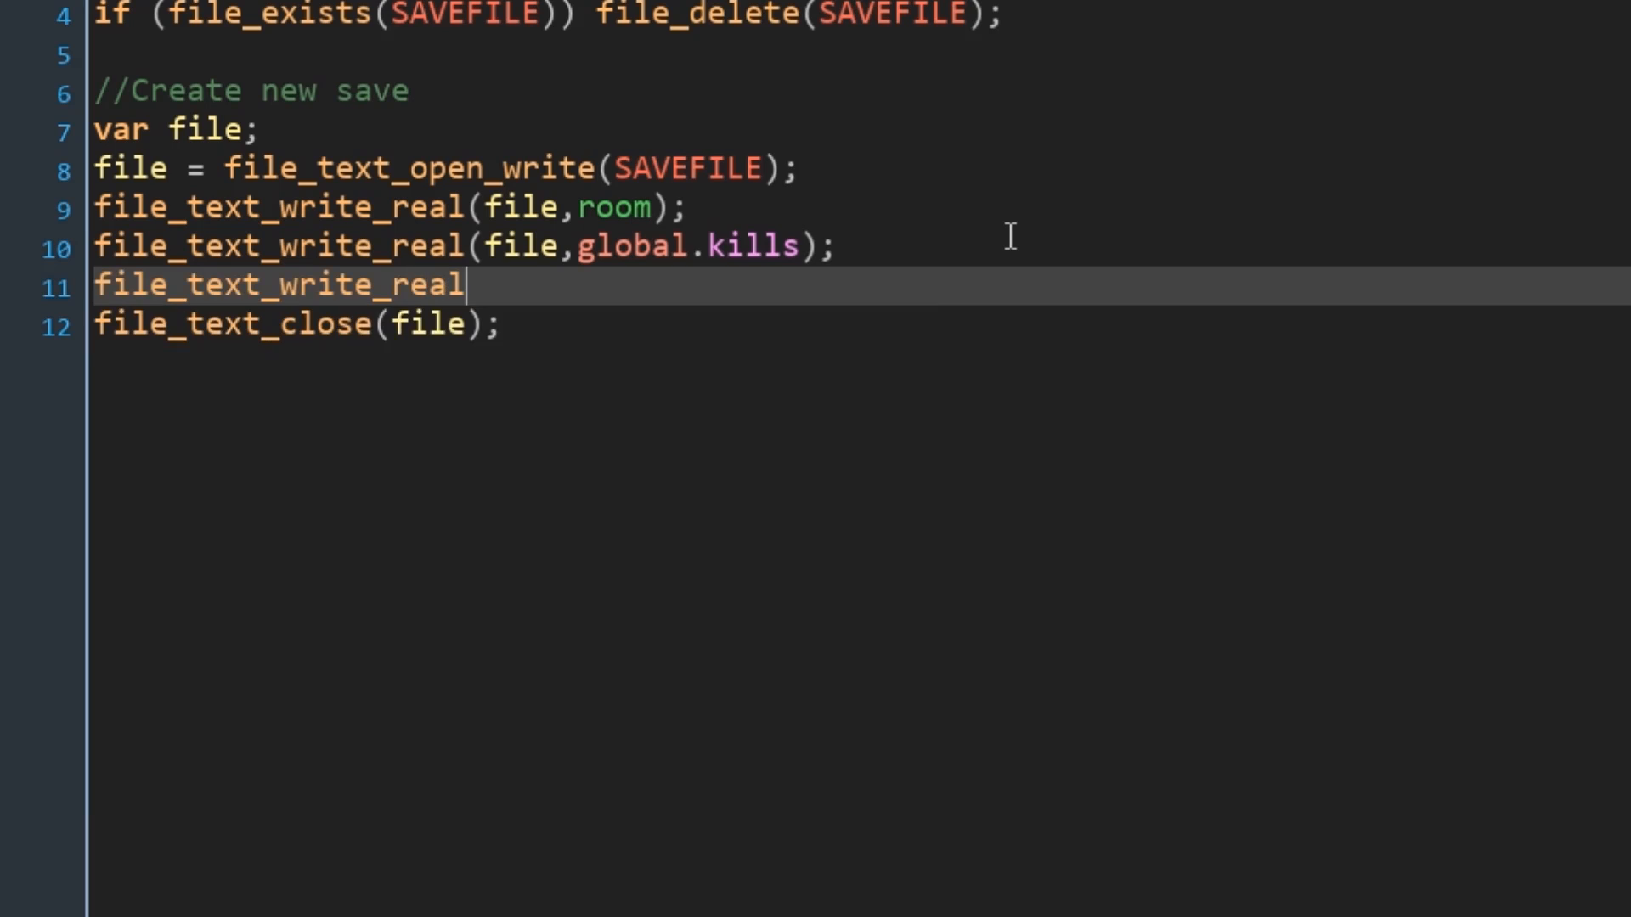
pyautogui.write('(file,glov')
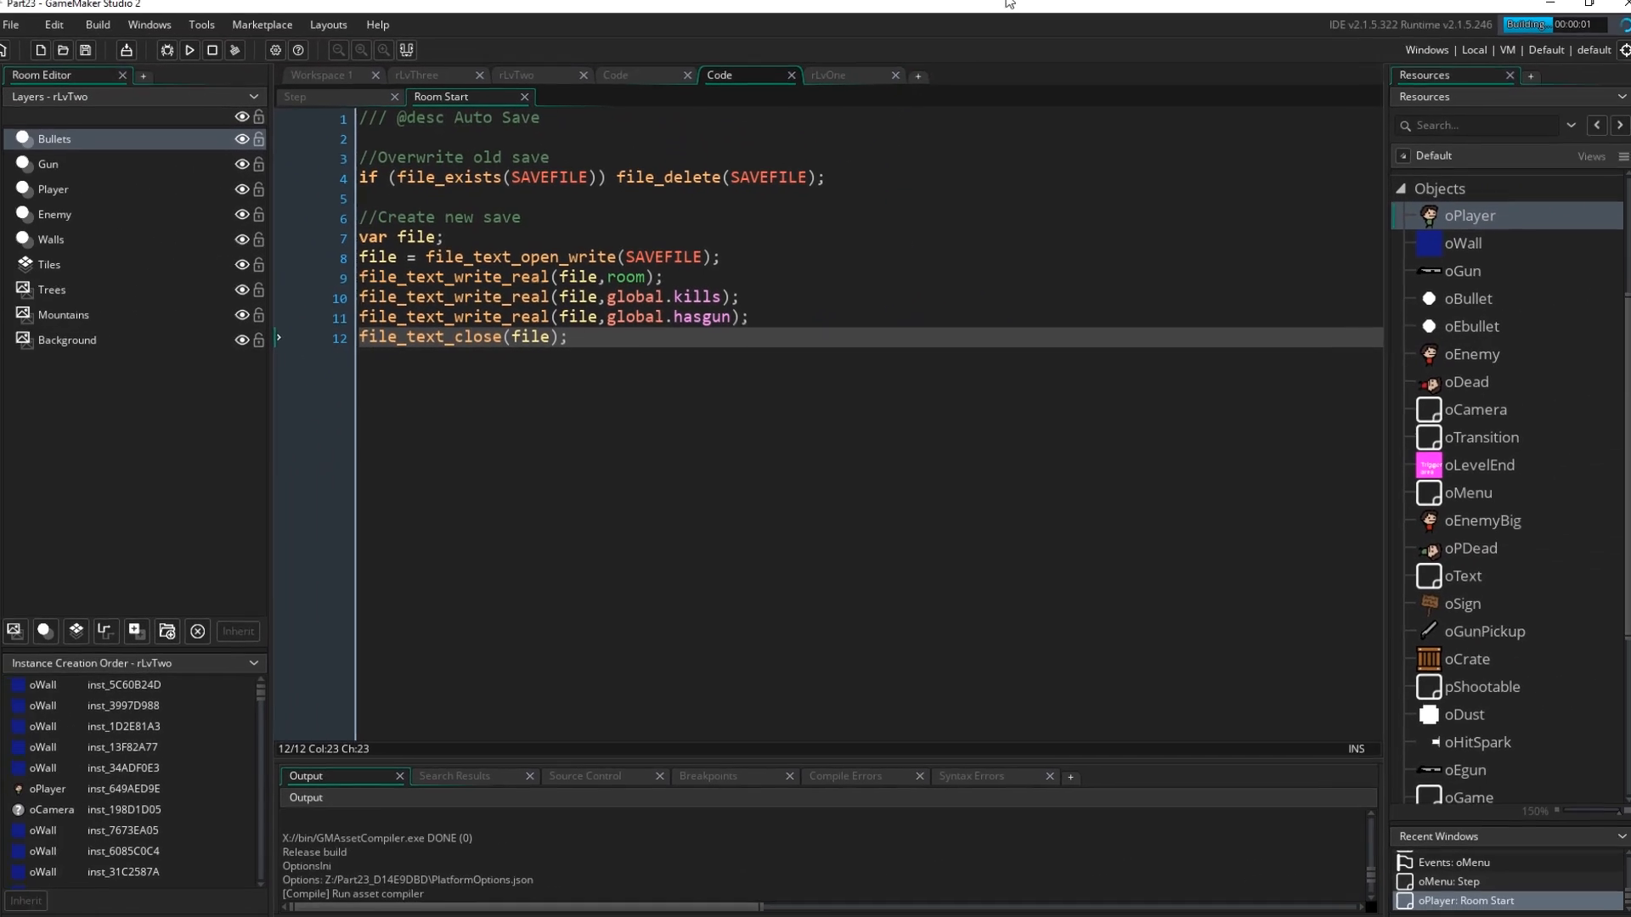
# Run the game to test the hasgun auto-save code in a fresh build.
pyautogui.click(198, 57)
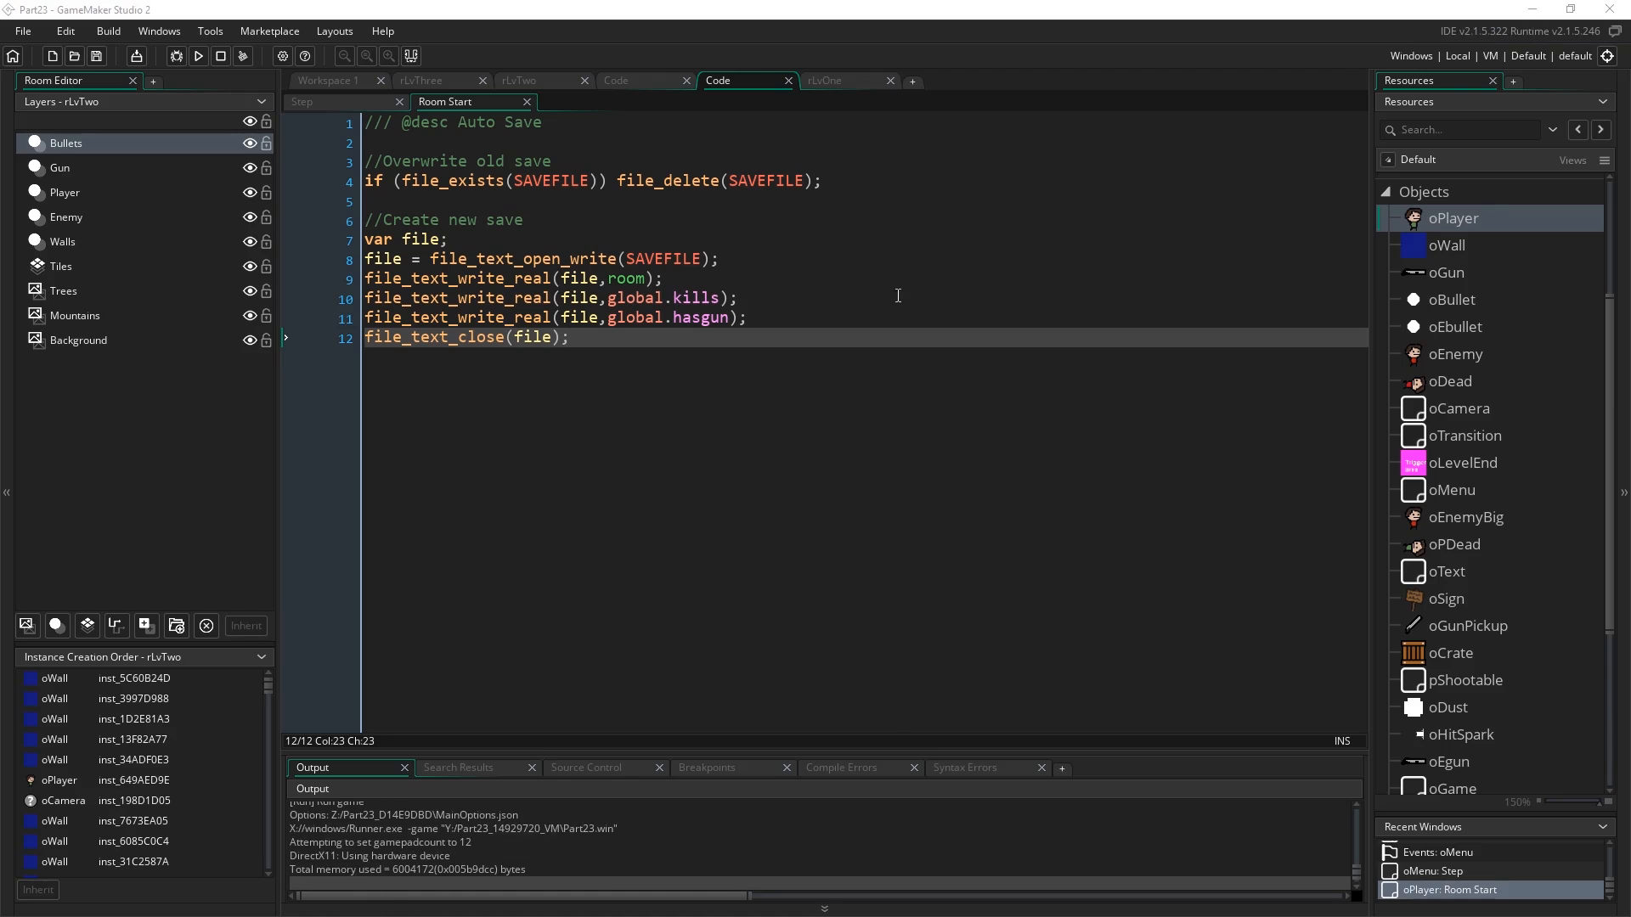